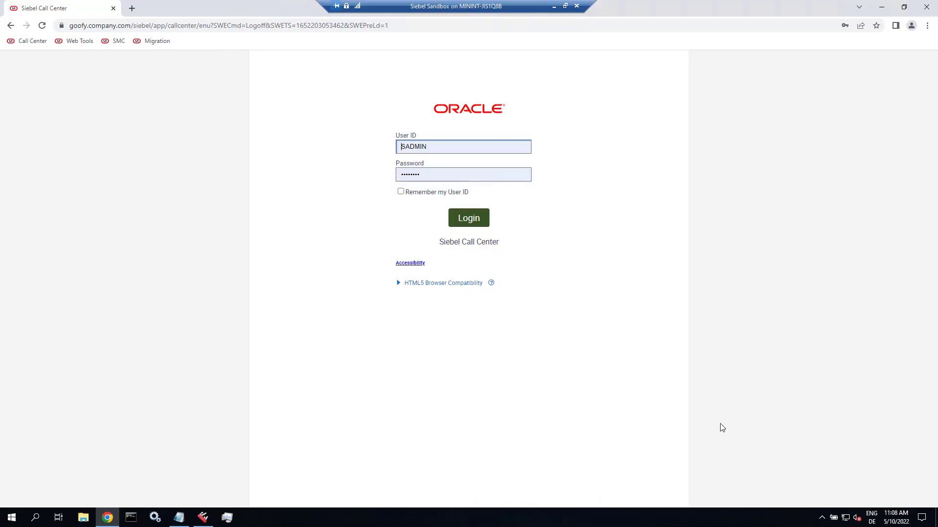
mouse_move(691, 318)
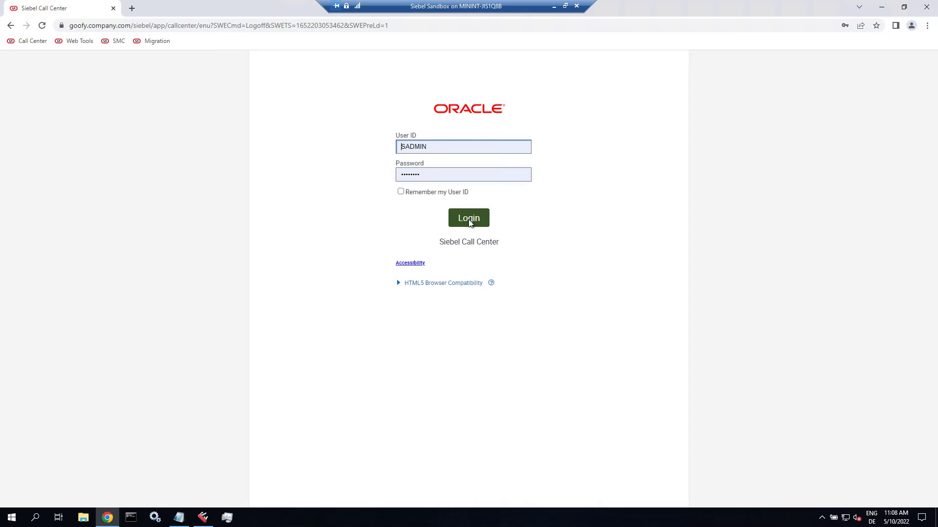
Log in to Siebel Call Center with the prefilled SADMIN credentials.
left_click(469, 218)
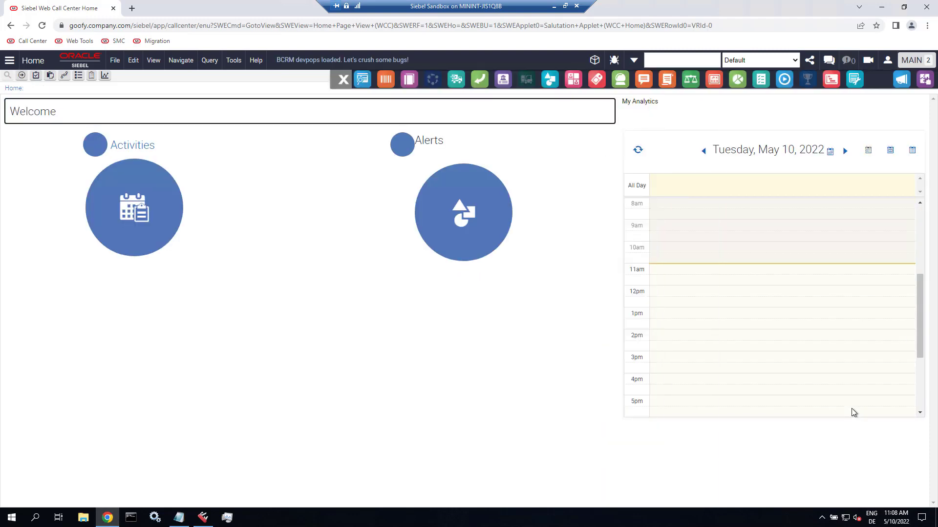
mouse_move(844, 415)
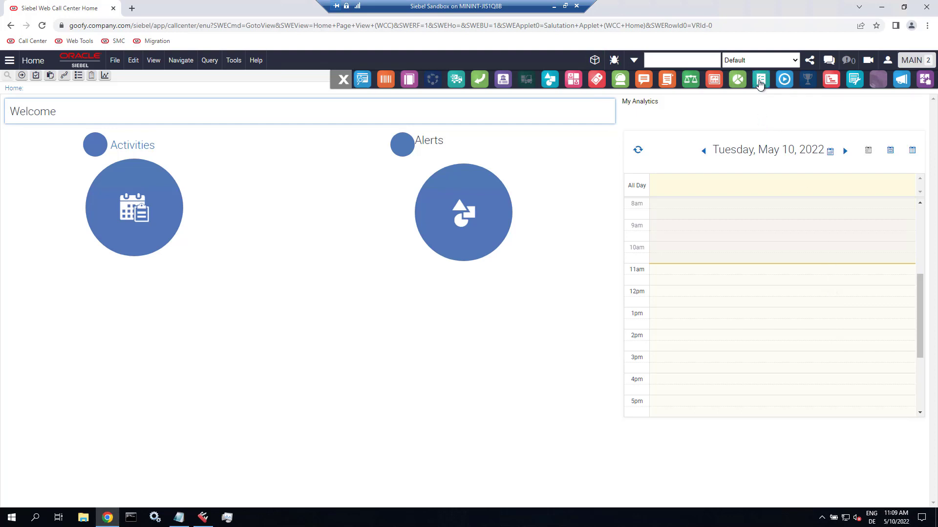
mouse_move(761, 79)
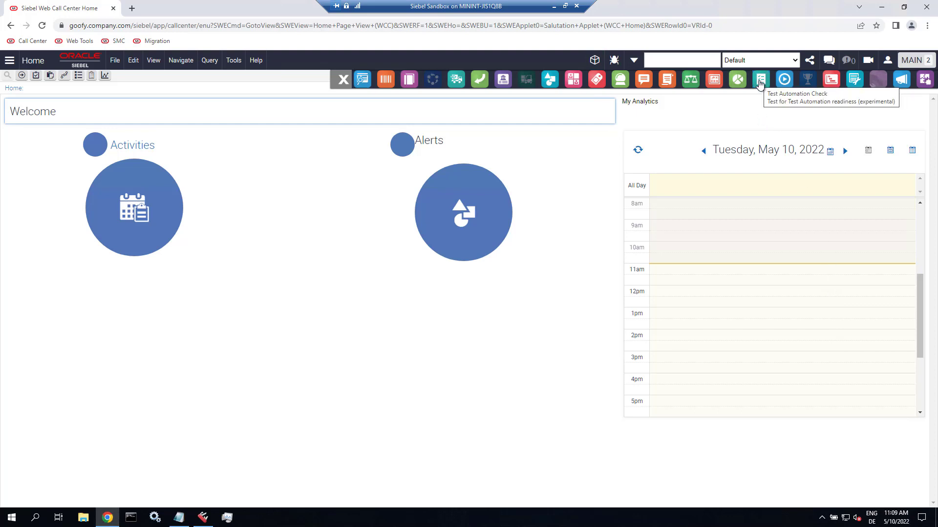
Run the Test Automation Check, skip UPTEndToEndEventList, and agree to set the container URL.
left_click(760, 79)
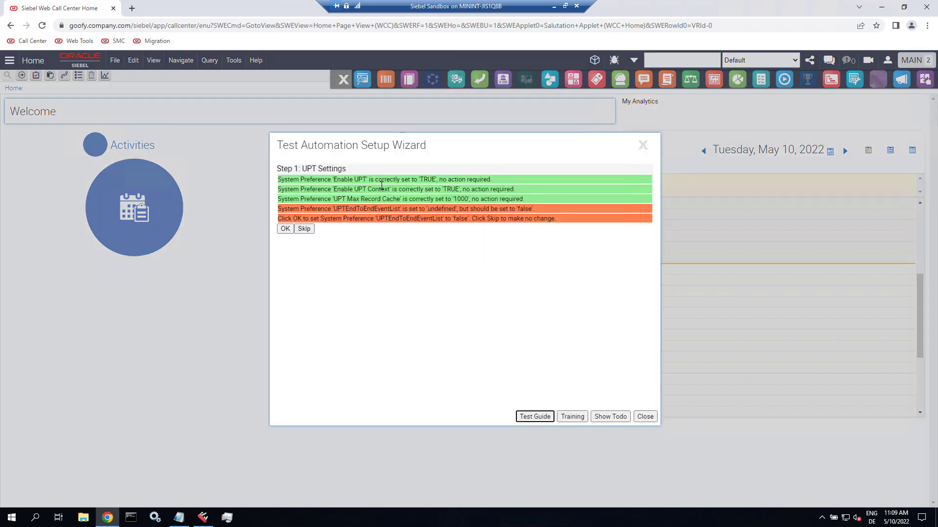
double_click(351, 179)
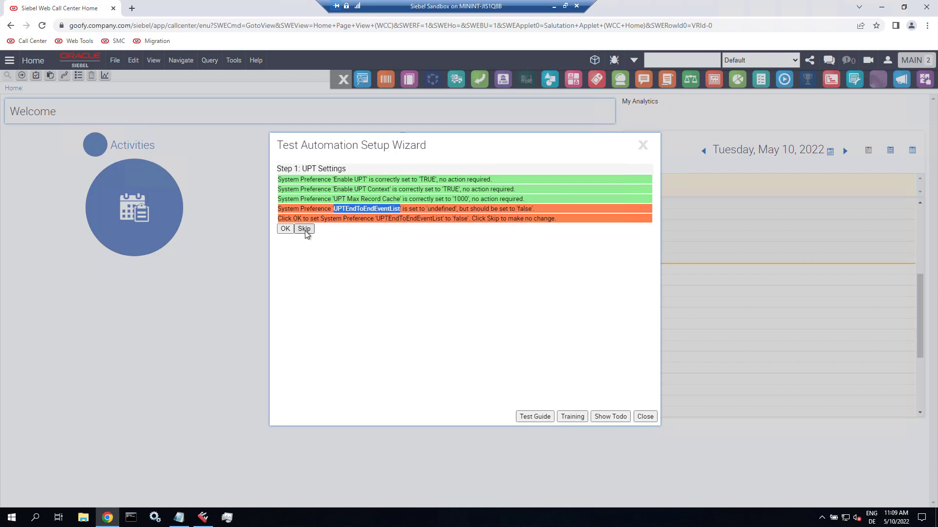
left_click(304, 229)
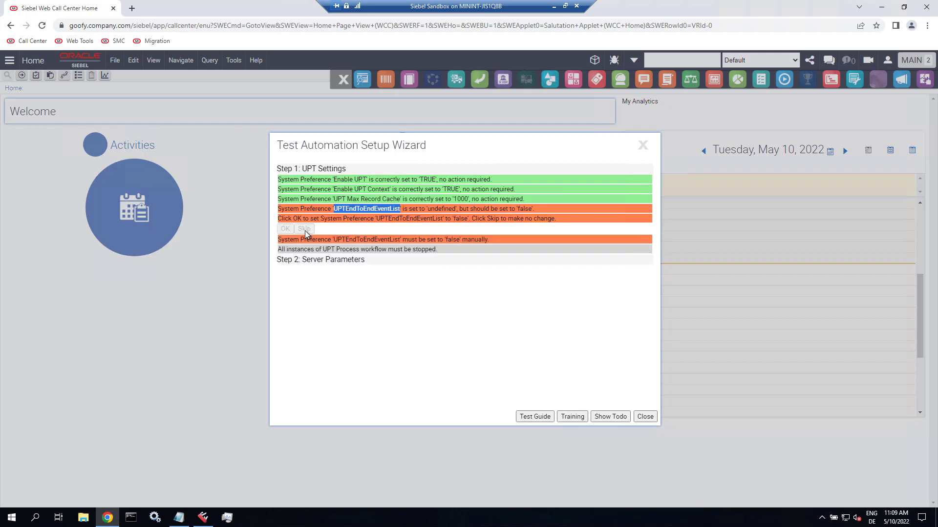
mouse_move(321, 253)
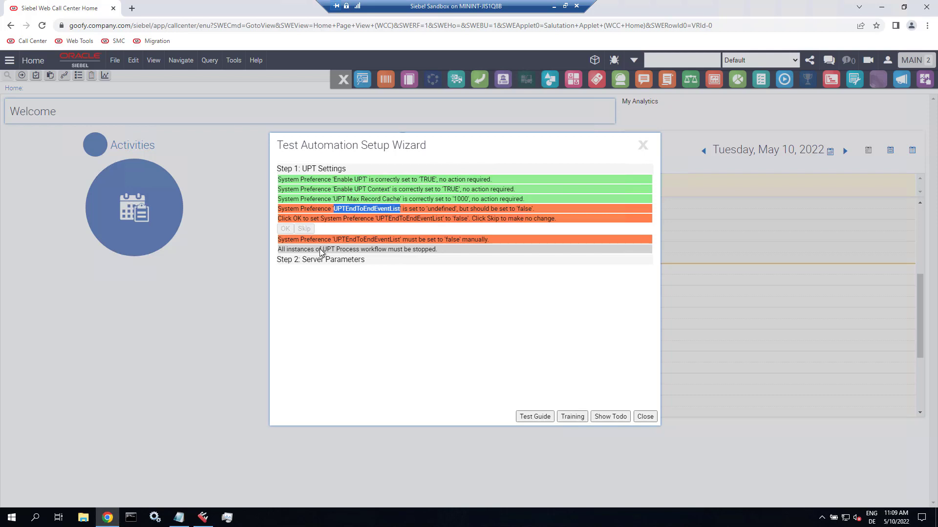
mouse_move(379, 237)
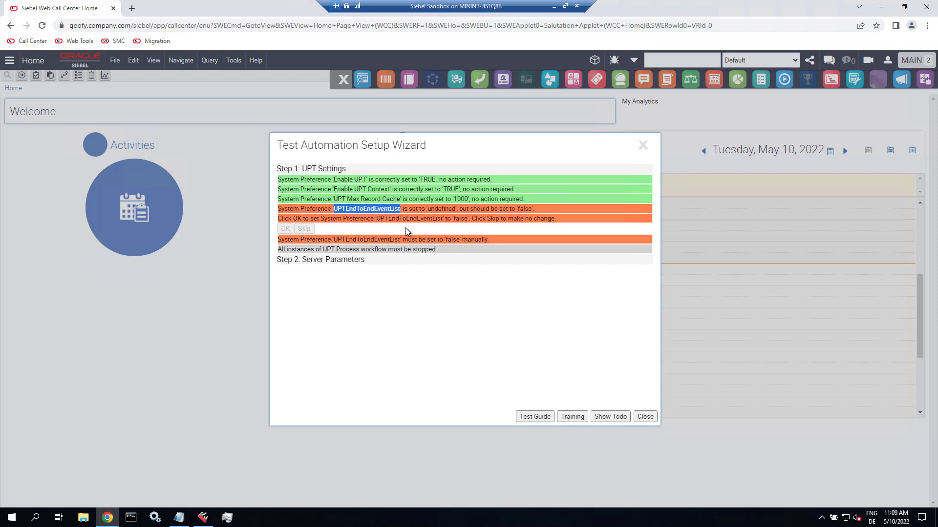
left_click(286, 229)
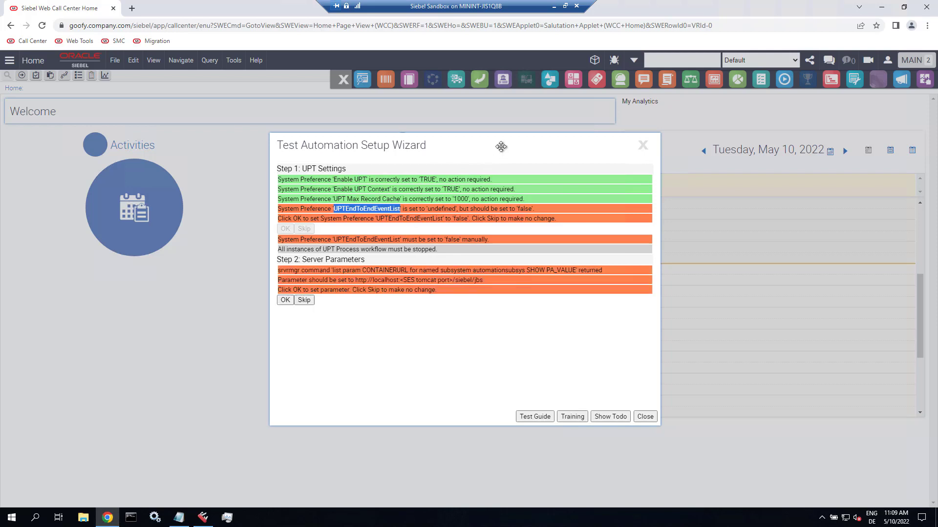
mouse_move(520, 175)
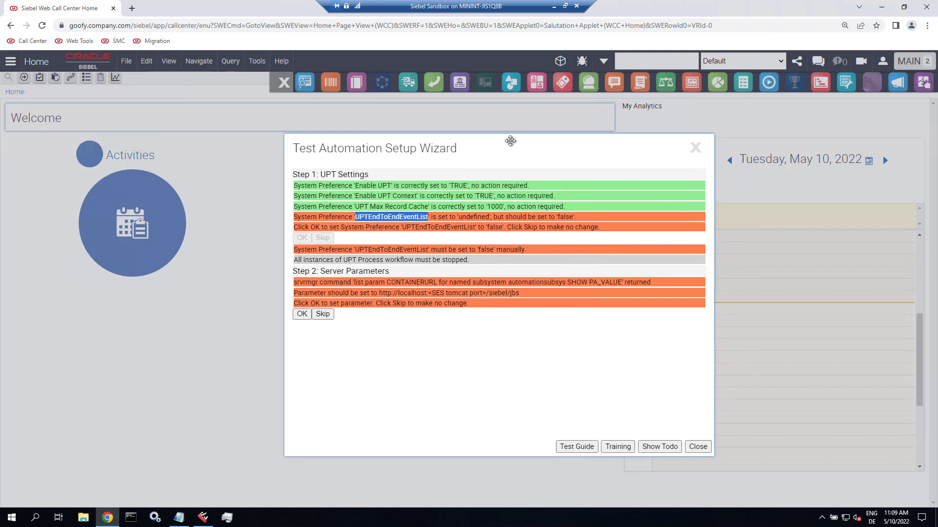
left_click_drag(510, 140, 510, 128)
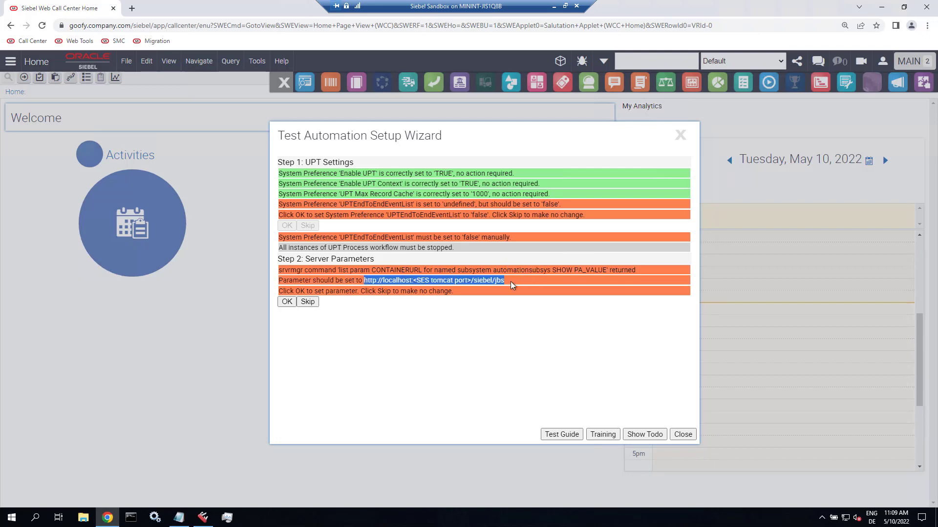
mouse_move(436, 302)
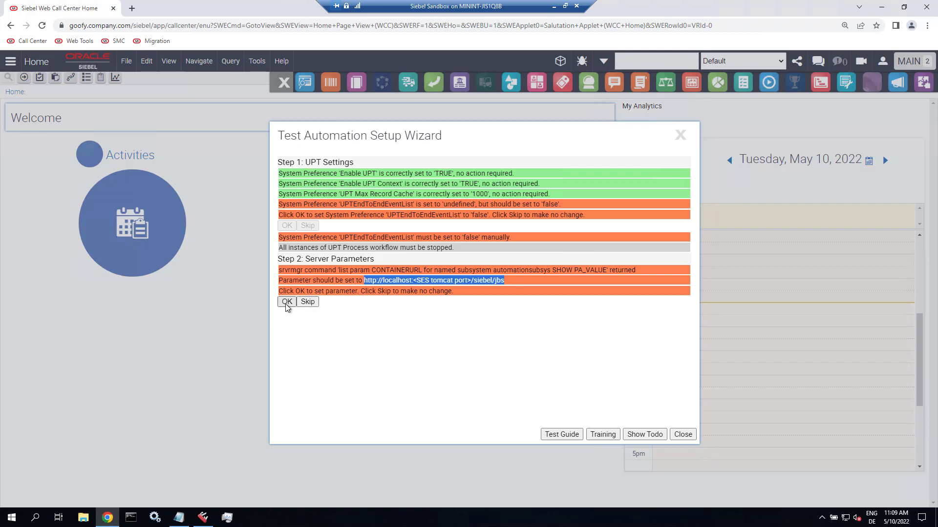
left_click(287, 301)
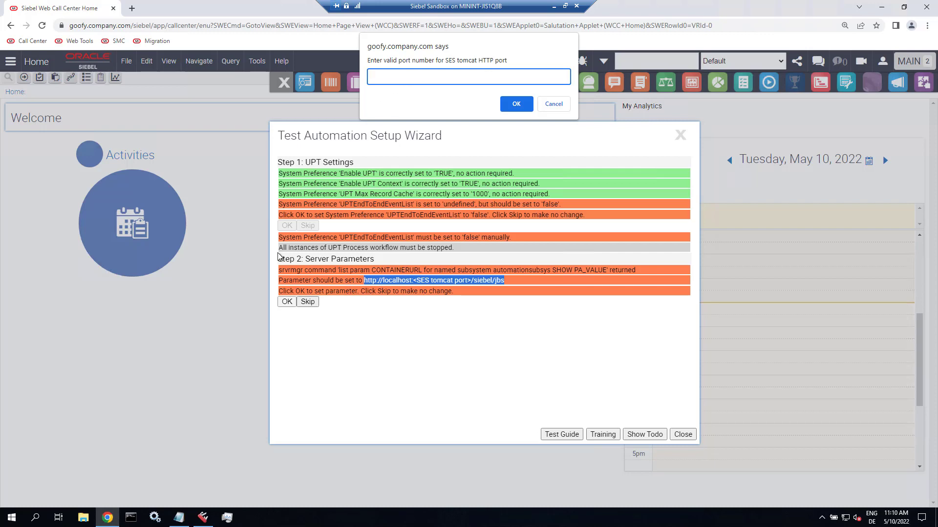
Browse mde > applicationcontainer_internal > conf in File Explorer and open server.xml.
left_click(84, 517)
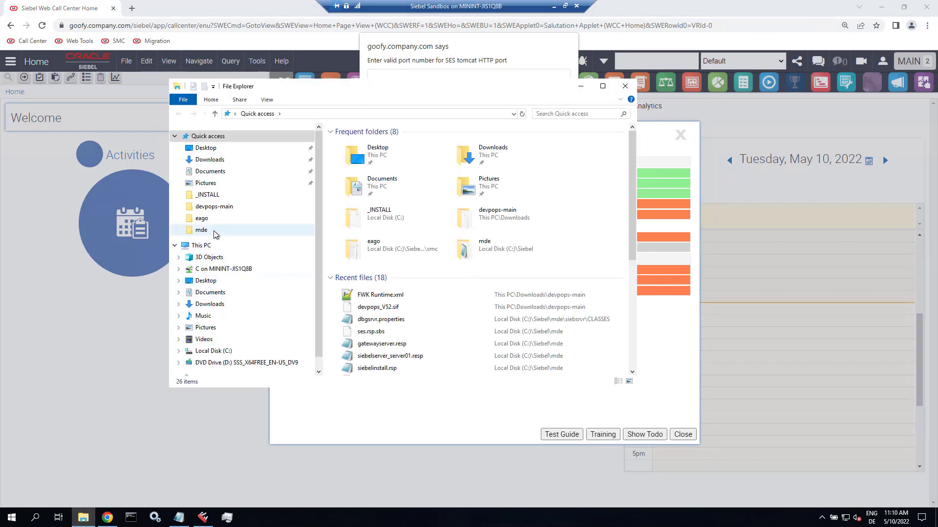
double_click(202, 230)
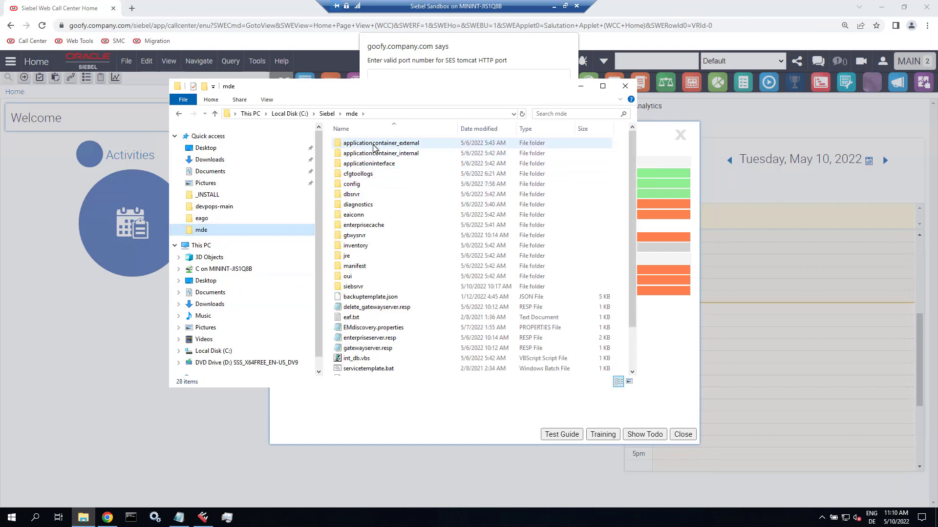
double_click(381, 153)
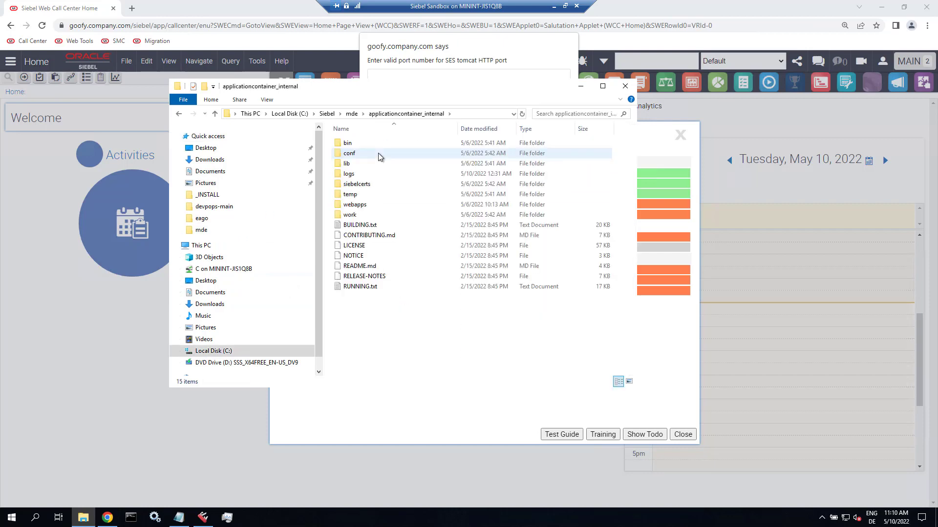
double_click(349, 152)
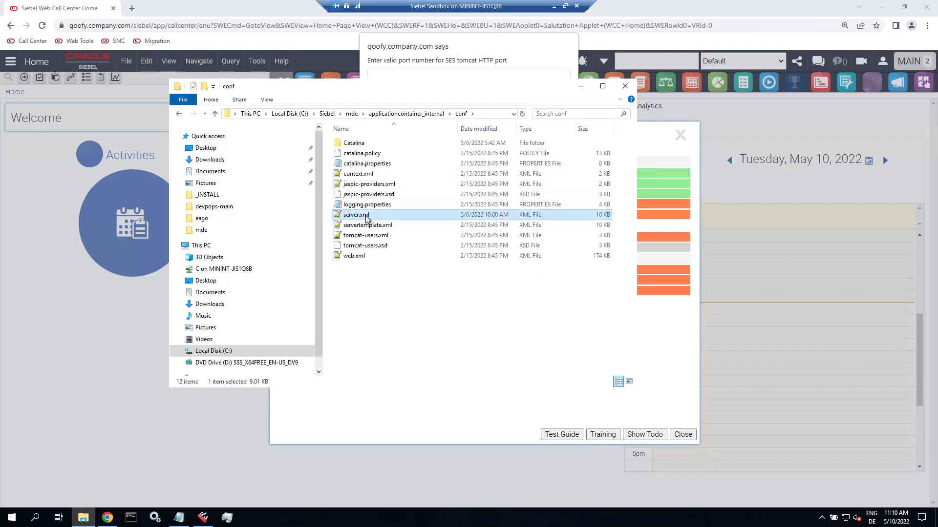
double_click(356, 214)
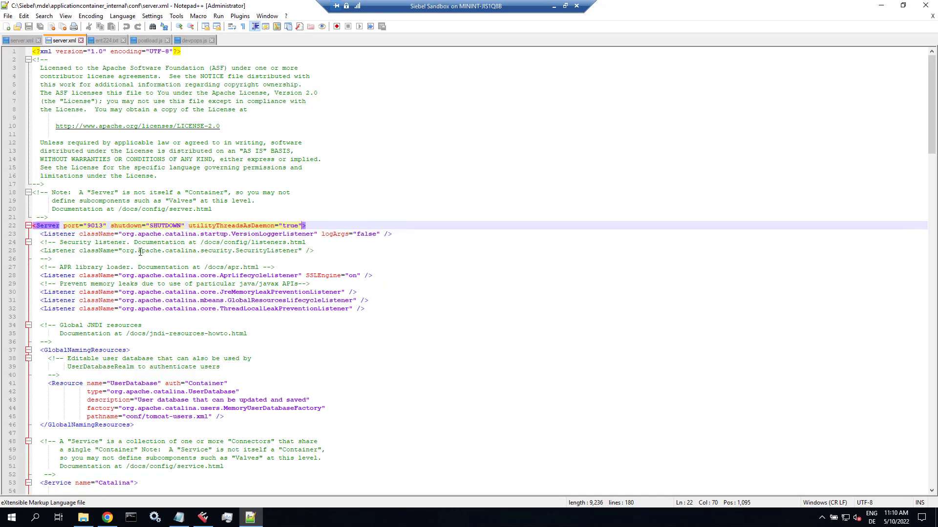
Scroll through server.xml to find the Tomcat connector port.
scroll("down", 3)
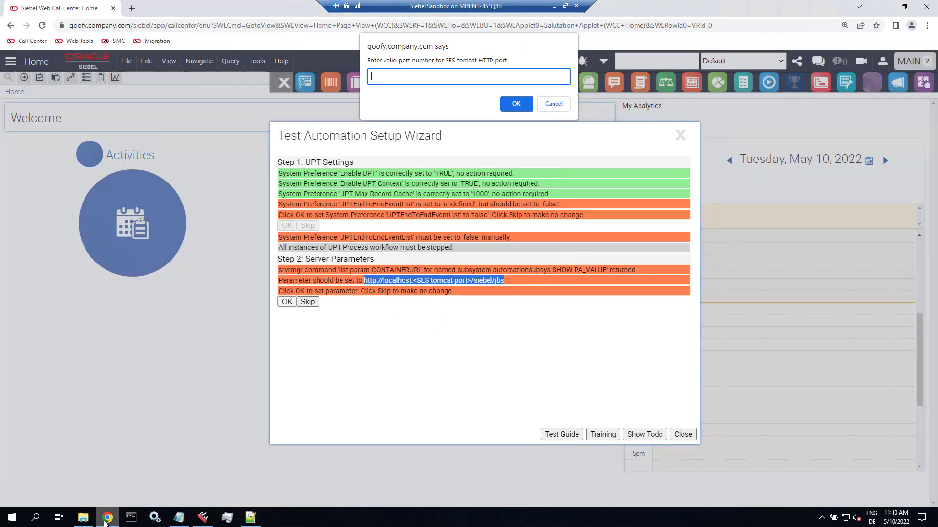
Enter 9012 as the SES Tomcat HTTP port and acknowledge the success message.
type("9")
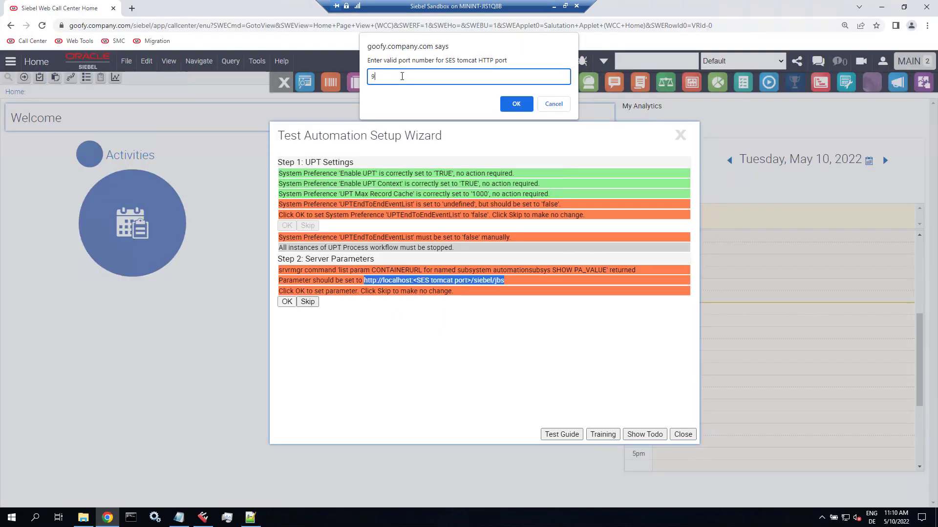
type("012")
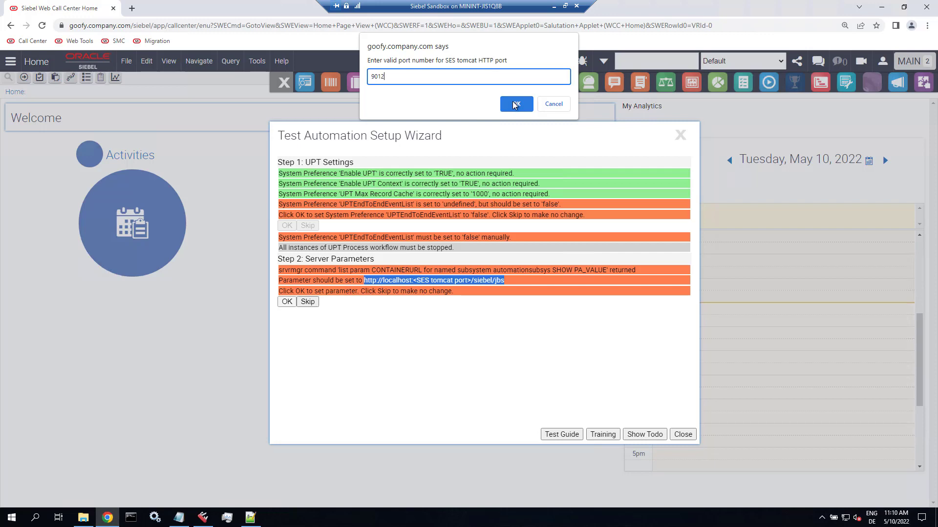
left_click(516, 103)
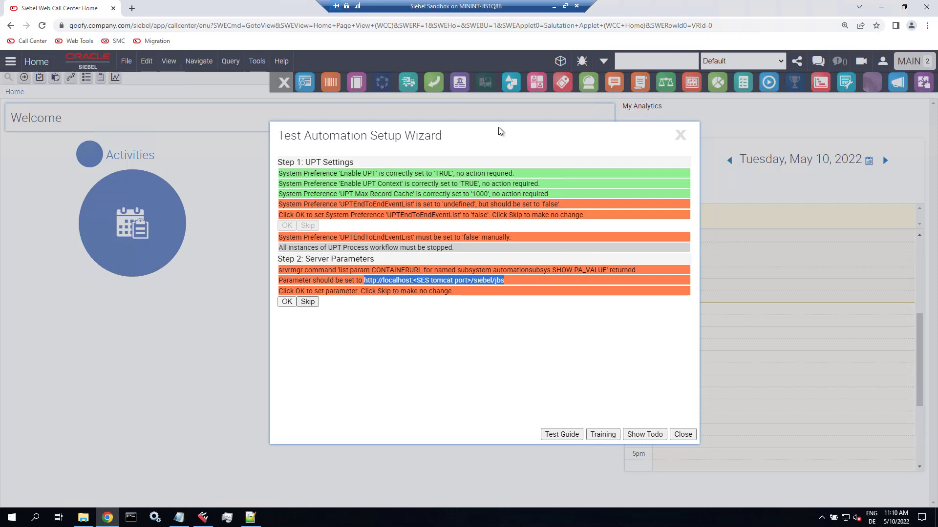
left_click(287, 302)
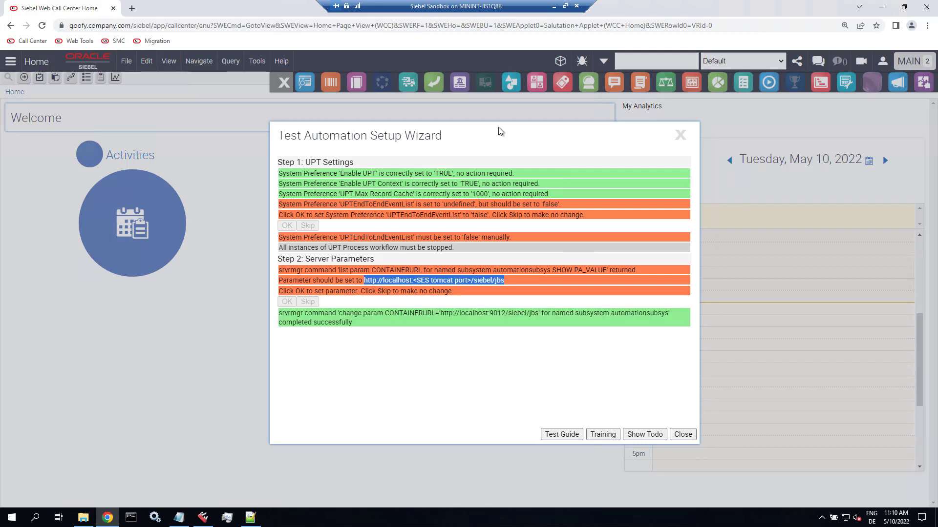
mouse_move(498, 317)
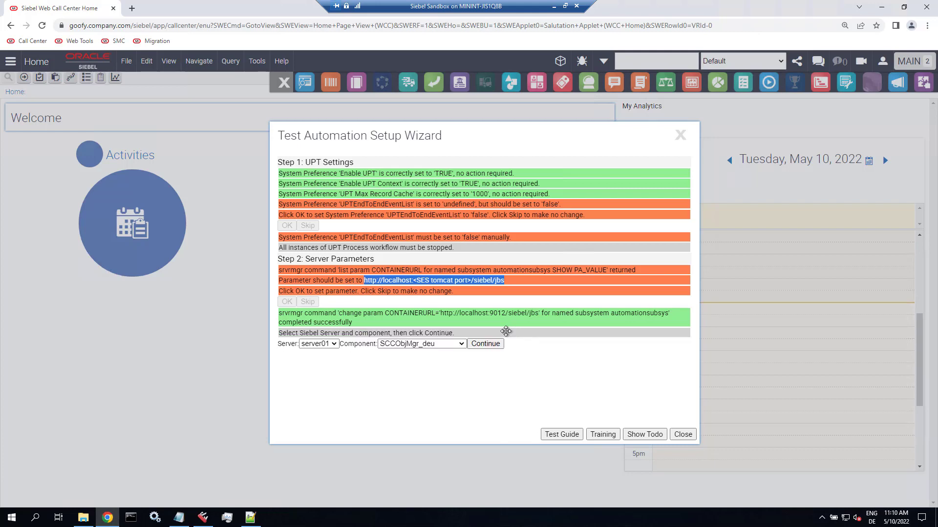
Choose server01 and SCCObjMgr_enu, then apply EnableAutomation = True.
left_click(460, 344)
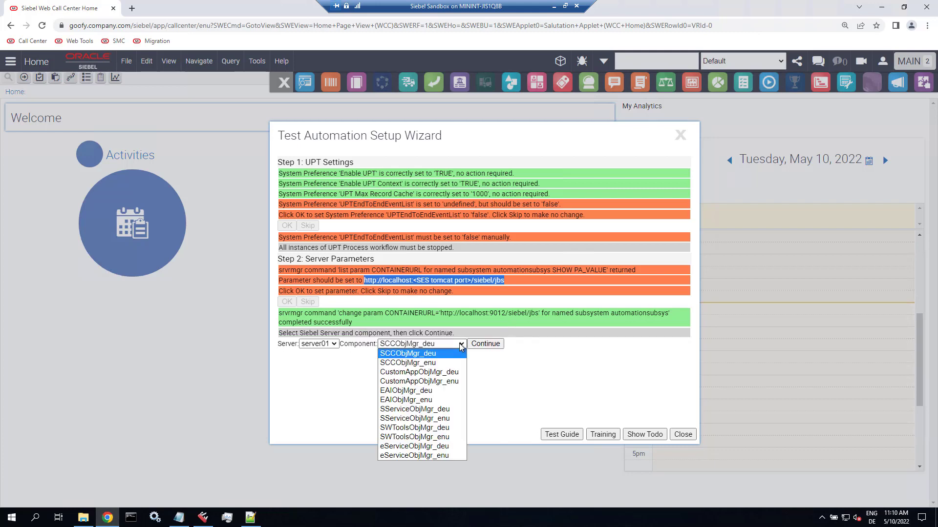
left_click(408, 362)
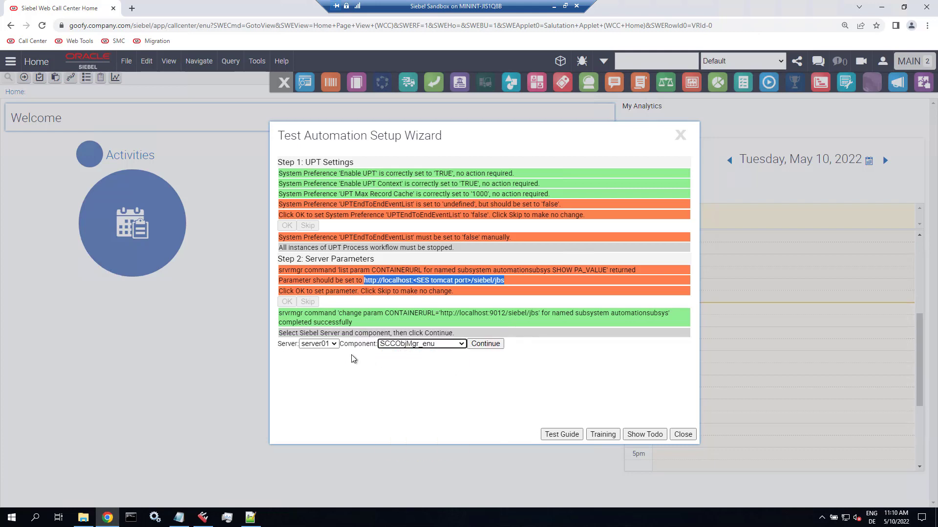
mouse_move(477, 355)
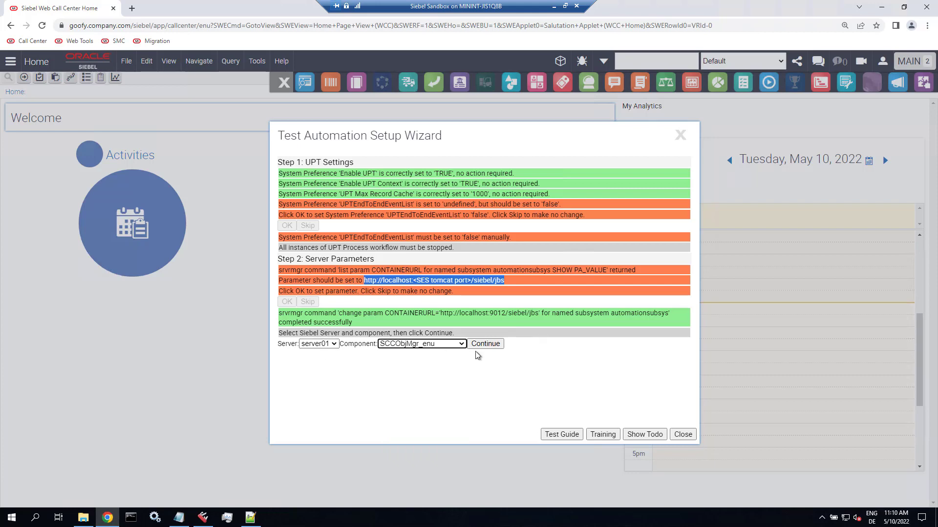
left_click(485, 344)
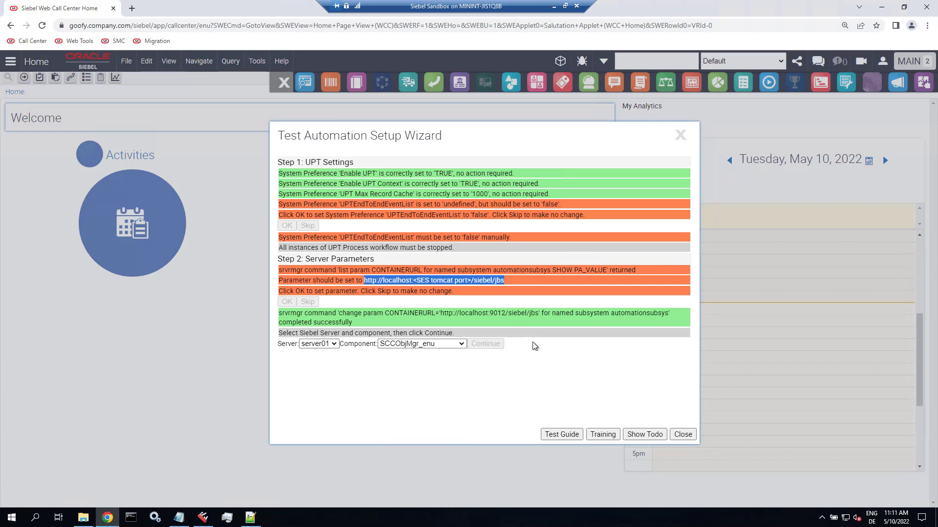
mouse_move(549, 346)
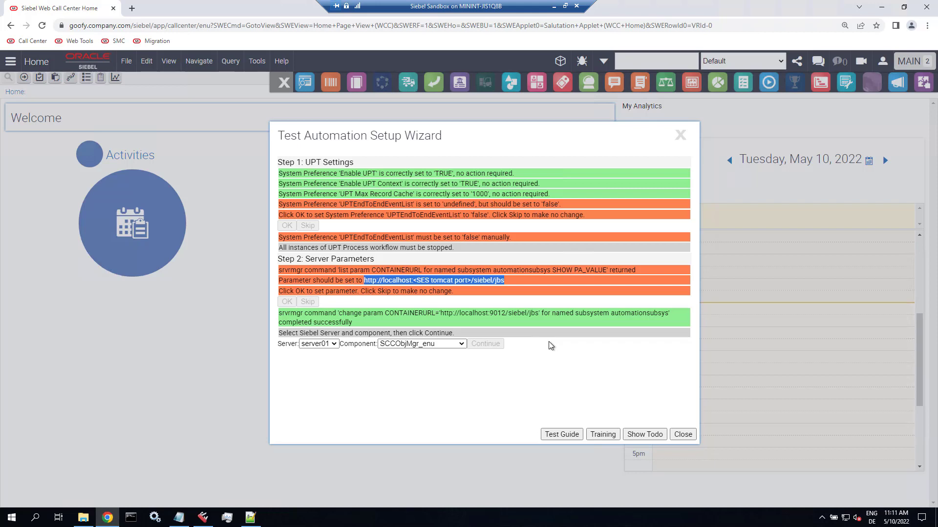
left_click(485, 343)
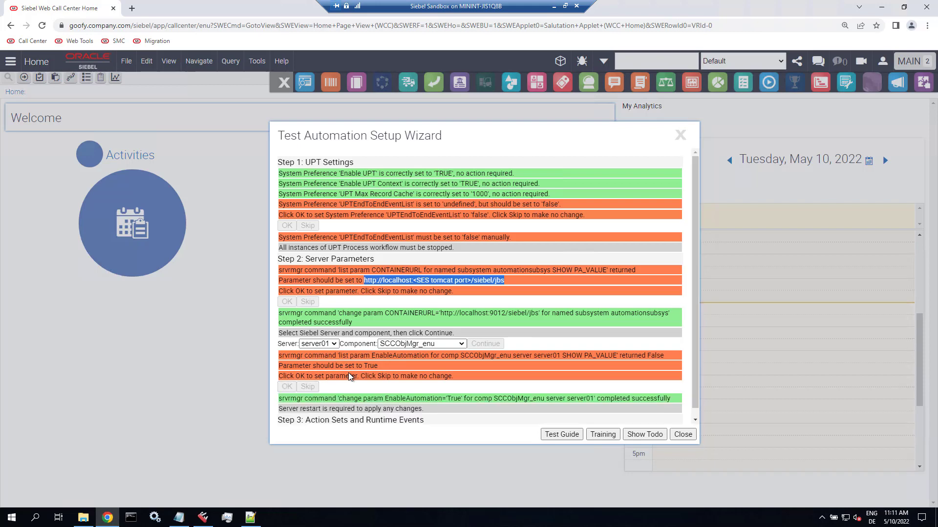
scroll("down", 3)
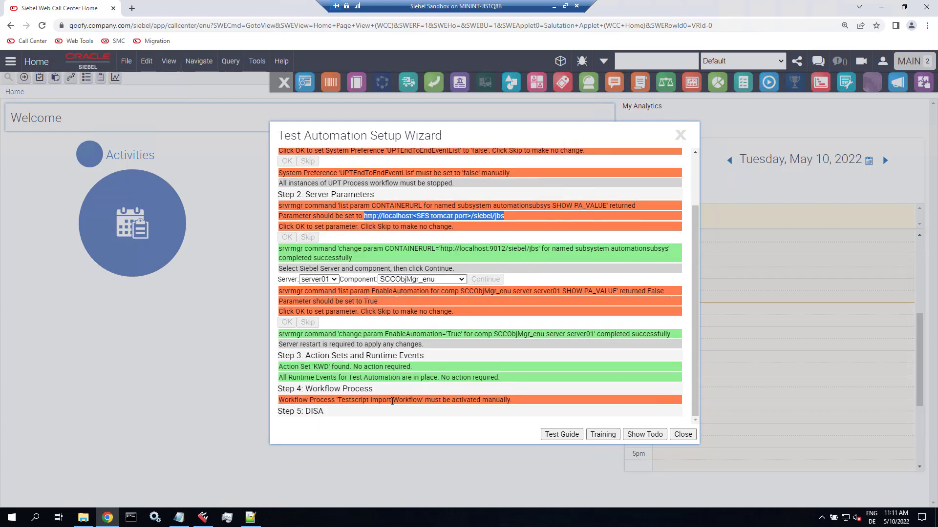
scroll("down", 3)
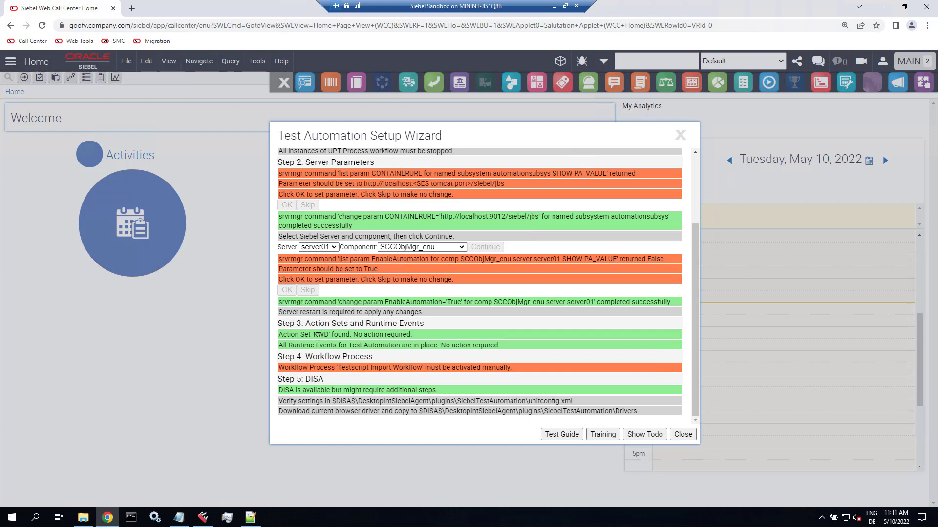
double_click(322, 334)
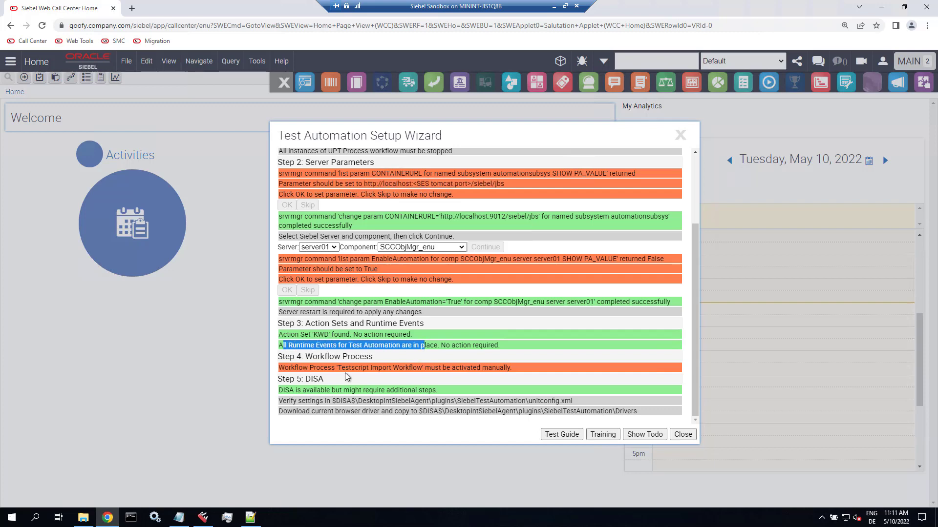
double_click(375, 368)
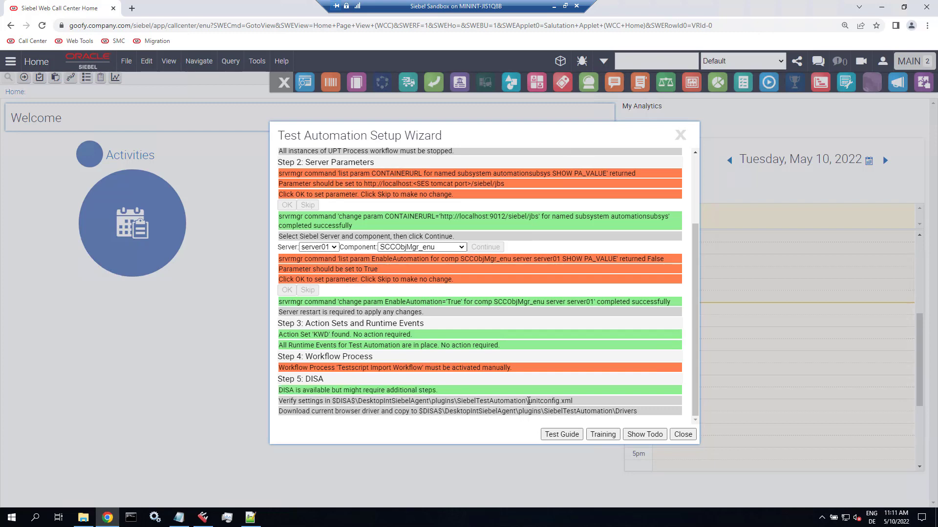
double_click(549, 400)
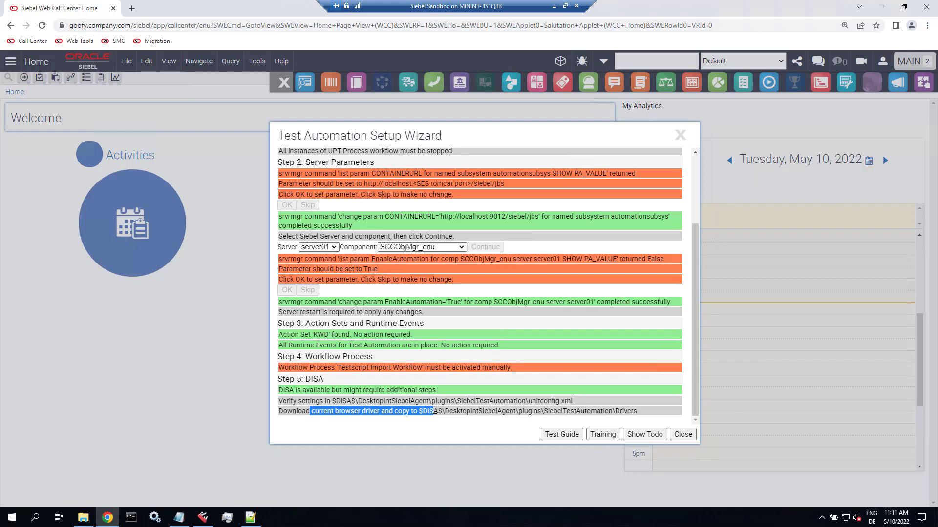
mouse_move(506, 398)
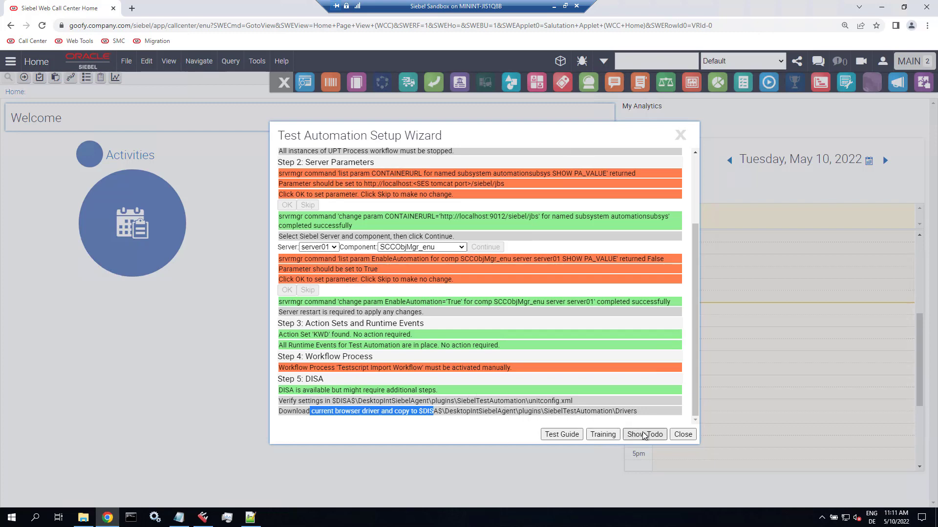
Show the test automation to-do list and highlight the workflow activation item.
left_click(644, 434)
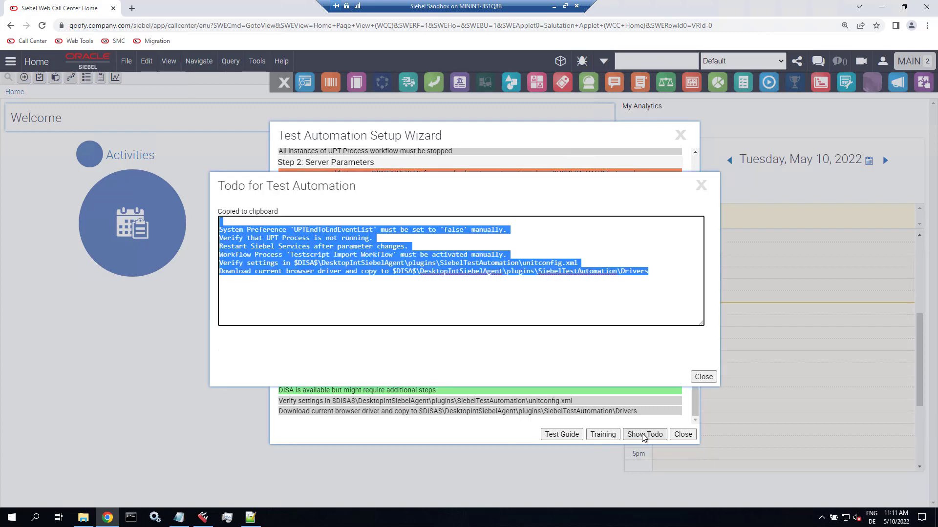
left_click(371, 229)
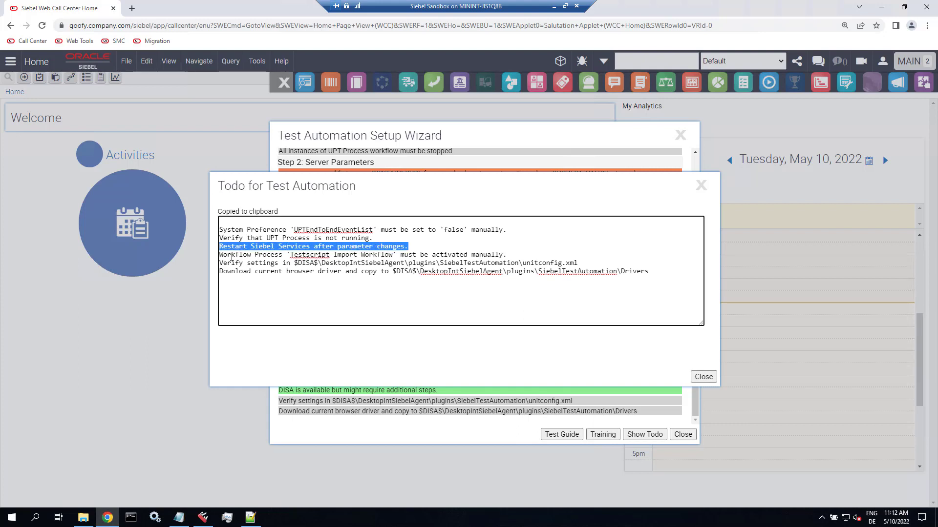
double_click(309, 255)
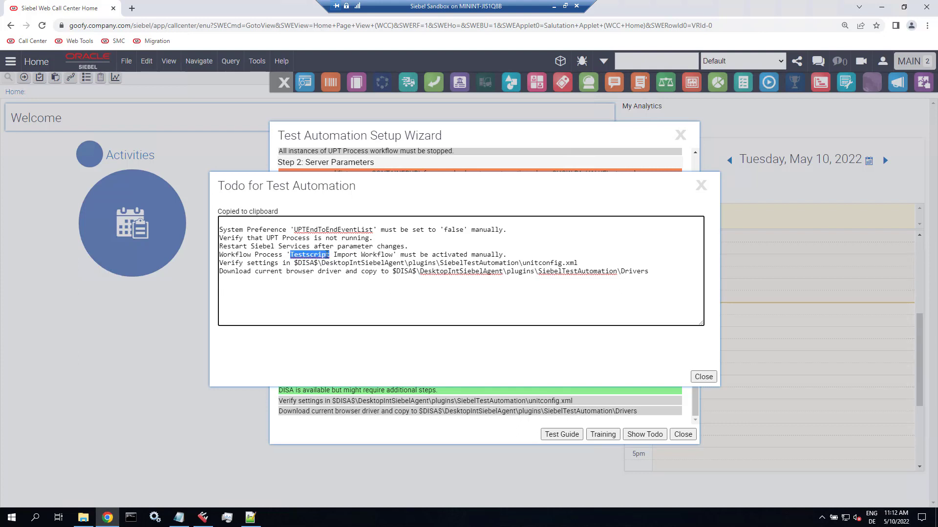
left_click_drag(290, 254, 392, 254)
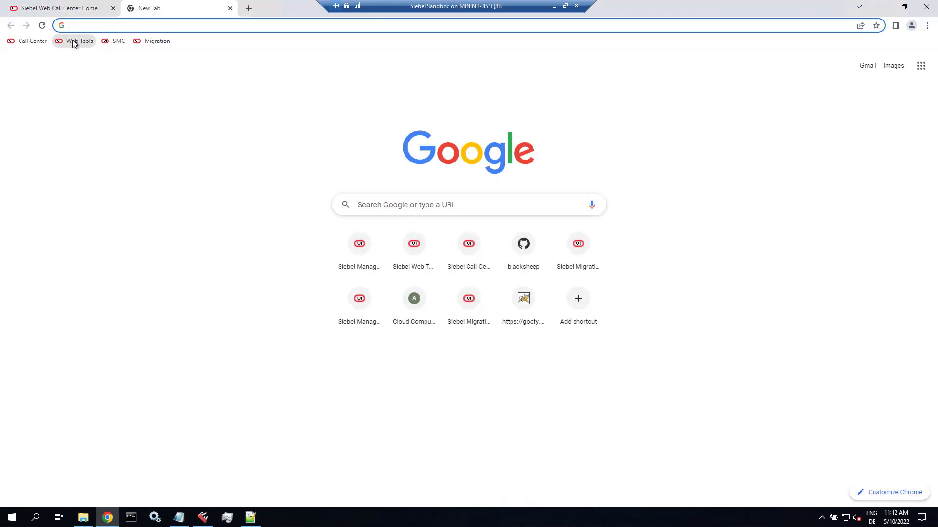
Log in to Web Tools and create workspace dev_sadmin_testauto01 with comment 'WF activation'.
left_click(79, 41)
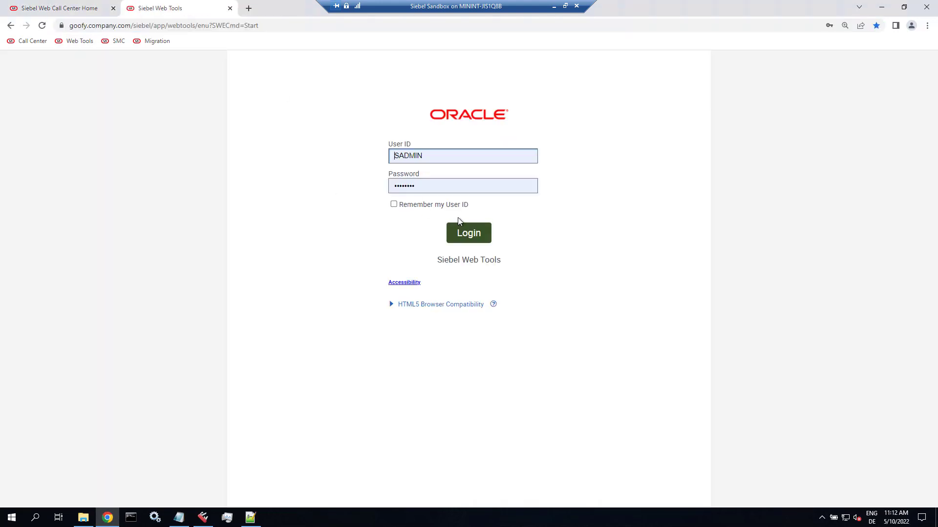
left_click(469, 233)
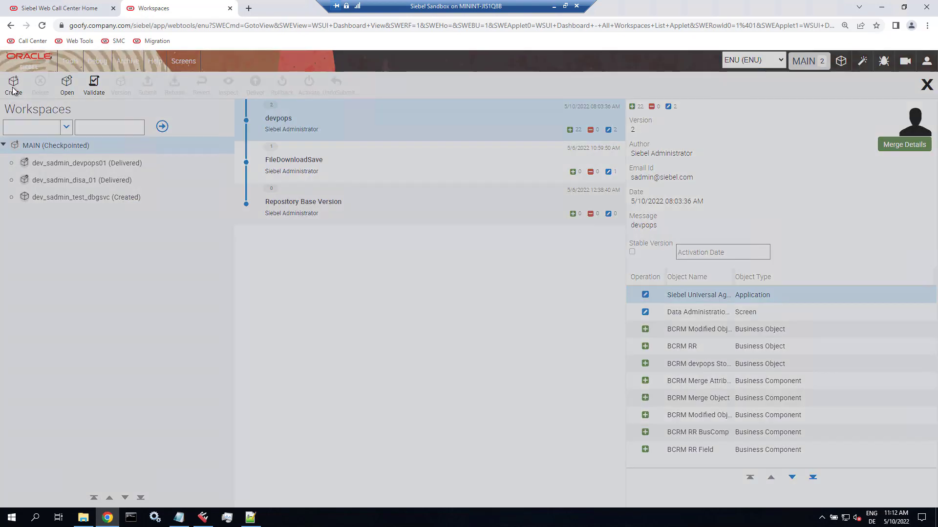
left_click(14, 83)
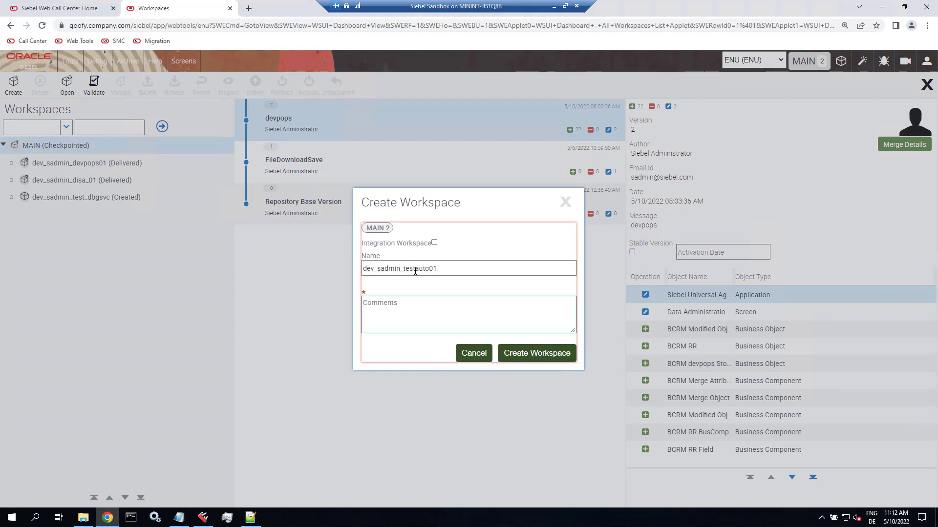
type("WF activation")
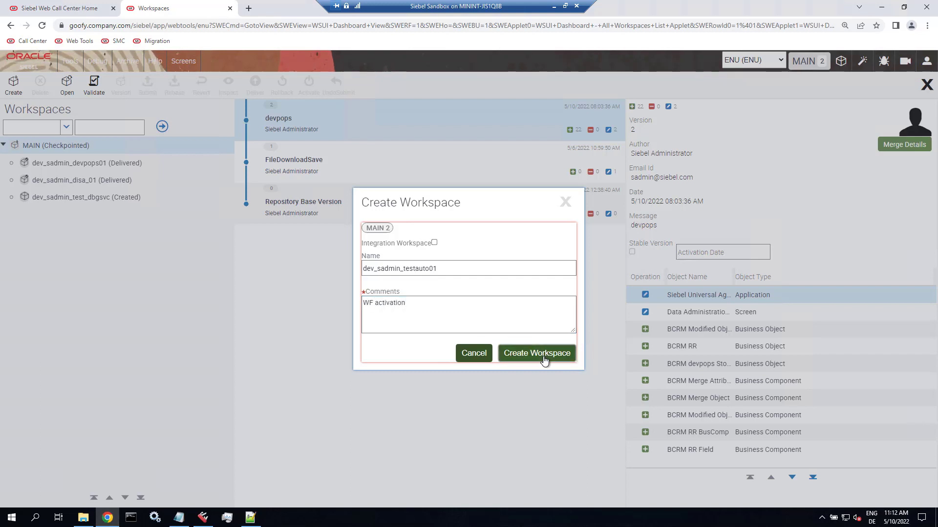
left_click(536, 353)
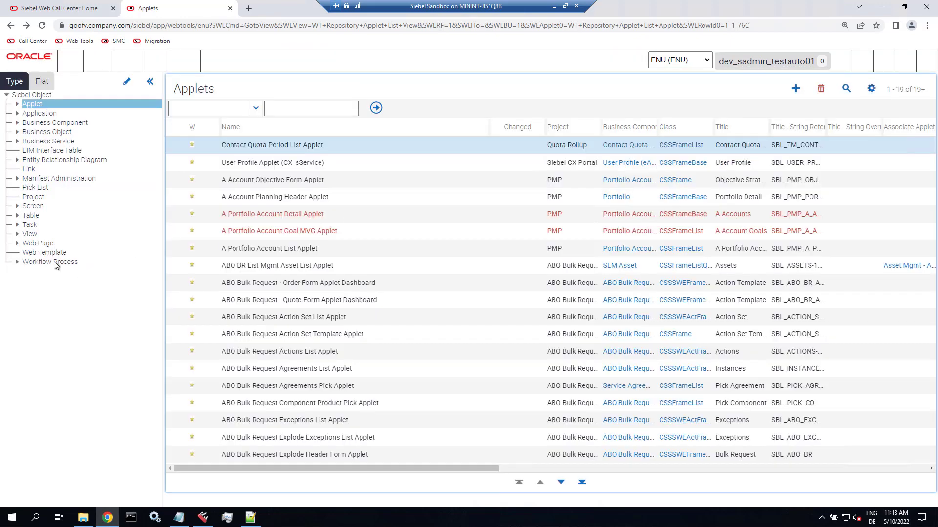
Query the Testscript Import Workflow, clear its Inactive flag, and return to Workspaces.
left_click(50, 261)
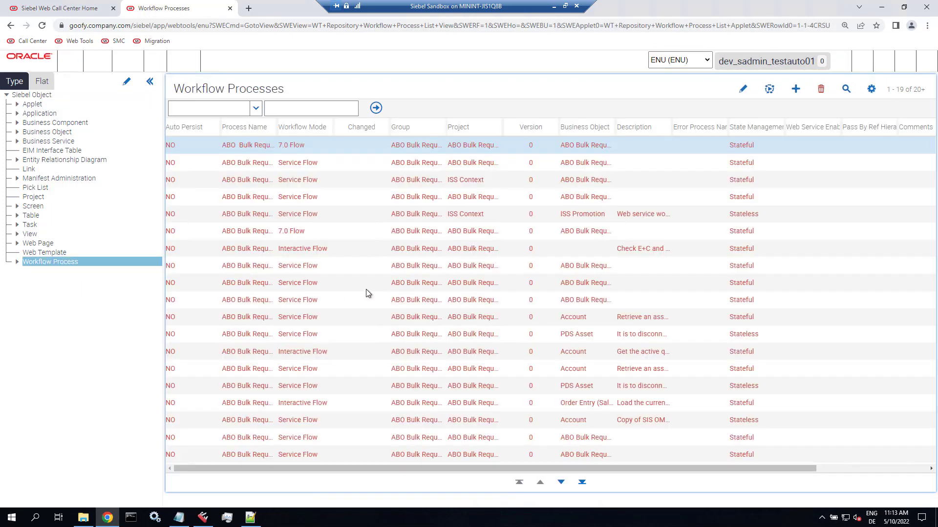
left_click(846, 88)
type("mport Workflow")
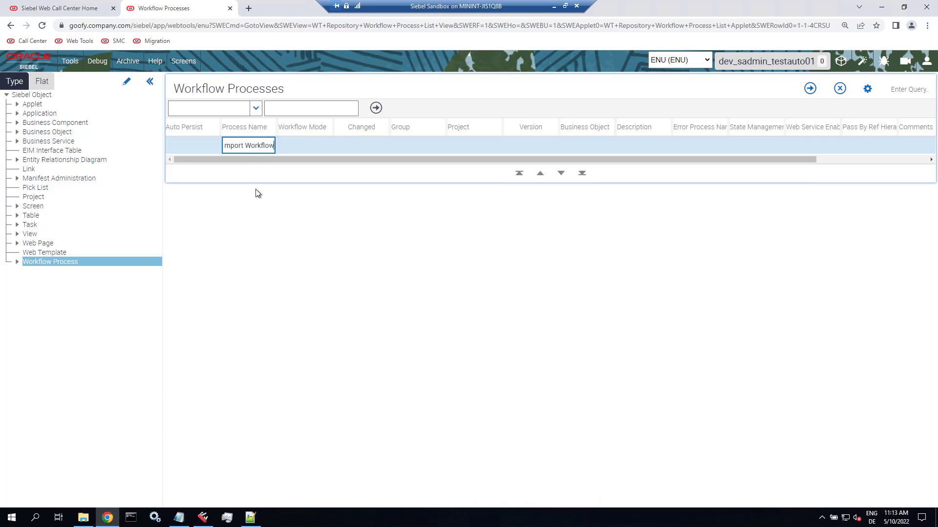
left_click(375, 109)
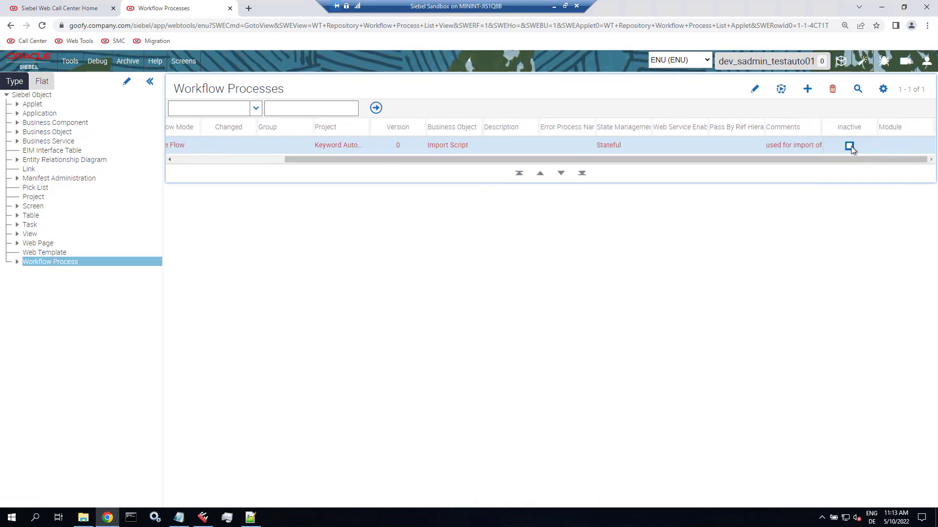
left_click(849, 146)
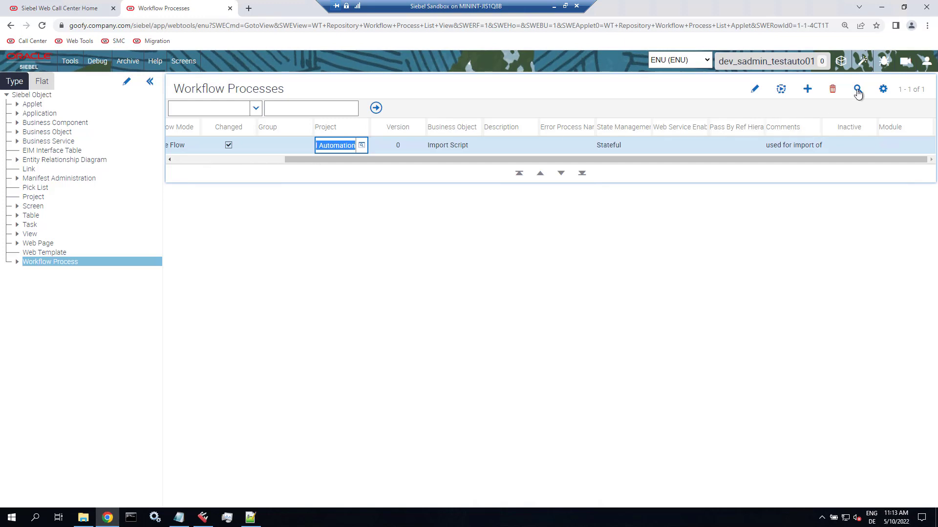
left_click(857, 89)
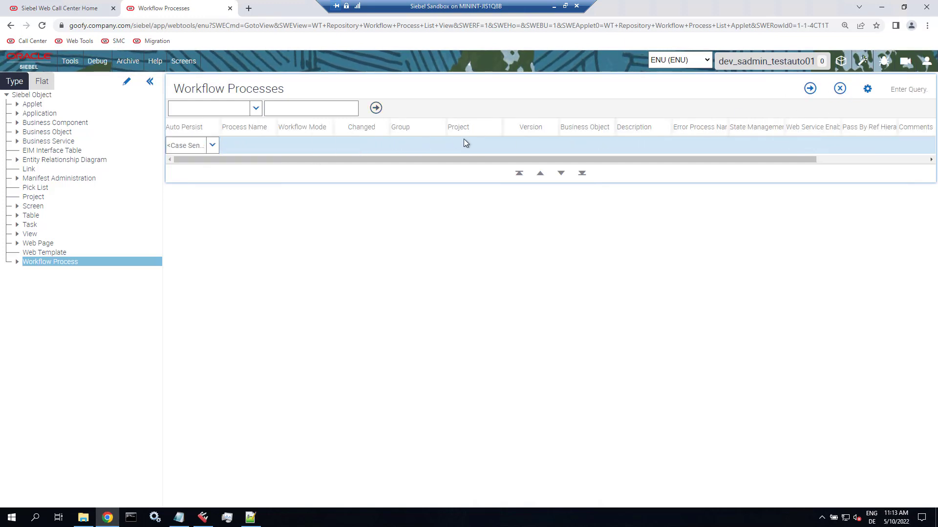
left_click(375, 108)
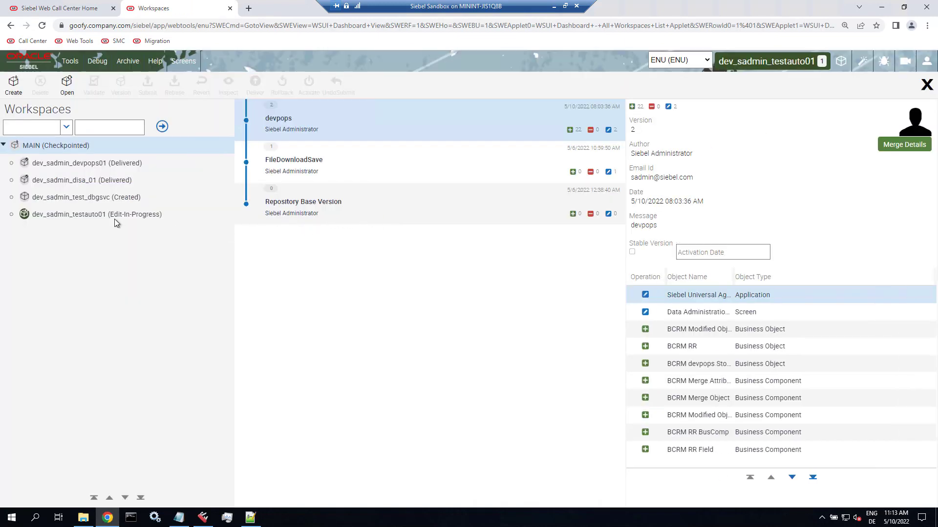
Create a version of workspace dev_sadmin_testauto01 with the comment 'activated'.
left_click(96, 214)
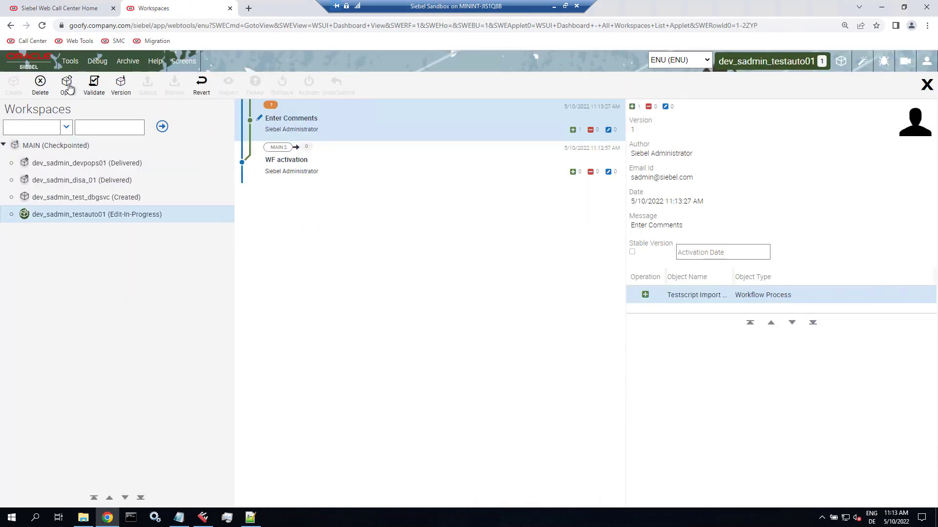
left_click(120, 83)
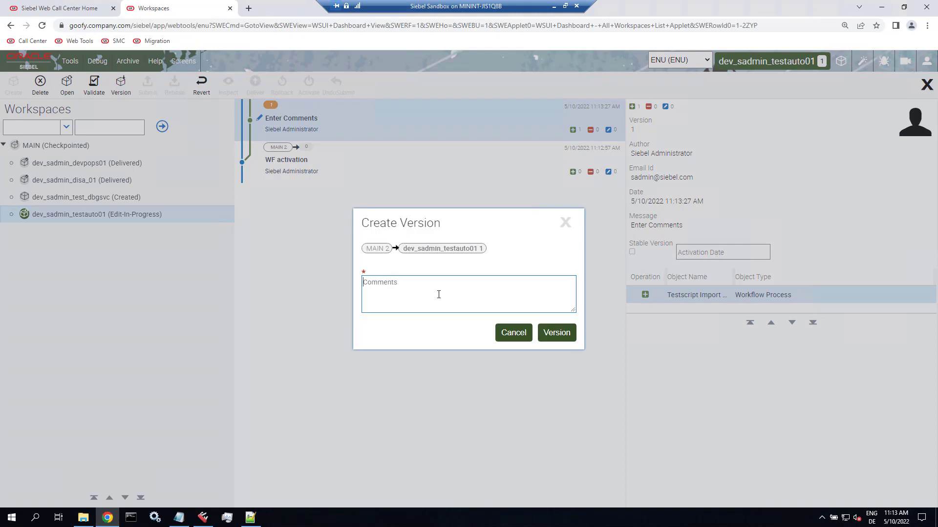
type("a")
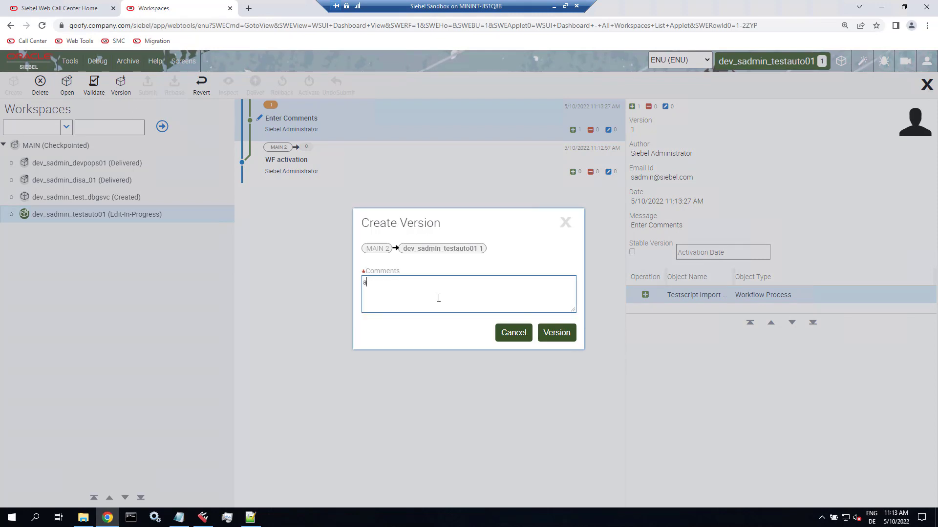
type("ctivated")
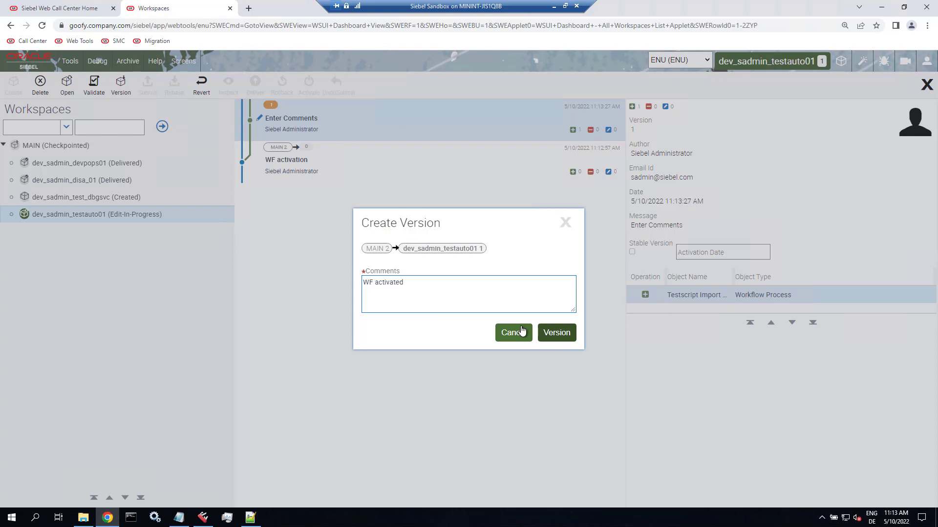
left_click(555, 333)
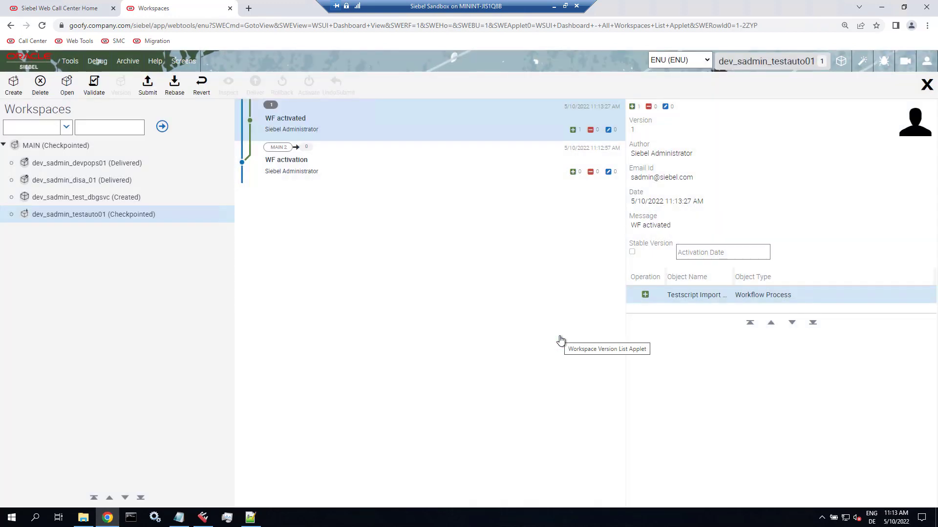
mouse_move(147, 87)
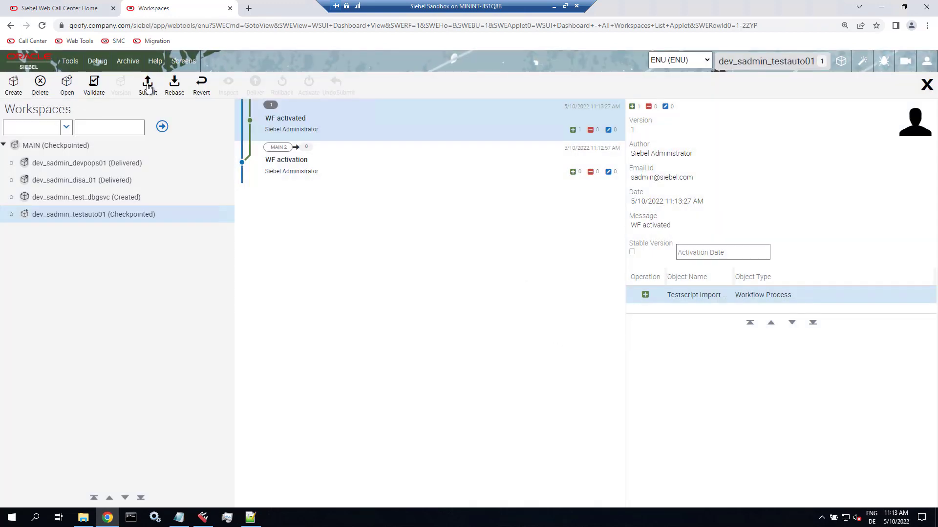
Submit the workspace version and deliver it with the comment 'Keyword Automation'.
left_click(146, 83)
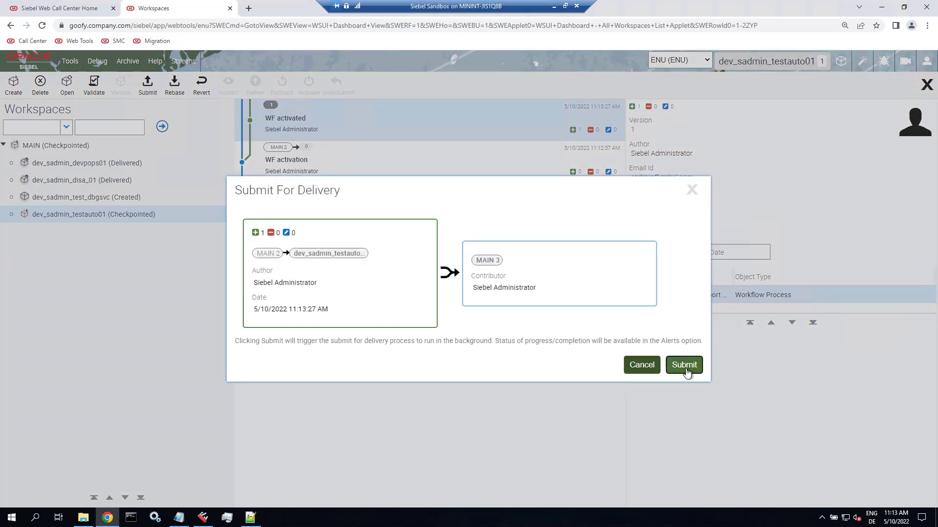
left_click(683, 365)
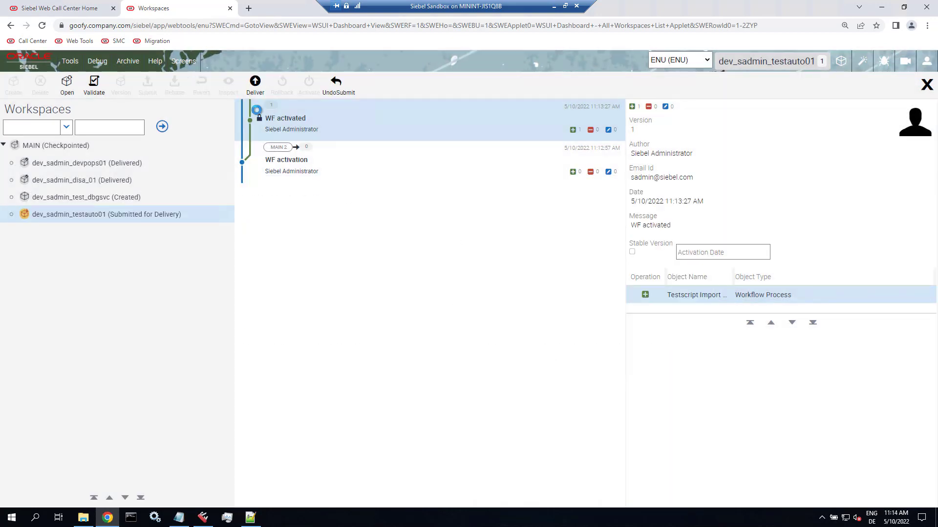
left_click(255, 83)
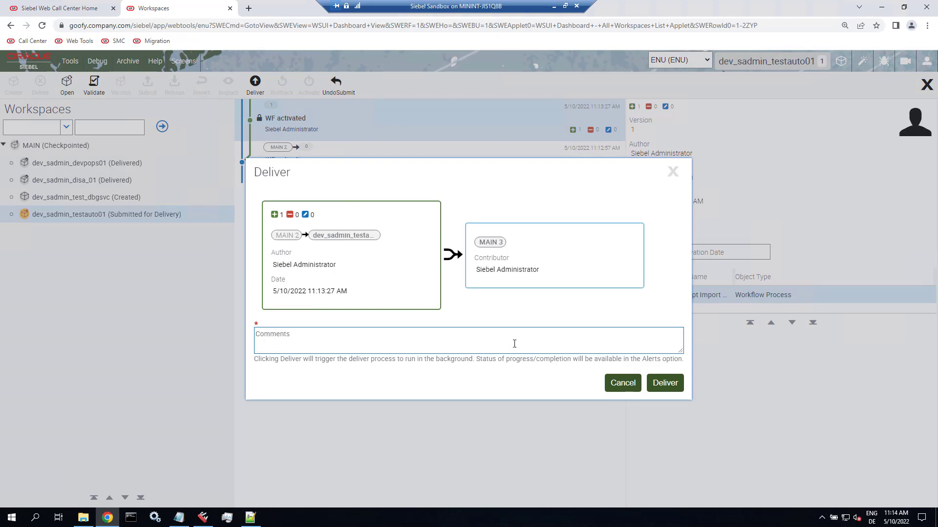
type("Keyword Automation")
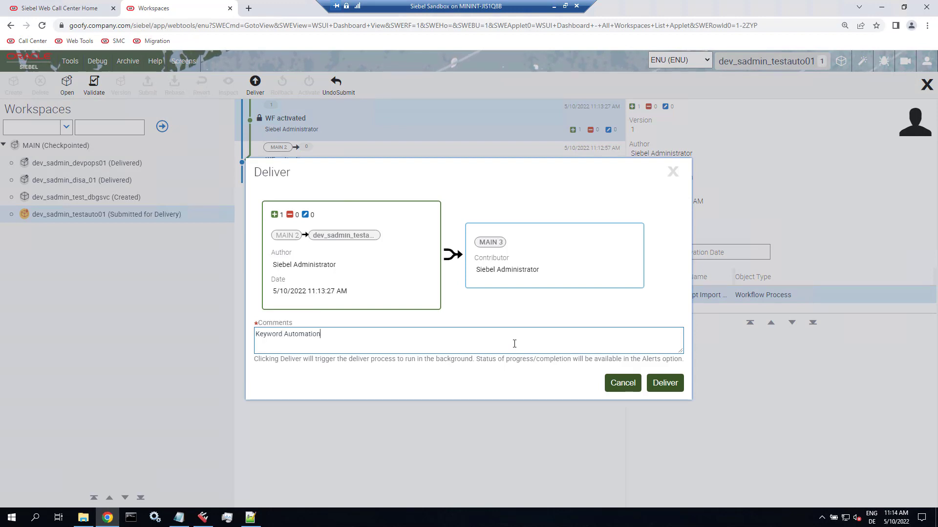
mouse_move(686, 386)
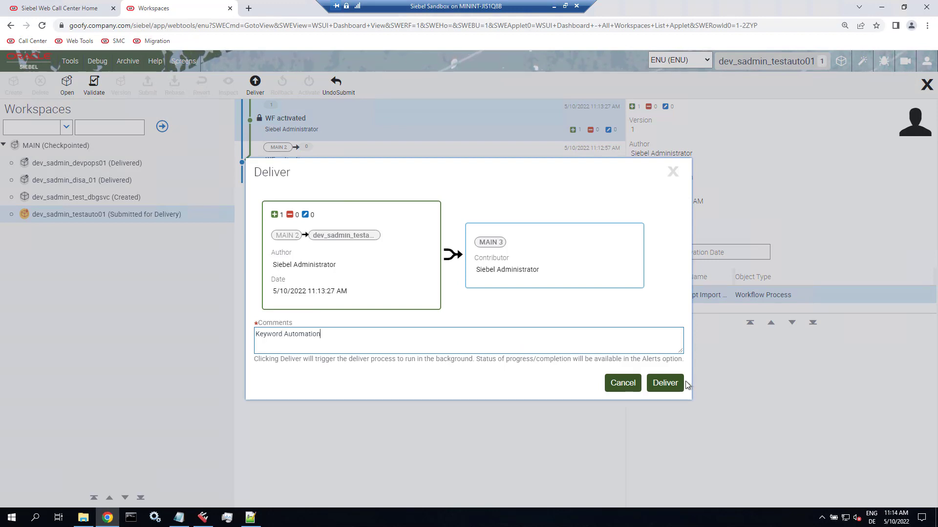
left_click(665, 383)
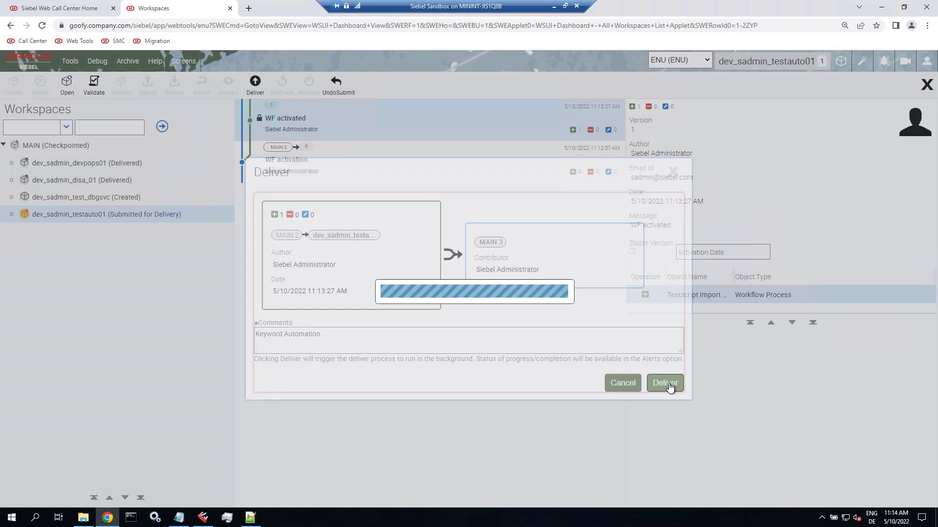
left_click(665, 383)
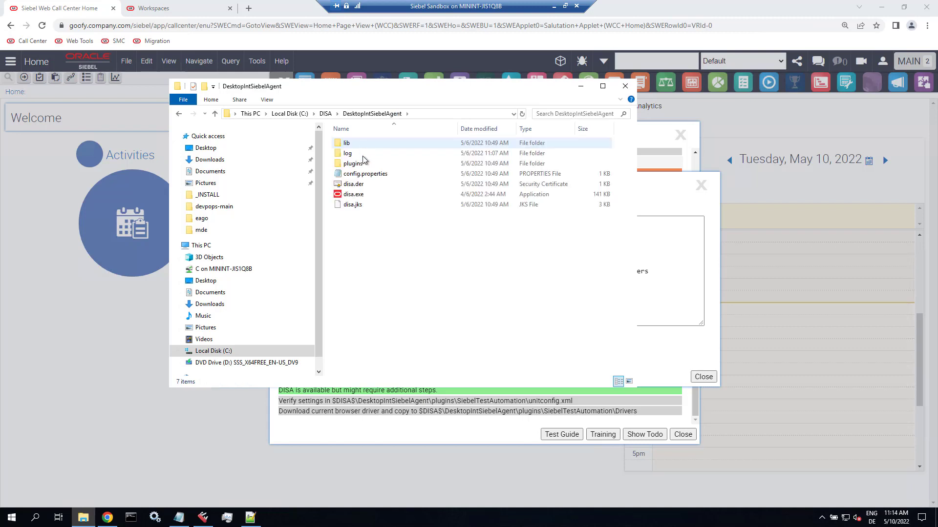
Open plugins > SiebelTestAutomation and bring up the context menu for unitconfig.xml.
double_click(354, 163)
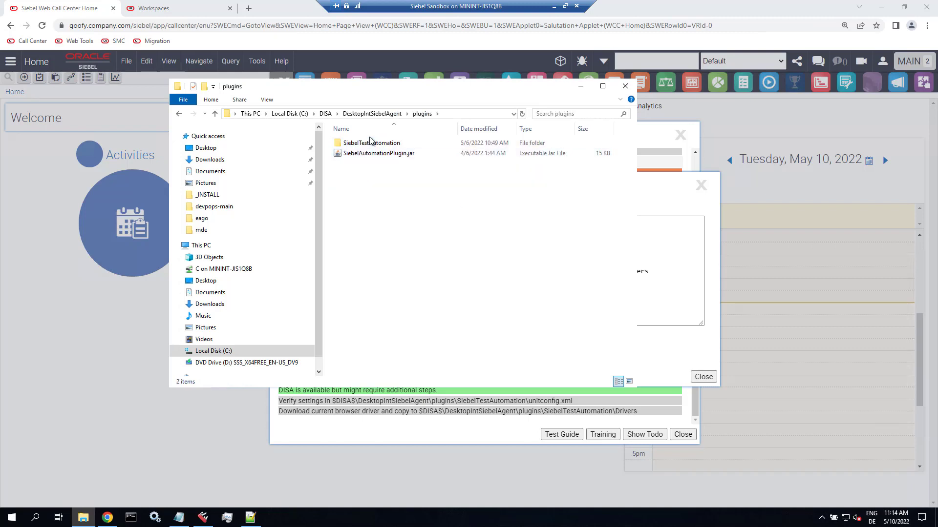
double_click(371, 142)
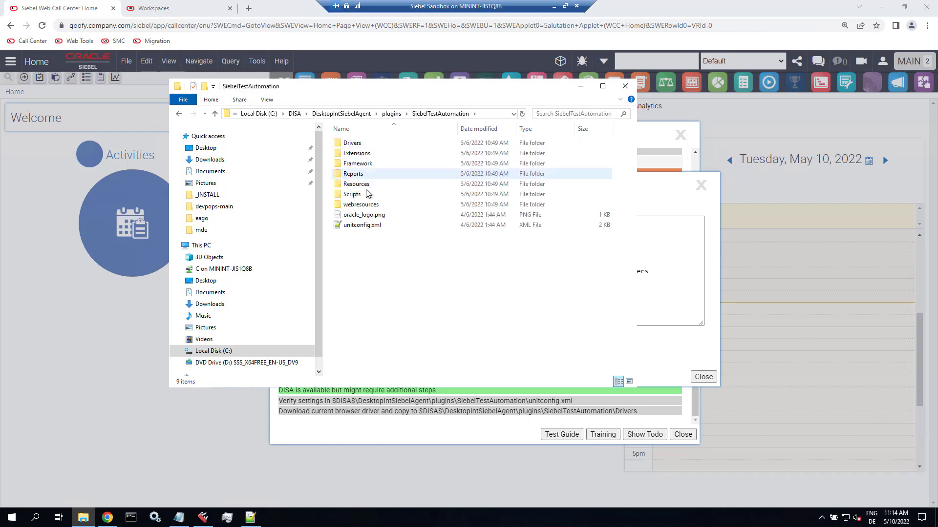
right_click(361, 225)
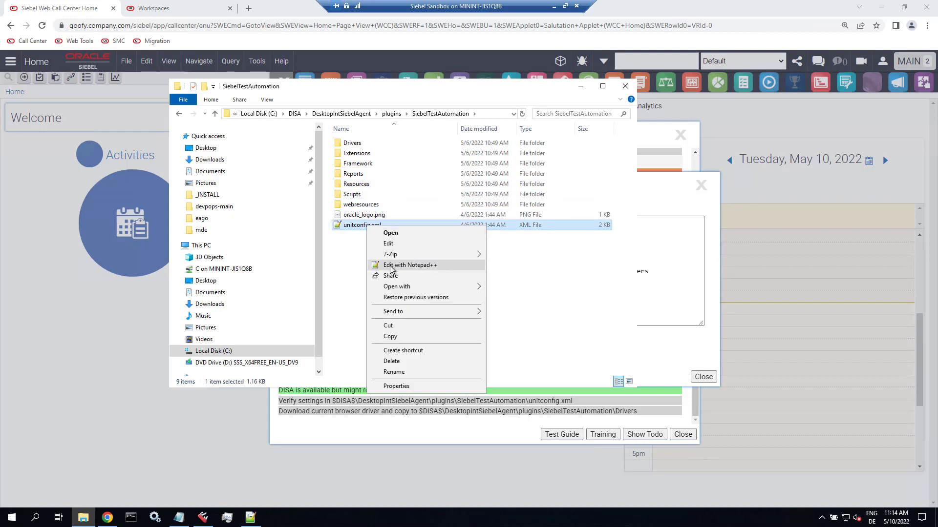
left_click(410, 265)
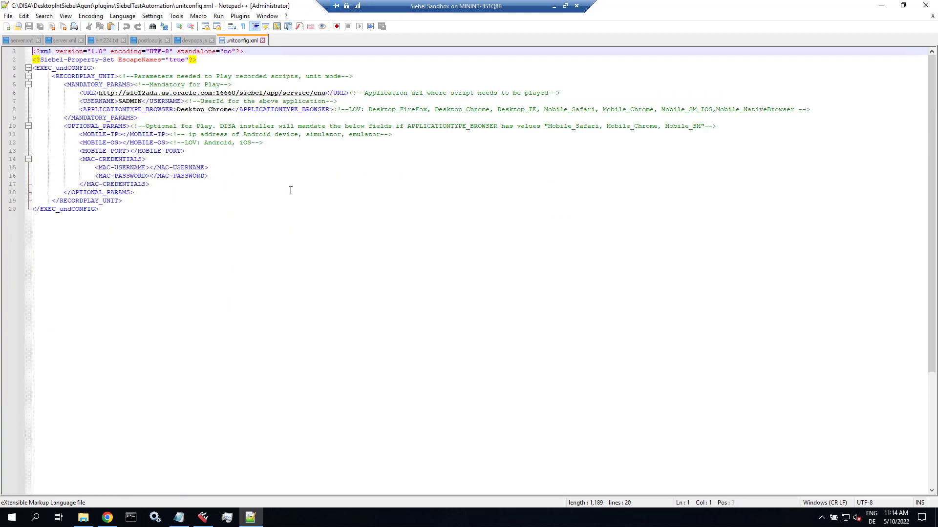
left_click(128, 101)
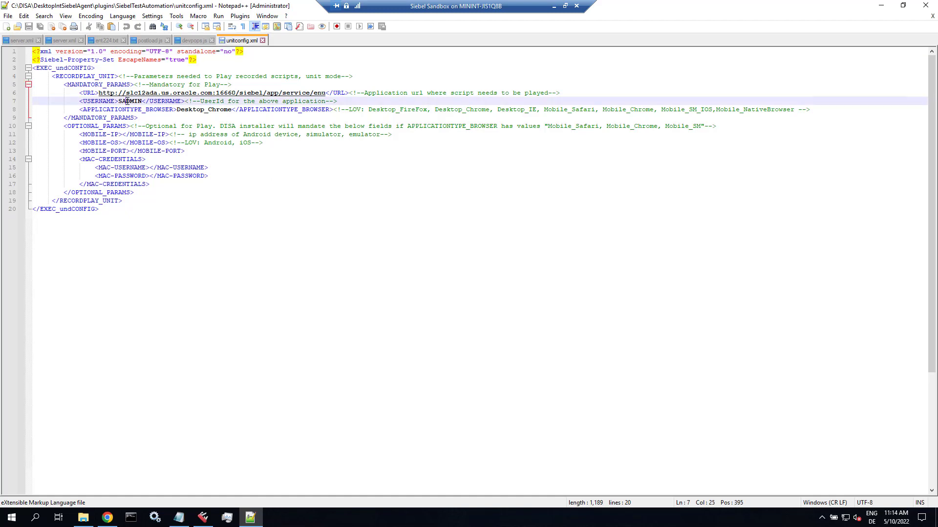
double_click(203, 109)
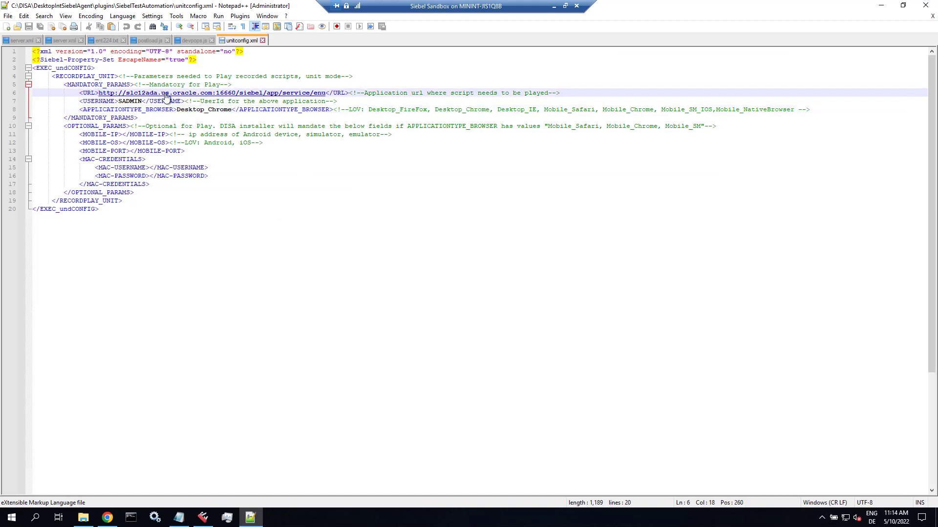
left_click_drag(99, 93, 197, 93)
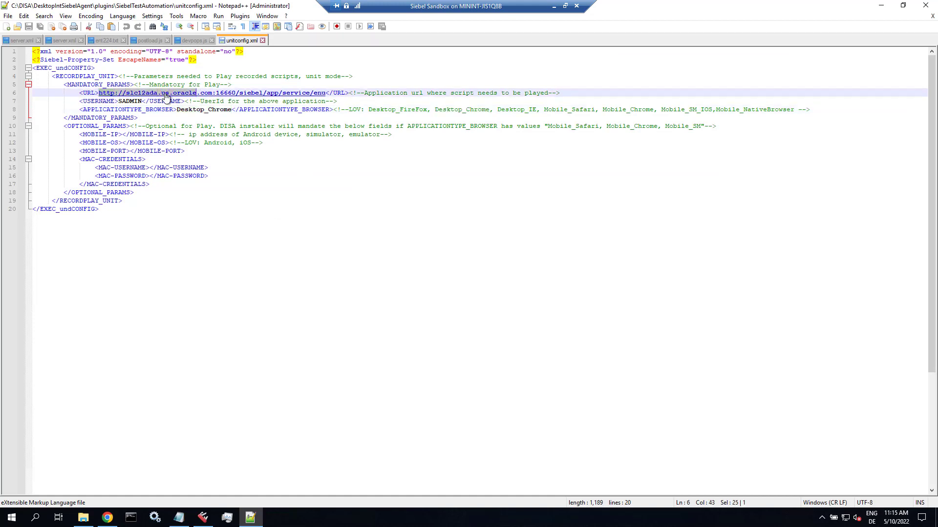
left_click_drag(173, 93, 302, 93)
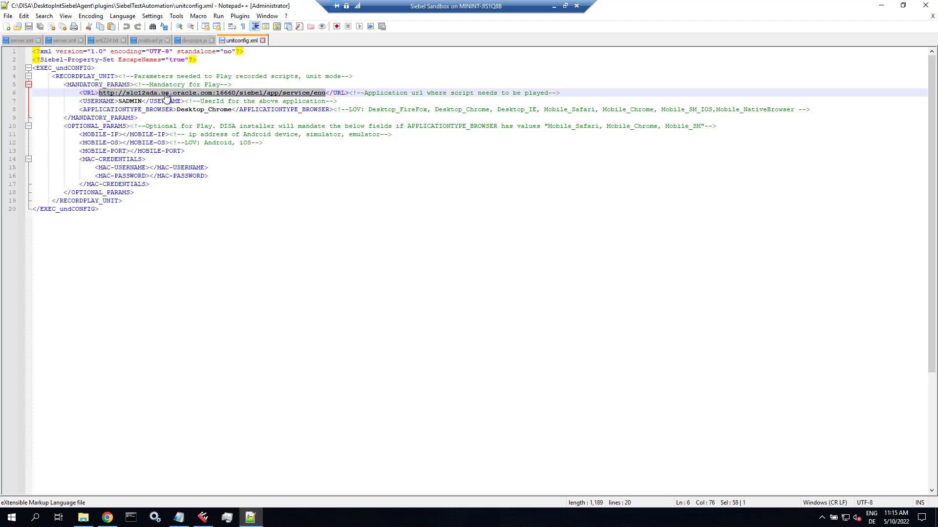
type("https://goofy.company.com/siebel/app/callcenter/enu")
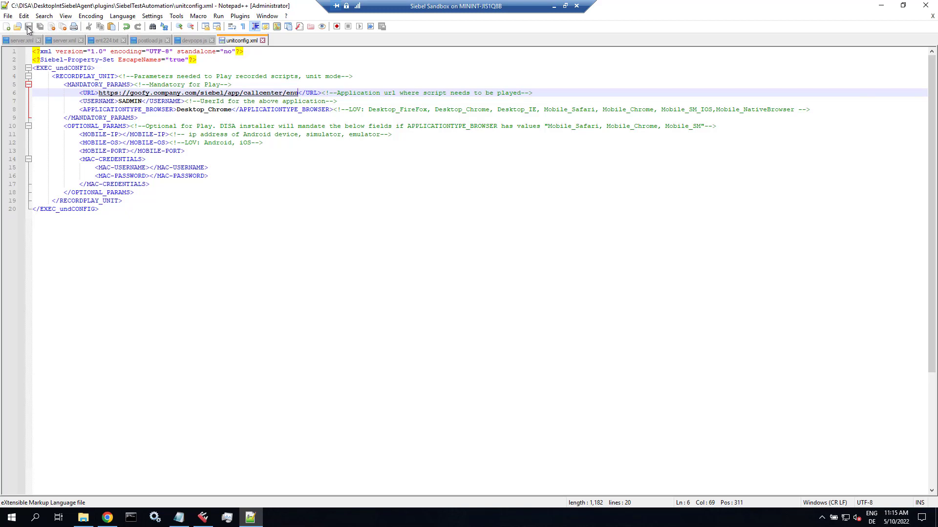
mouse_move(712, 157)
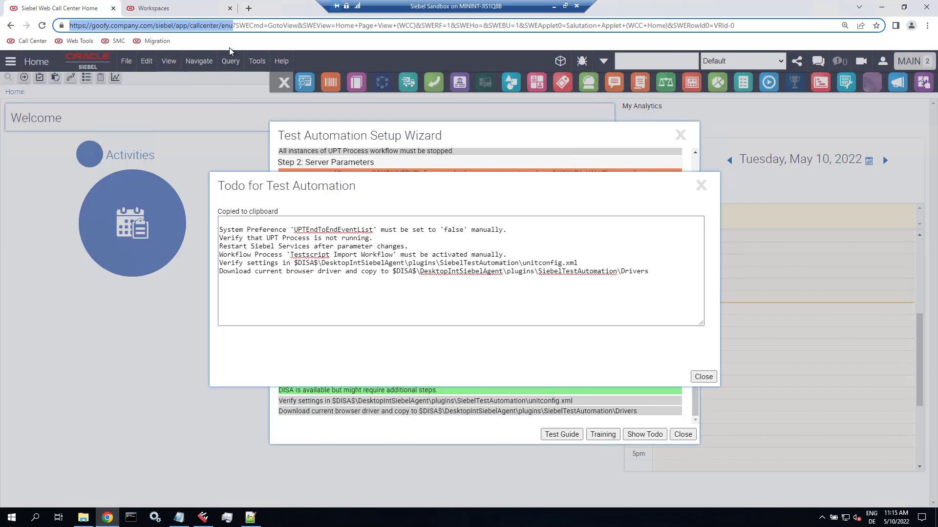
Search Google for a chromedriver download in a new tab.
left_click(248, 8)
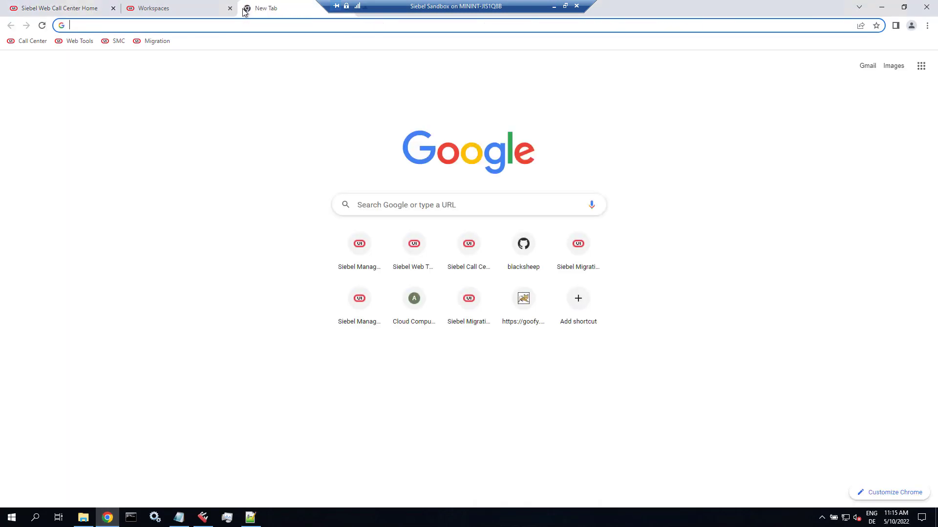
type("chromedriver")
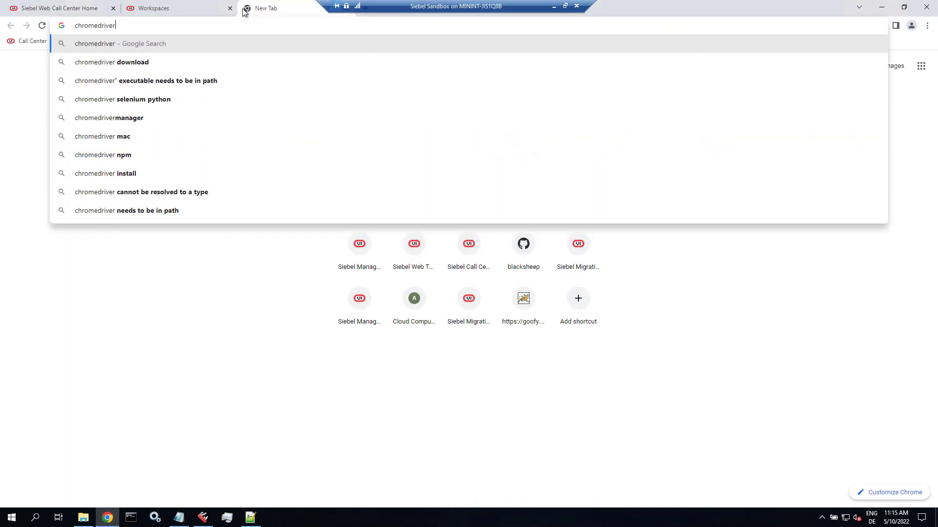
left_click(111, 61)
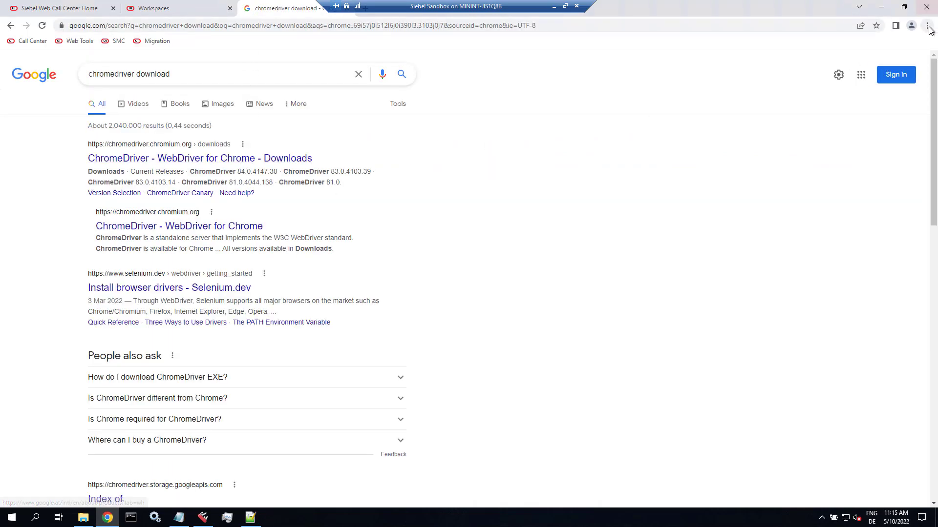
Check on the About Chrome page that the browser is version 101, then return to results.
left_click(929, 25)
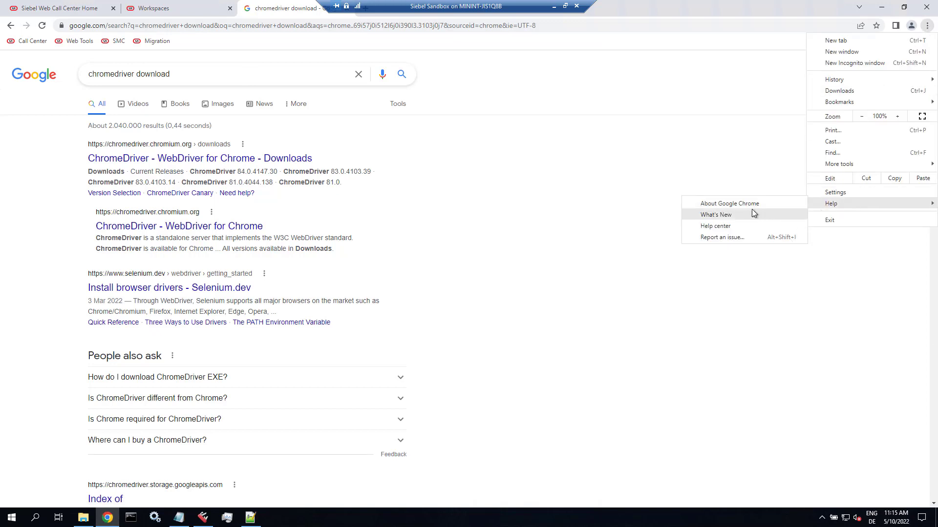
left_click(728, 203)
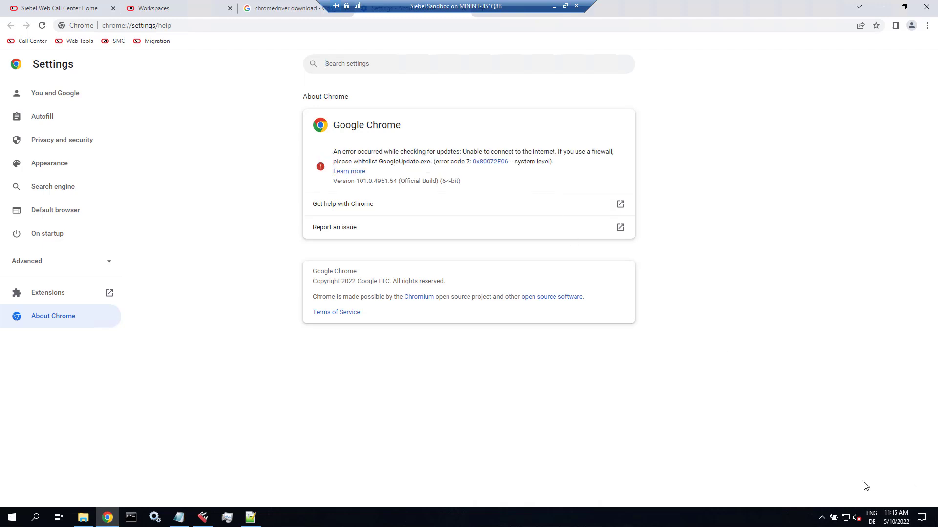
mouse_move(356, 184)
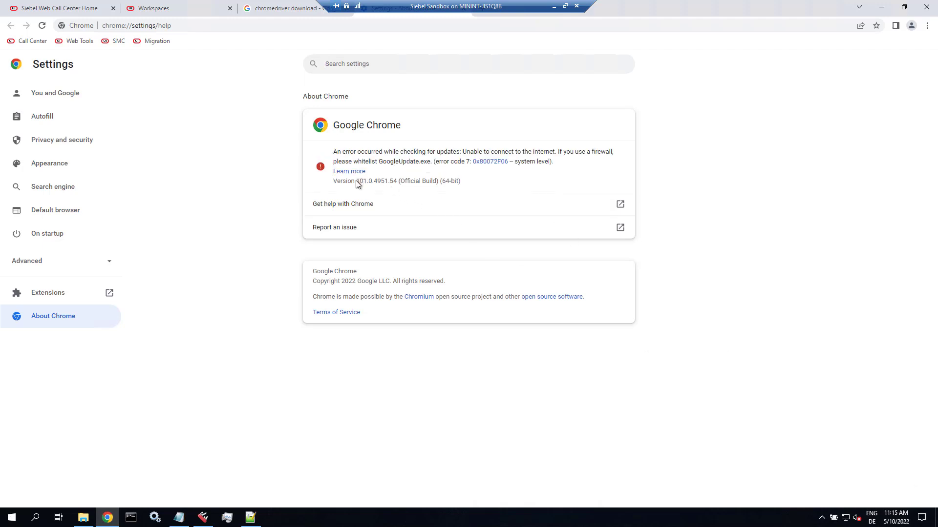
double_click(359, 180)
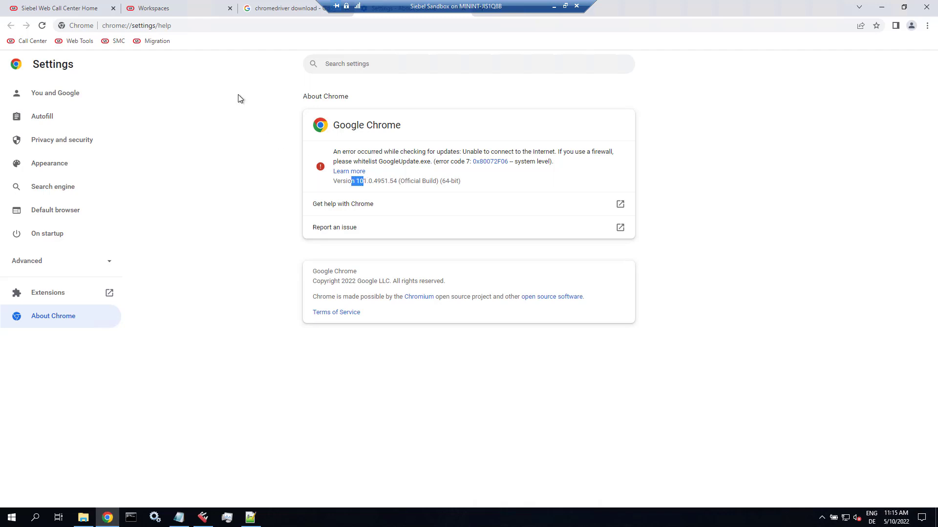
left_click(287, 8)
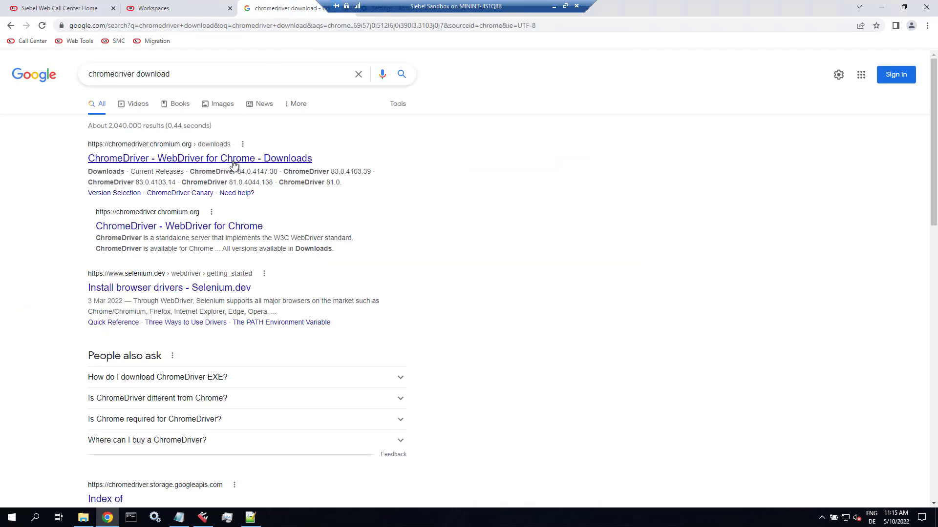
Download chromedriver_win32.zip for ChromeDriver 101.0.4951.41 from the downloads site.
left_click(200, 158)
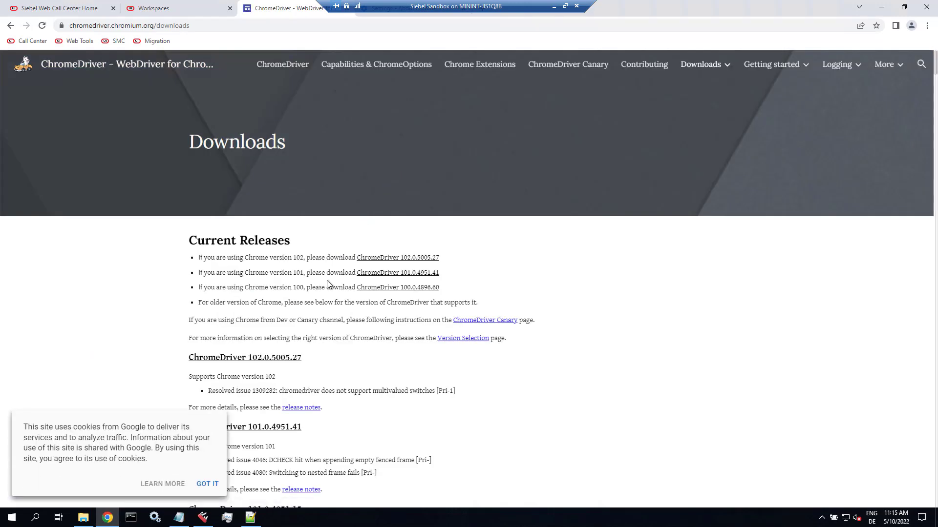
mouse_move(397, 273)
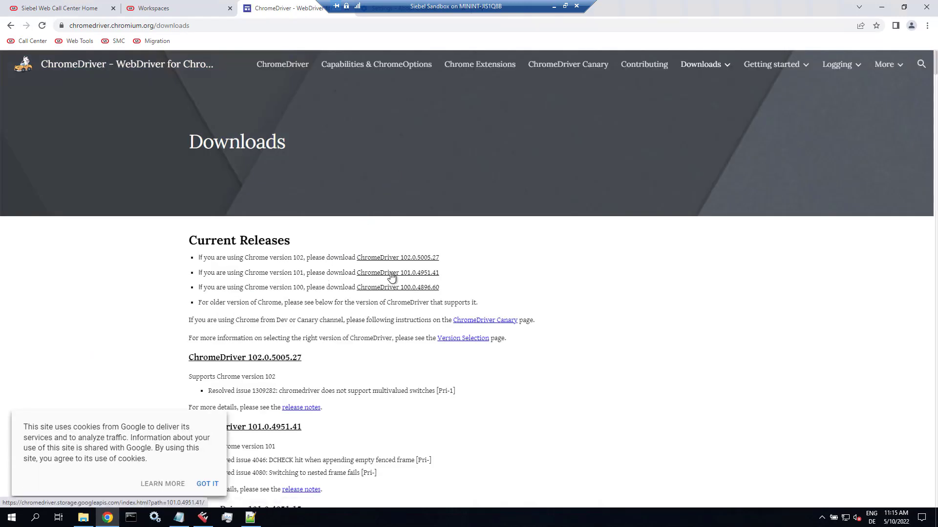
left_click(397, 273)
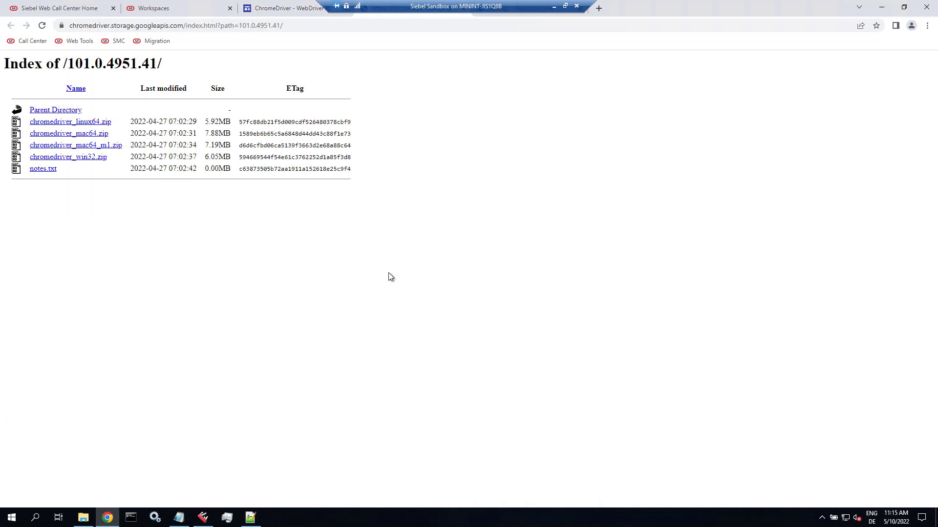
mouse_move(68, 157)
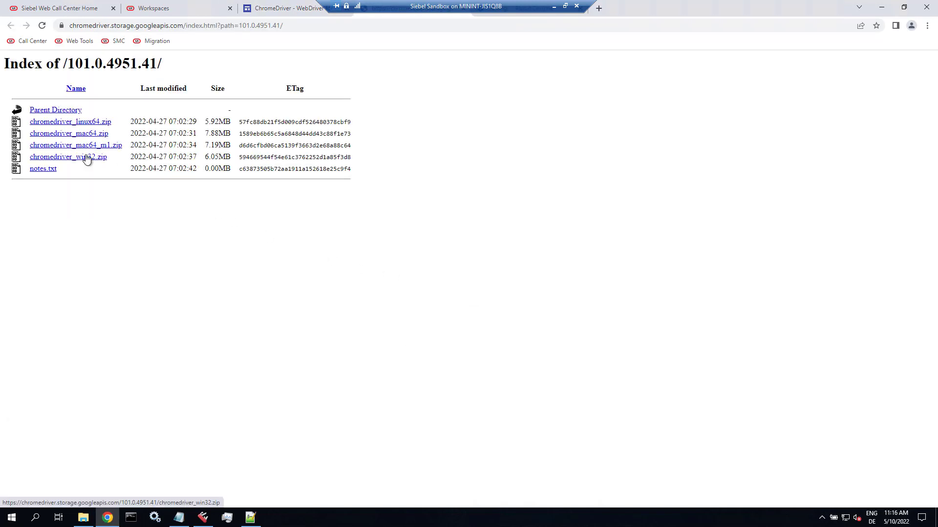
left_click(68, 157)
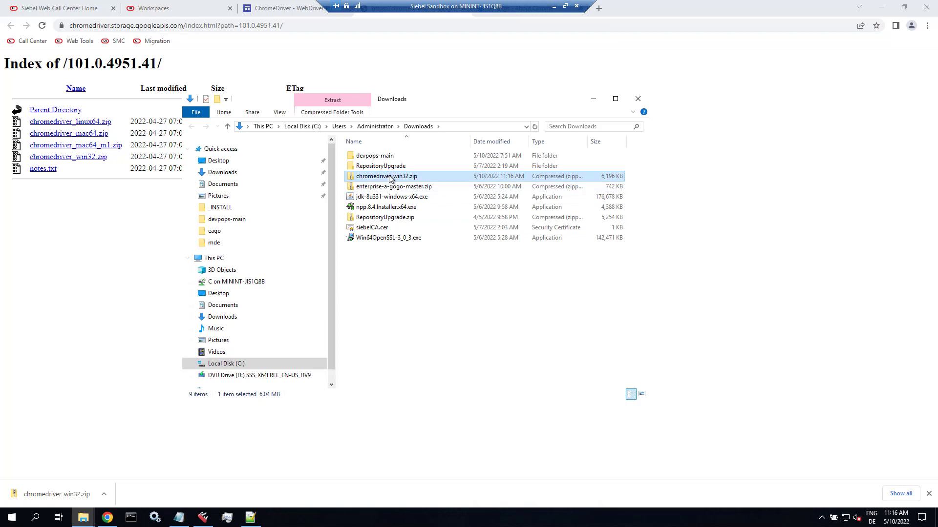
Open the chromedriver zip, then browse C:\DISA > DesktopIntSiebelAgent > plugins to the Drivers folder.
double_click(386, 176)
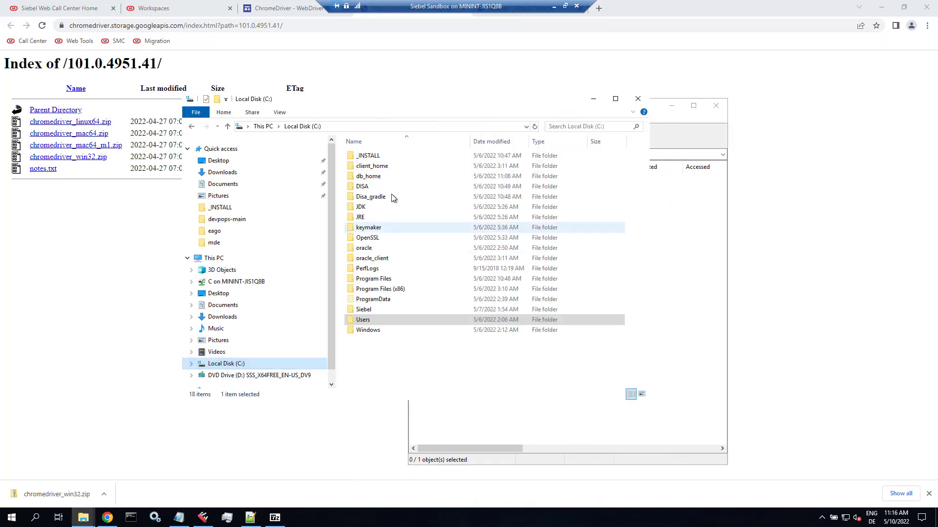
double_click(361, 186)
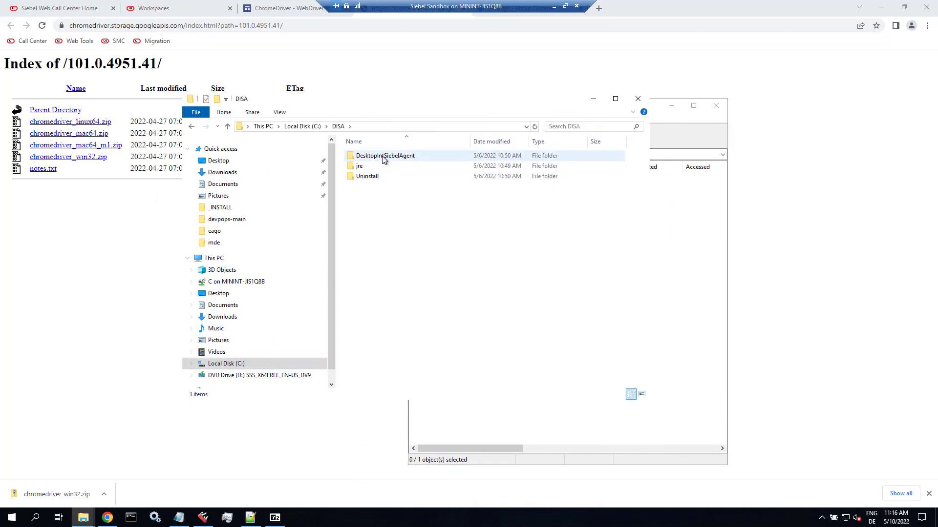
double_click(386, 156)
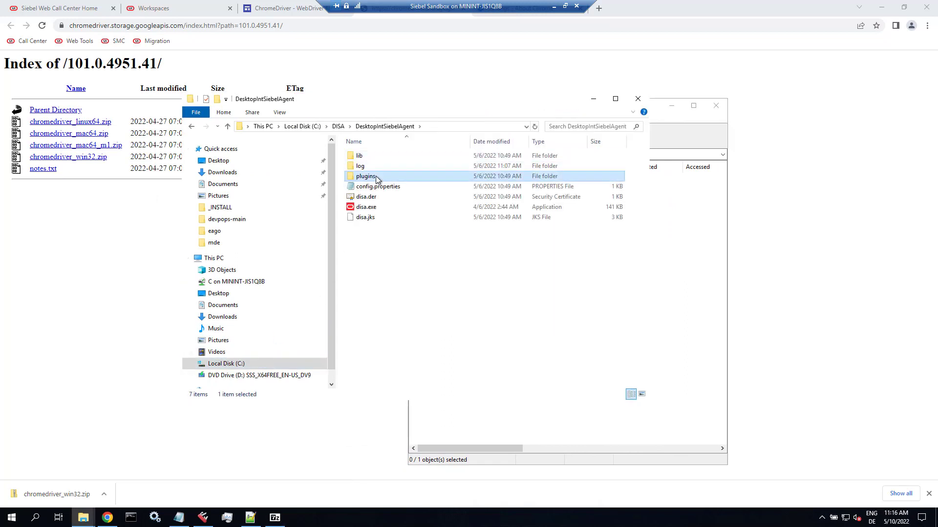
double_click(366, 176)
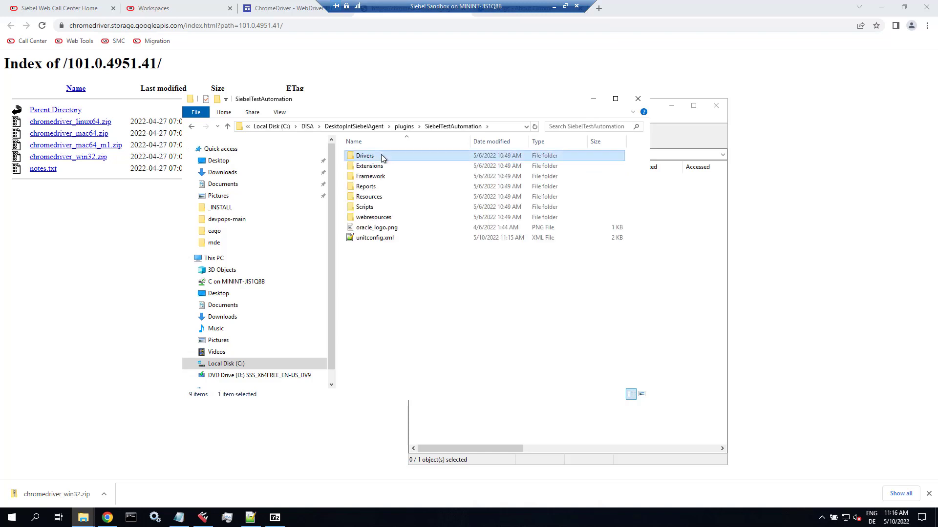
double_click(364, 156)
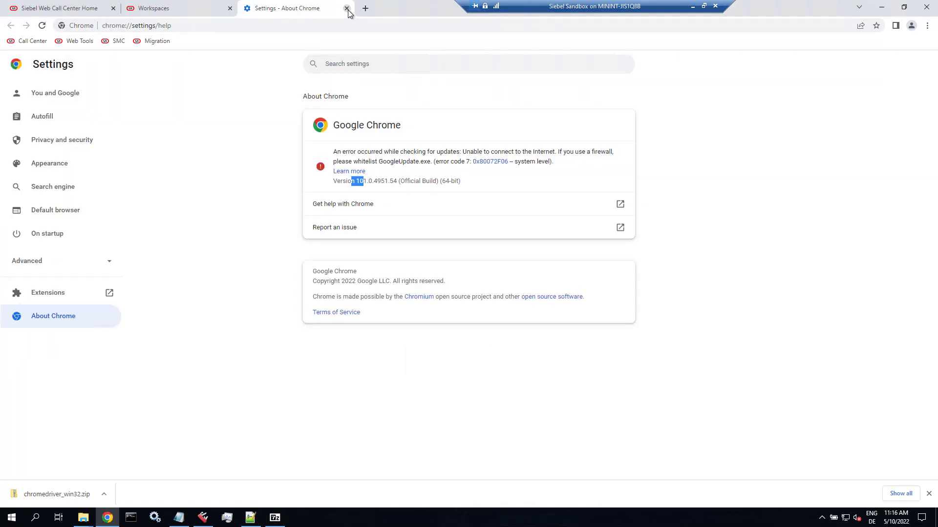
Close the About Chrome tab and switch to another browser tab.
left_click(348, 8)
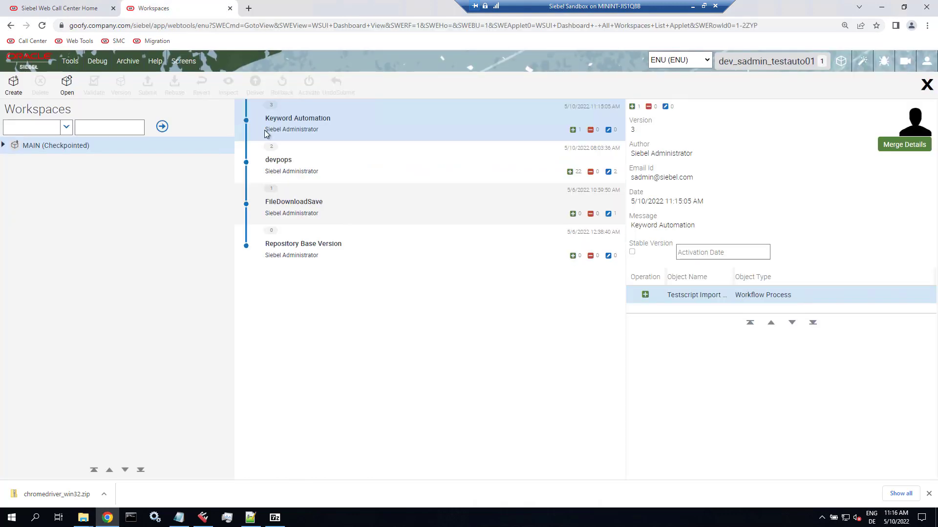
mouse_move(930, 73)
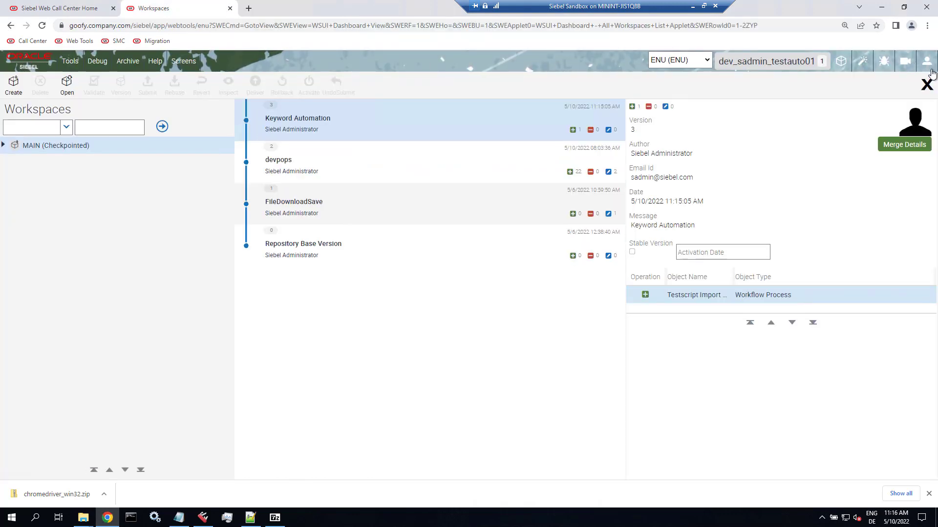
left_click(248, 7)
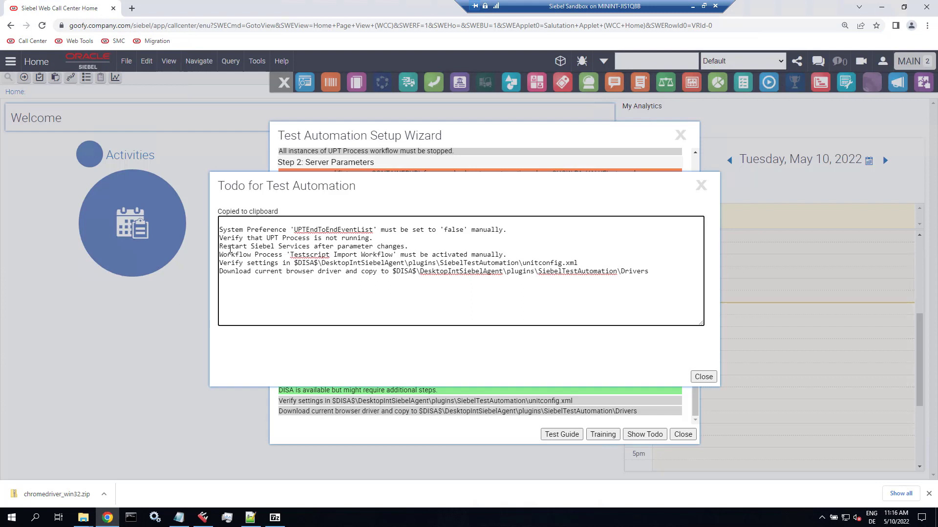
Close the automation to-do list and Setup Wizard, then log out of Call Center.
triple_click(314, 245)
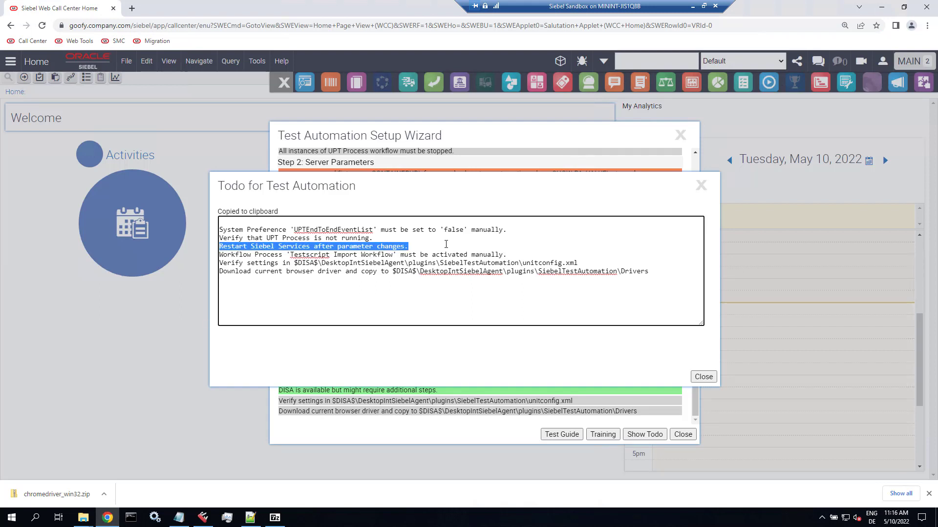
left_click(704, 377)
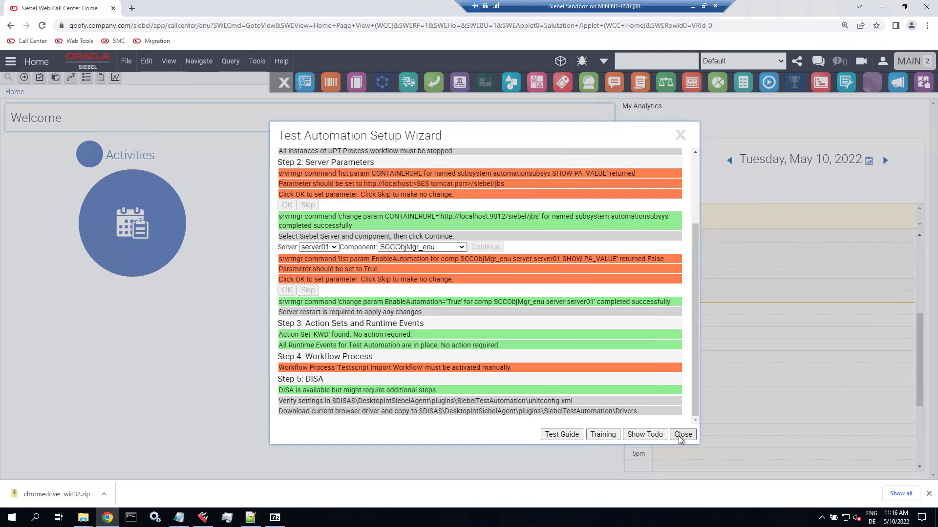
left_click(683, 435)
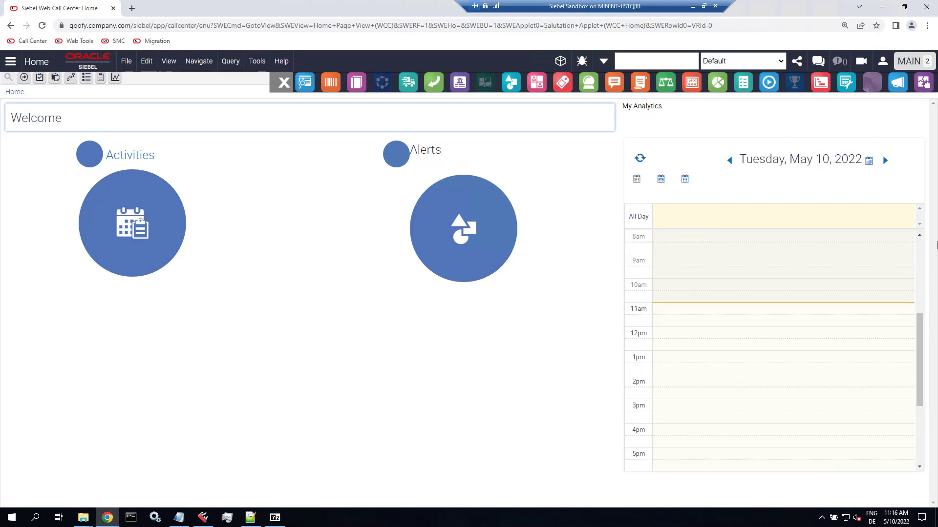
left_click(882, 61)
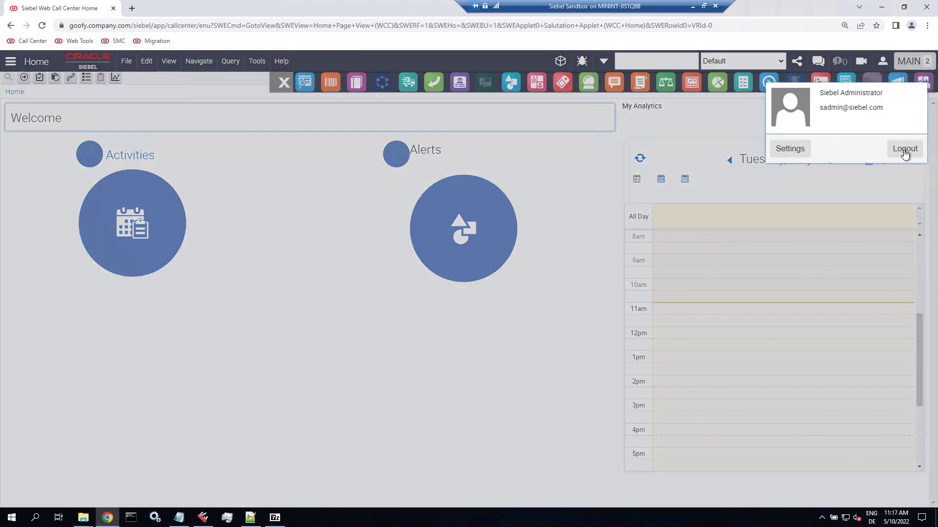
mouse_move(904, 149)
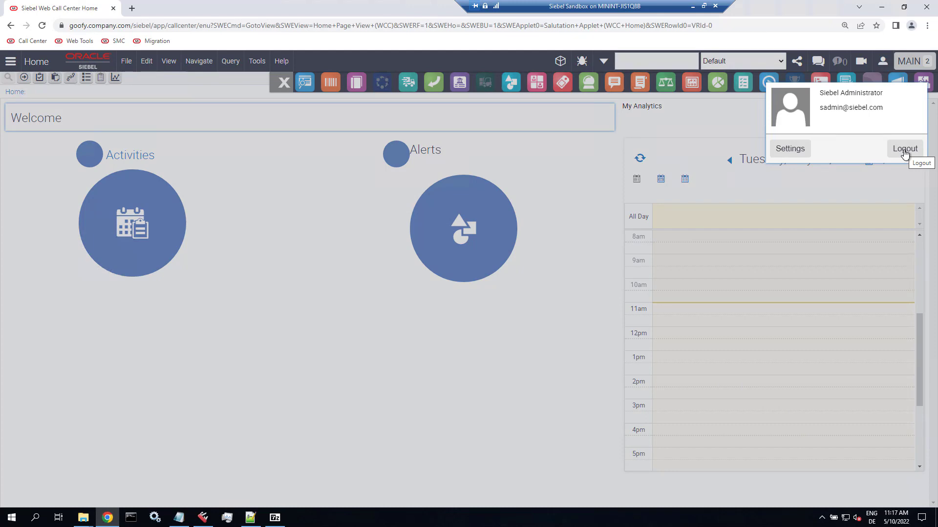
left_click(904, 149)
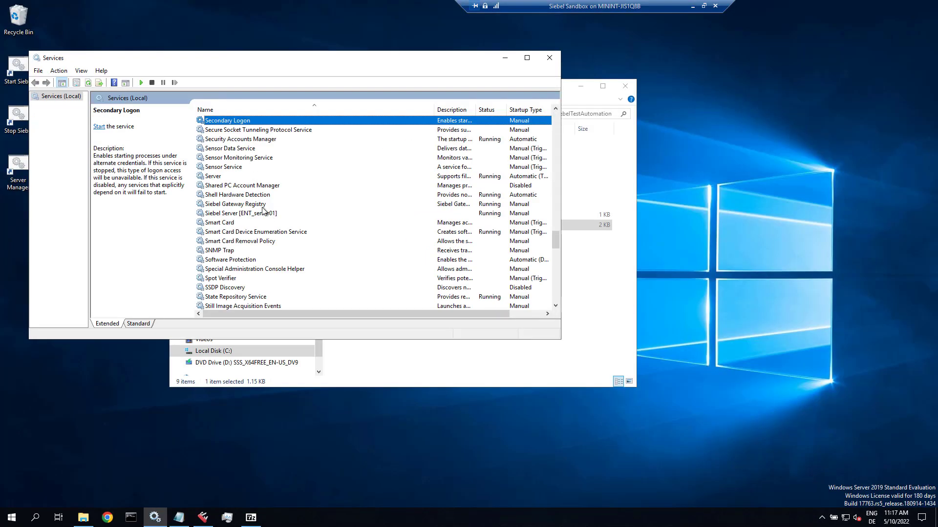
Stop and start the Siebel Server [ENT_server01] service so it runs again.
left_click(241, 213)
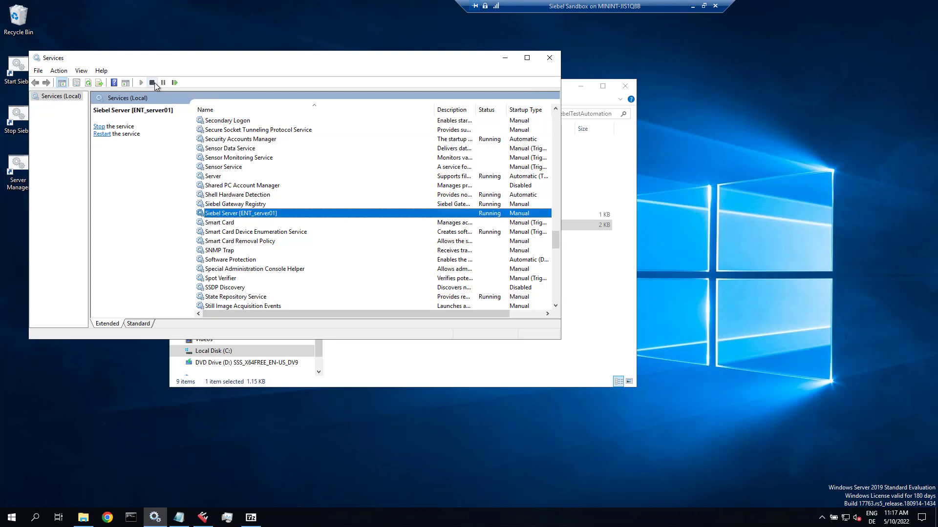
left_click(152, 82)
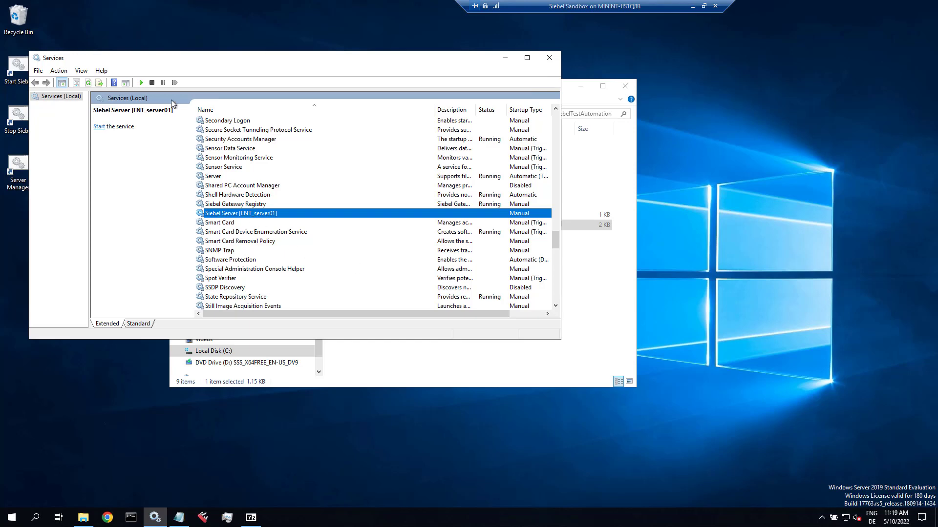
left_click(140, 83)
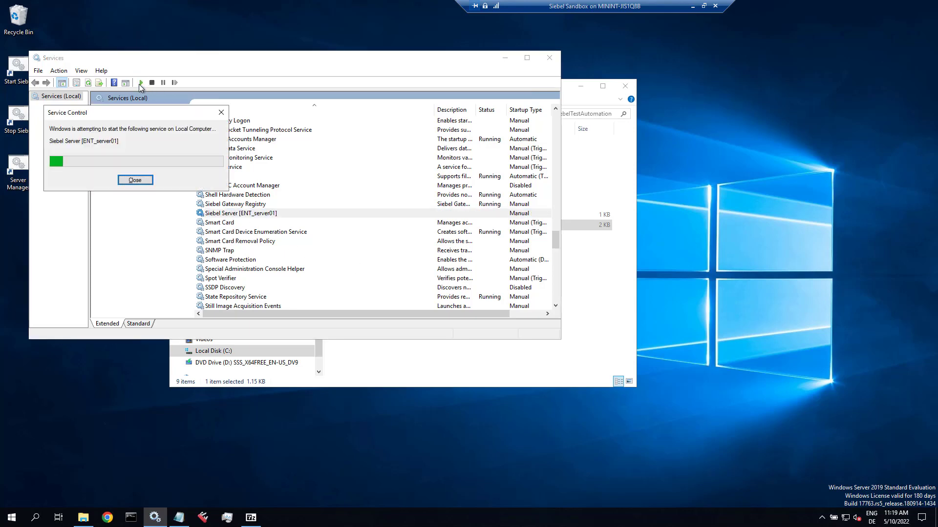
left_click(135, 180)
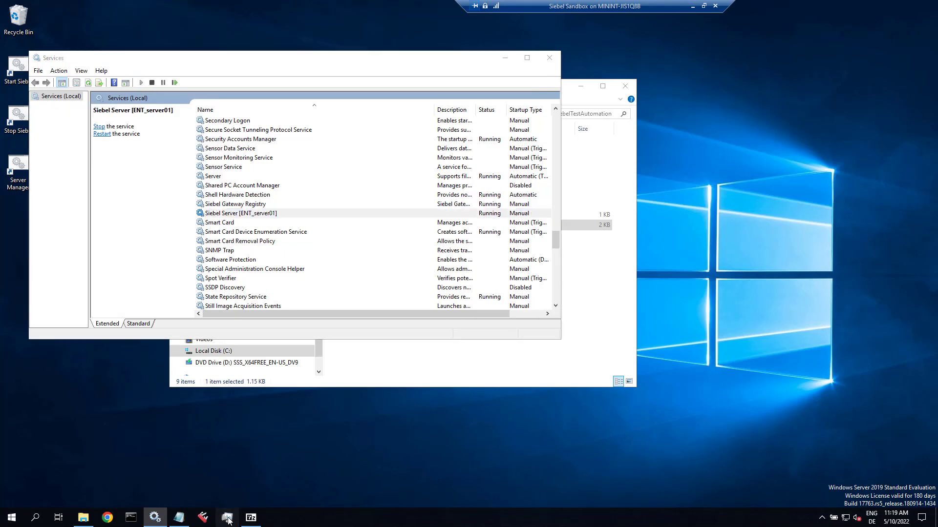
left_click(227, 517)
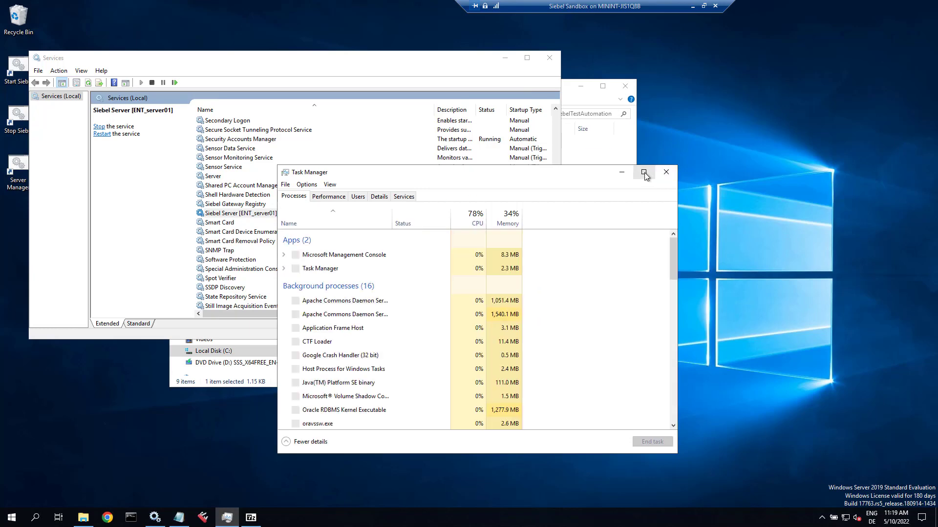
Maximize Task Manager and switch to the Details process list.
left_click(644, 173)
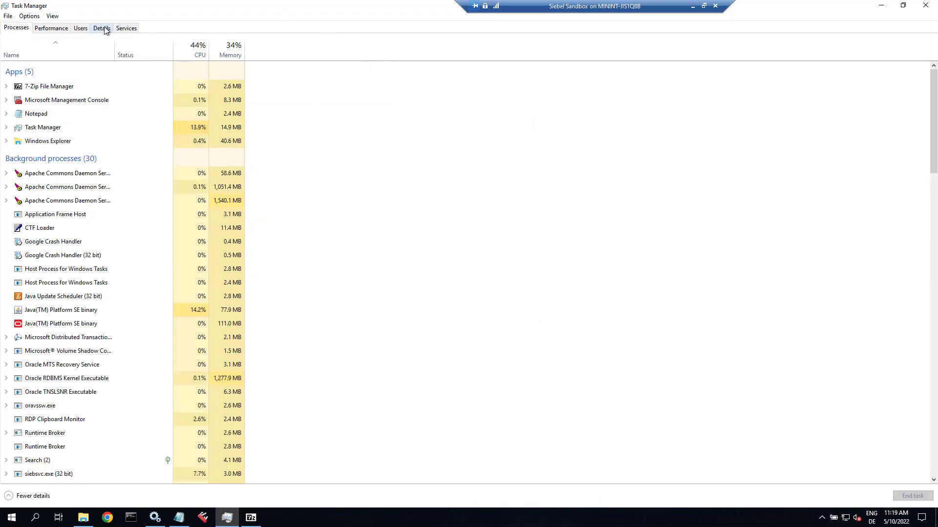
left_click(102, 27)
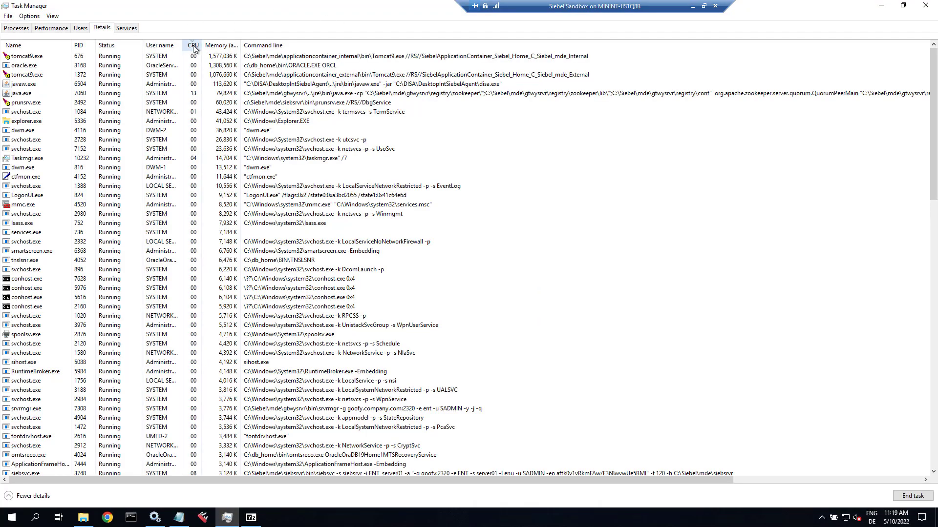
left_click(193, 45)
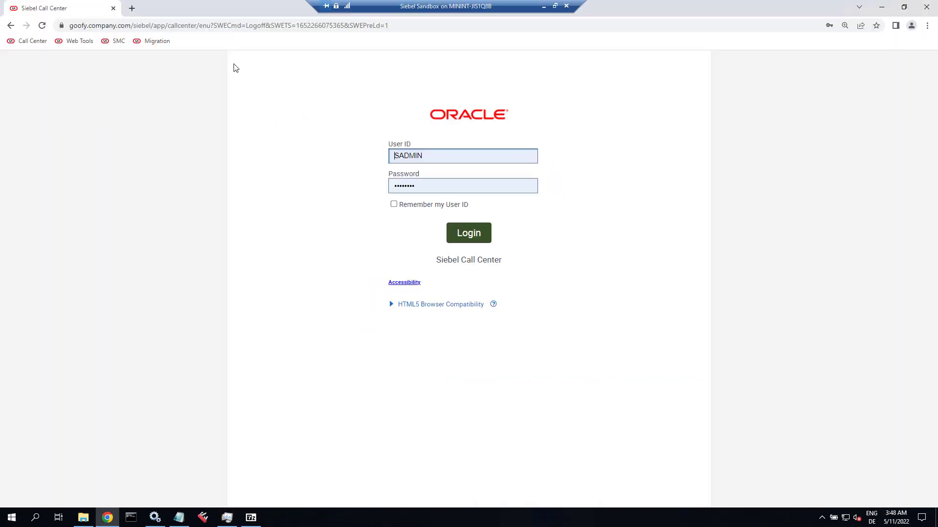
mouse_move(840, 453)
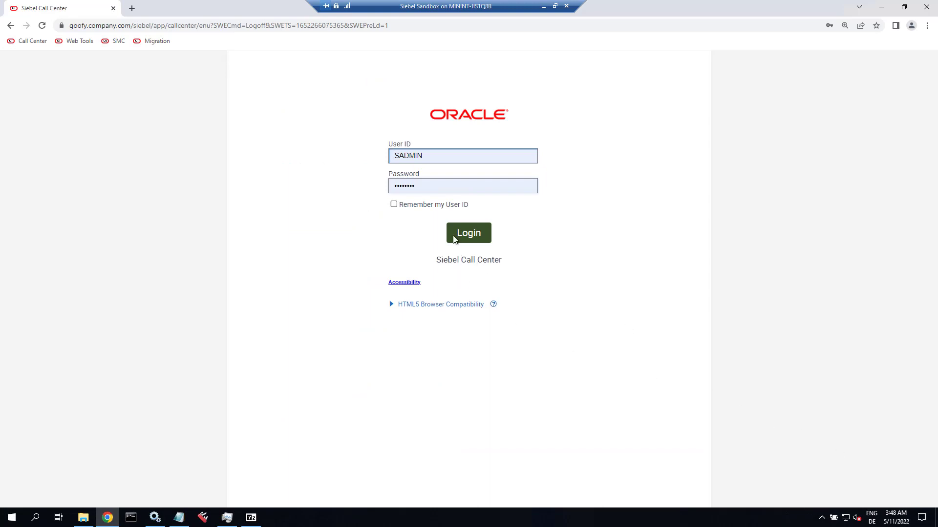
Sign in to Siebel Call Center with the filled-in SADMIN credentials.
left_click(468, 232)
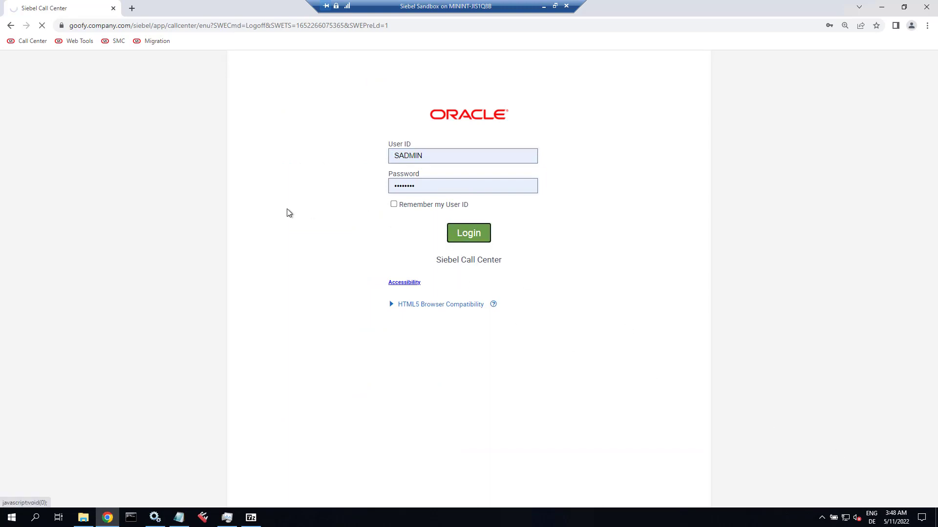
left_click(468, 232)
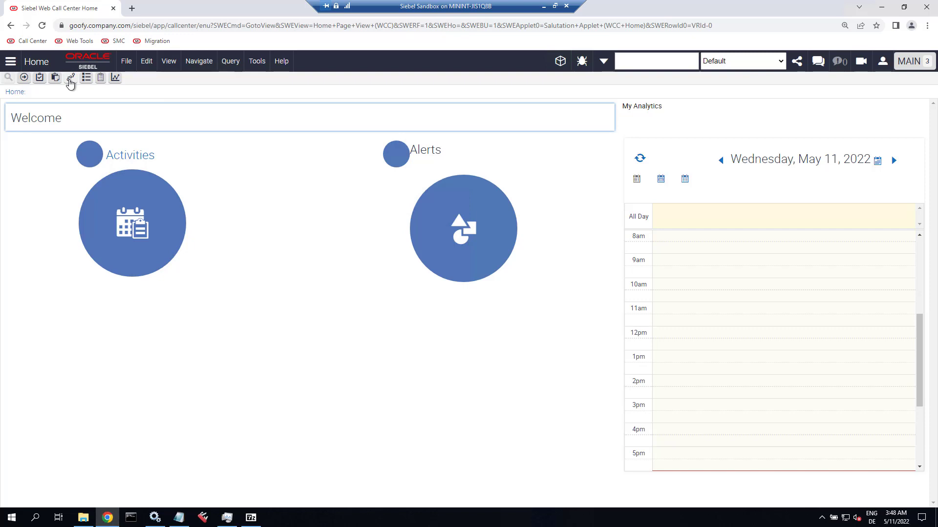
Query System Preferences for names matching *UPT, then reopen the Site Map.
left_click(70, 78)
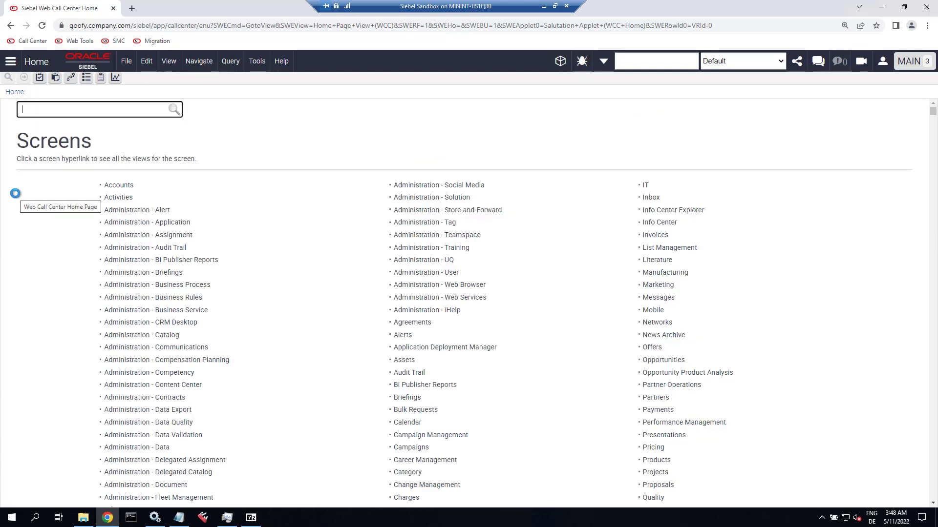
type("system")
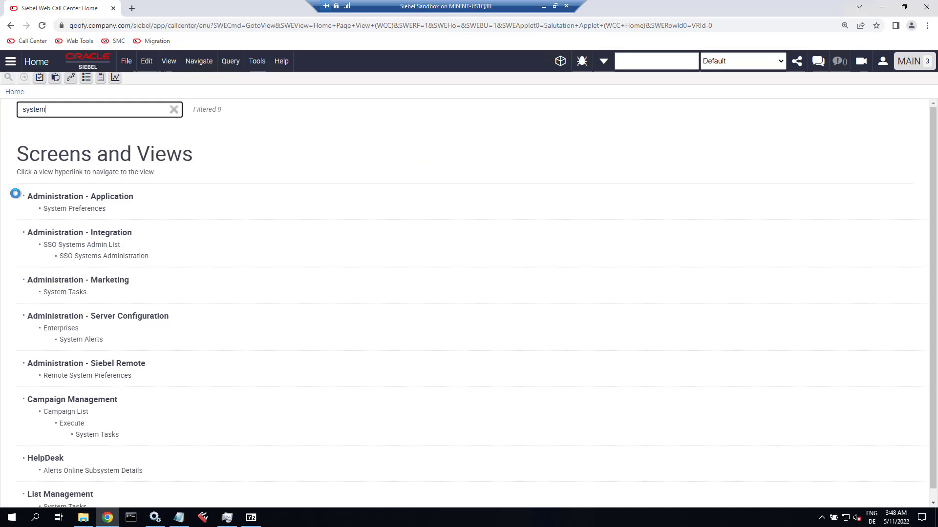
left_click(74, 208)
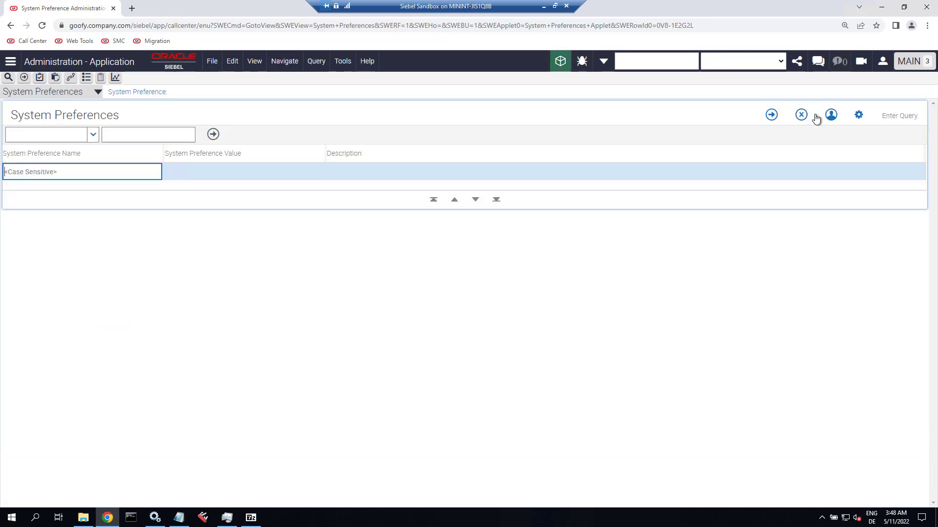
type("*UPT")
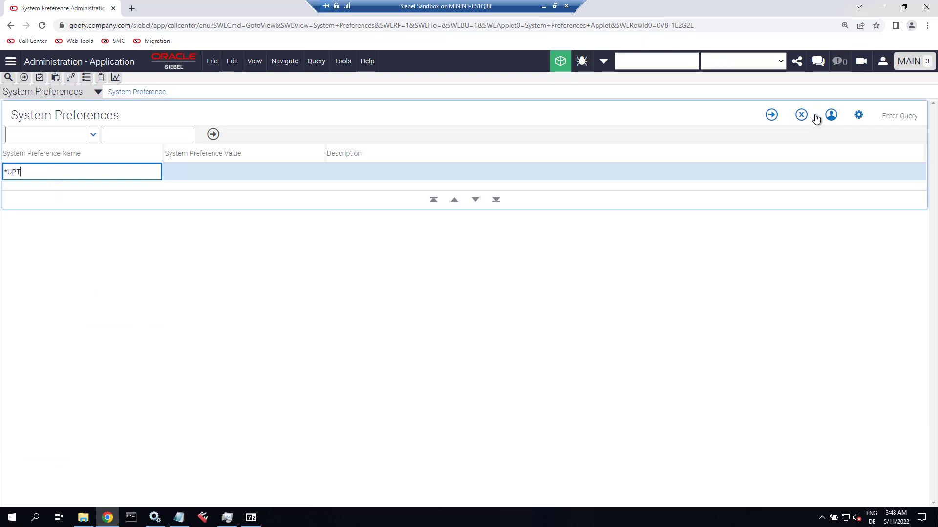
left_click(213, 134)
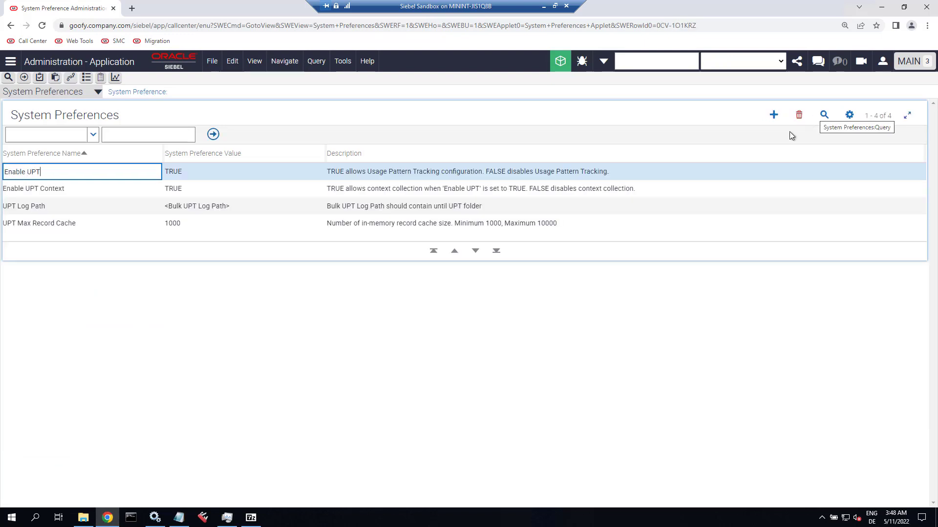
left_click(227, 171)
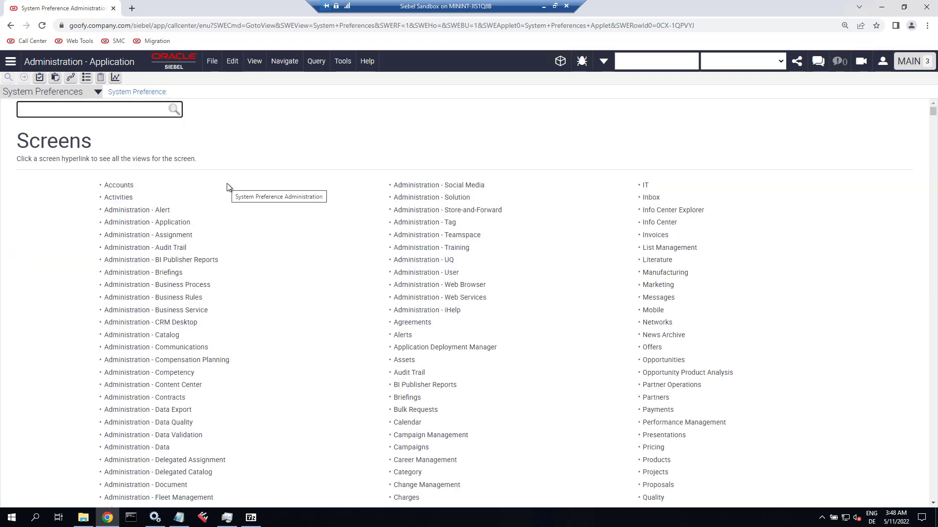
Go to Administration - Runtime Events and switch to the Events view.
type("runtime")
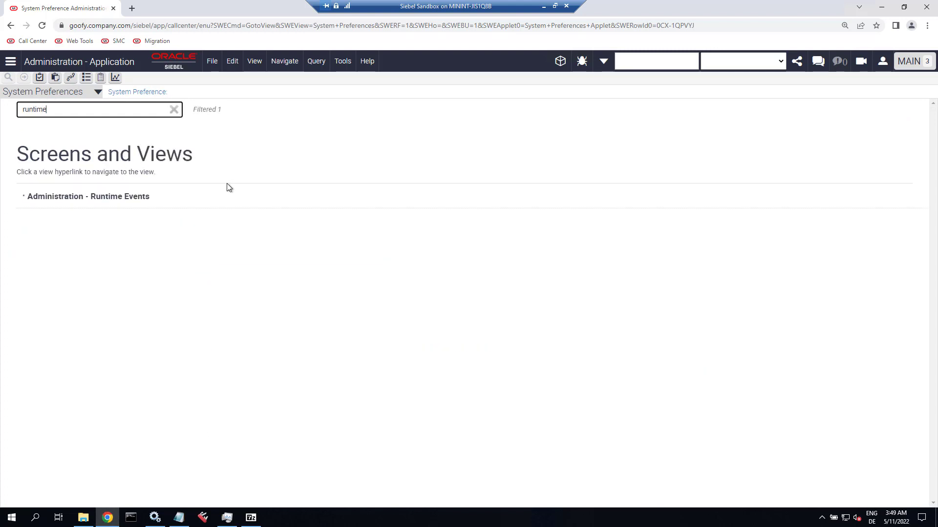
left_click(88, 196)
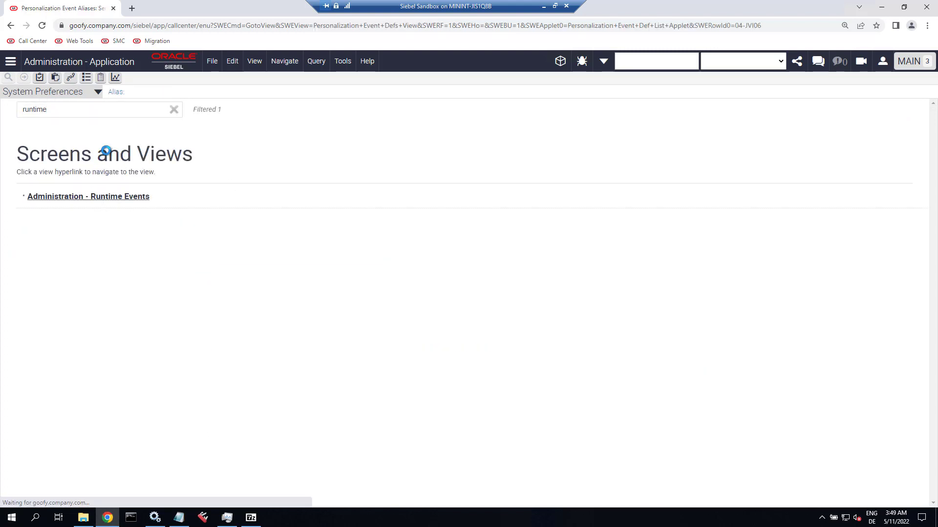
left_click(88, 197)
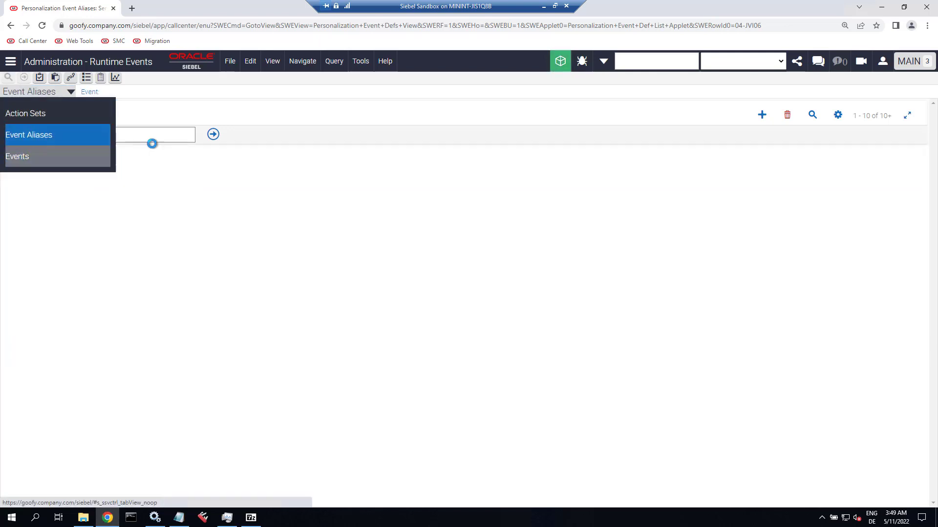
left_click(18, 157)
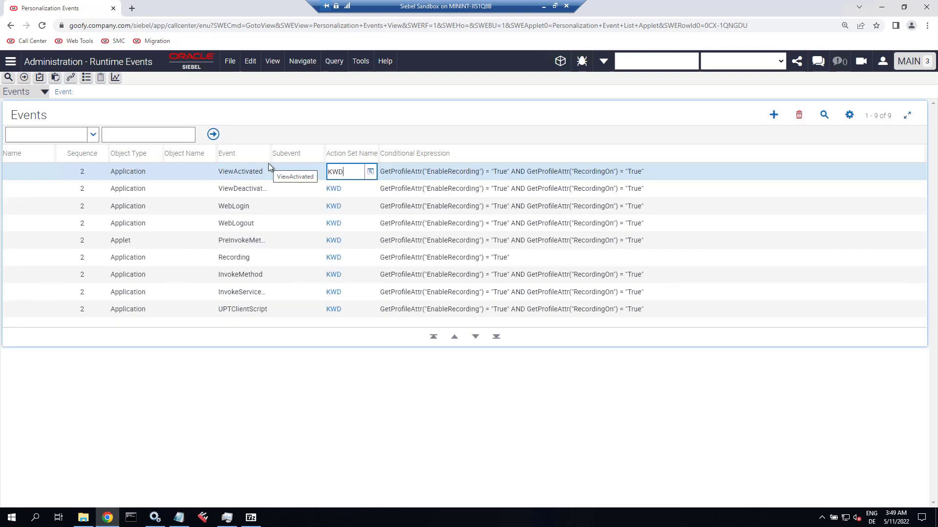
mouse_move(337, 200)
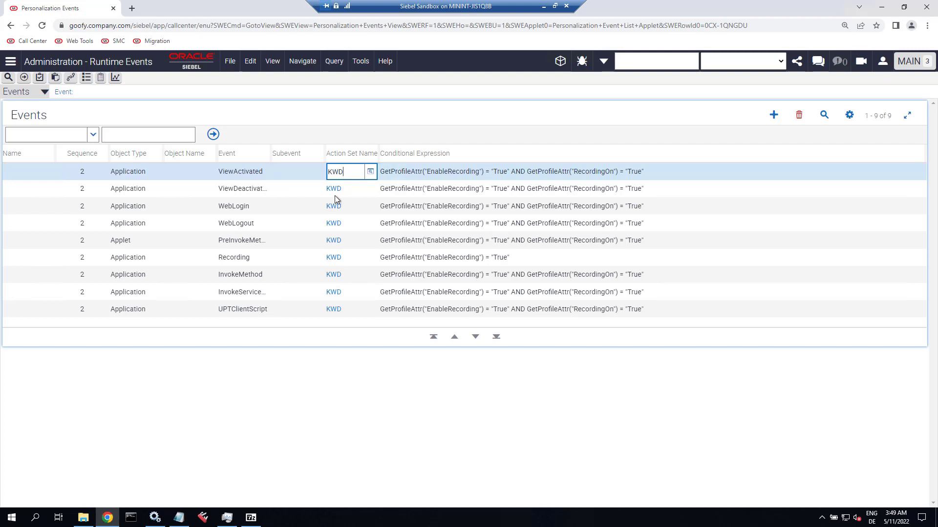
Open the KWD action set and check its active UsageLog business service action.
left_click(333, 189)
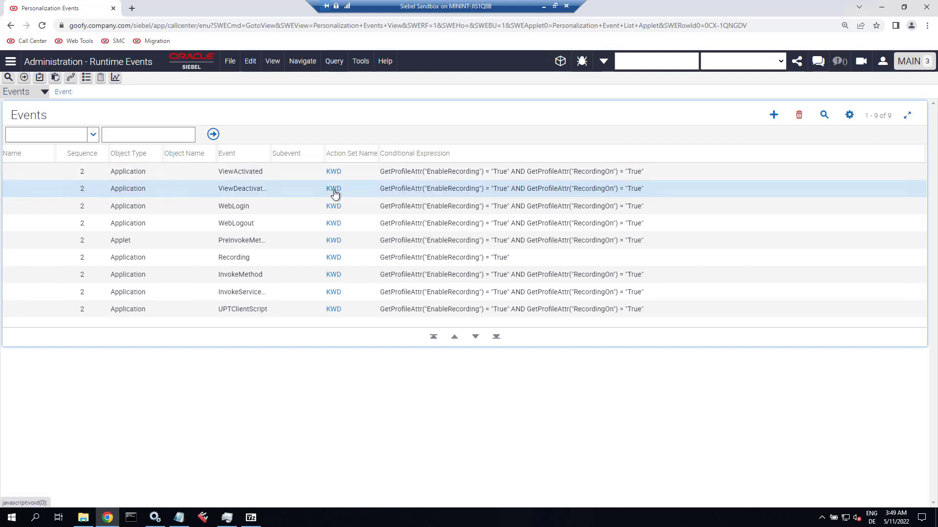
left_click(333, 189)
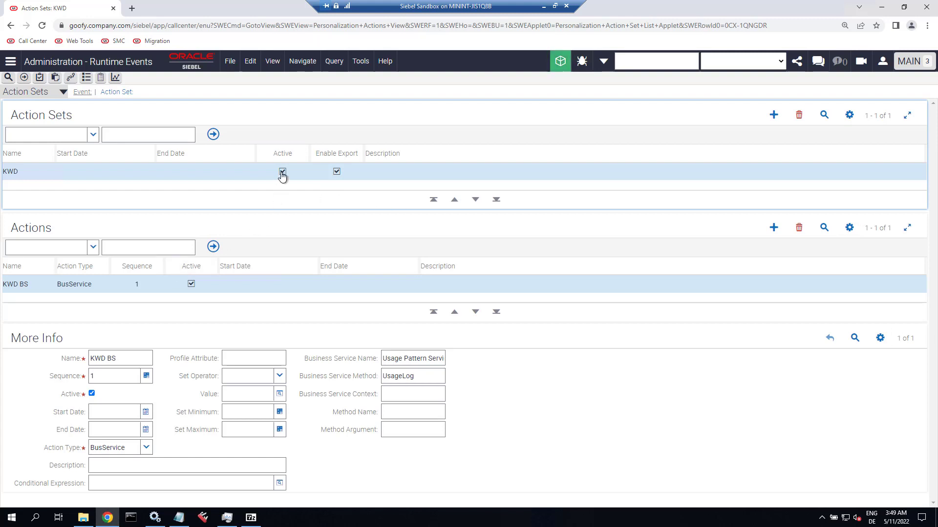
left_click(283, 172)
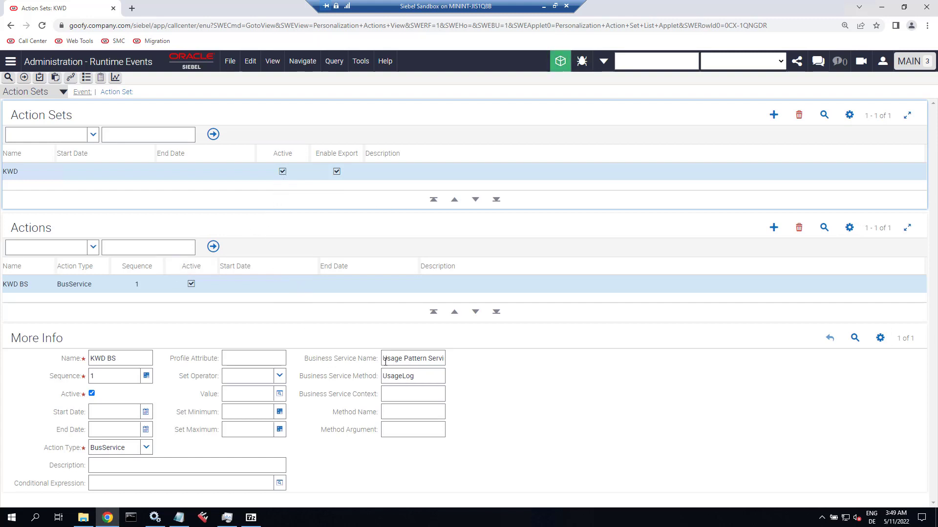
triple_click(412, 358)
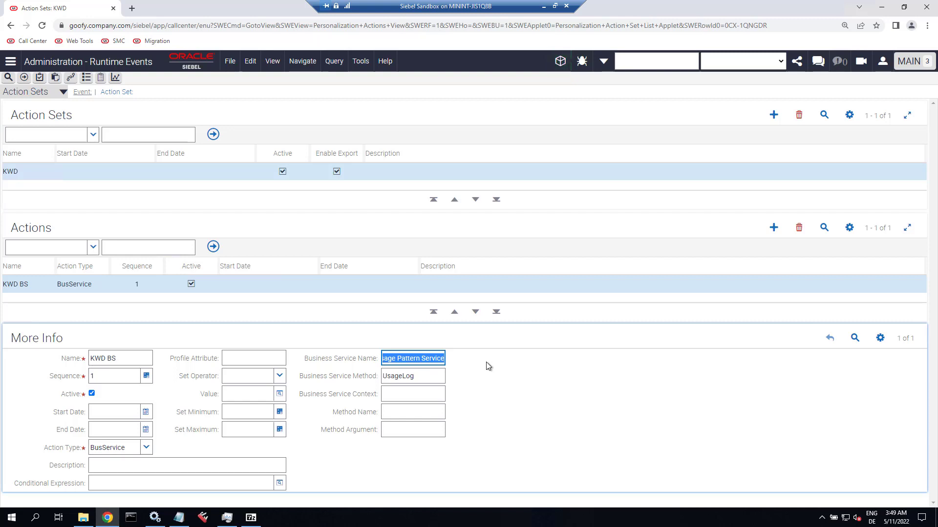
mouse_move(23, 78)
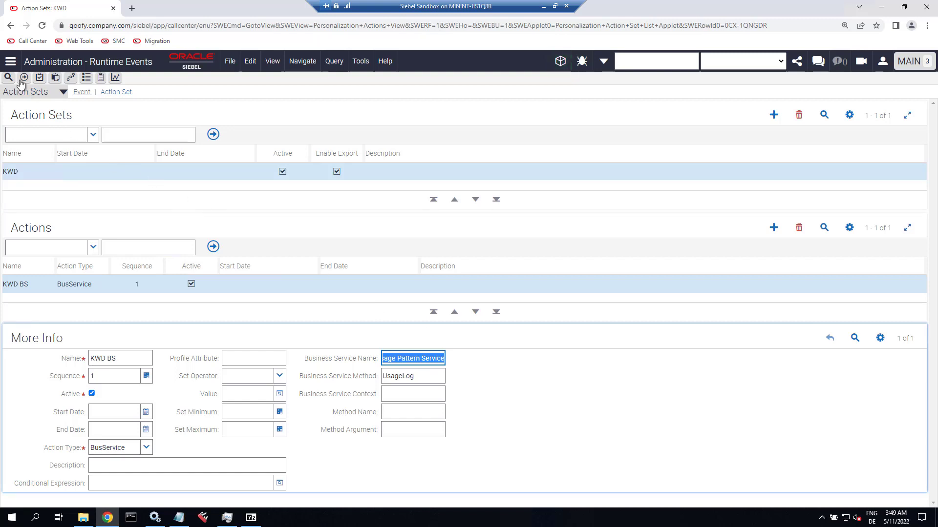
left_click(11, 61)
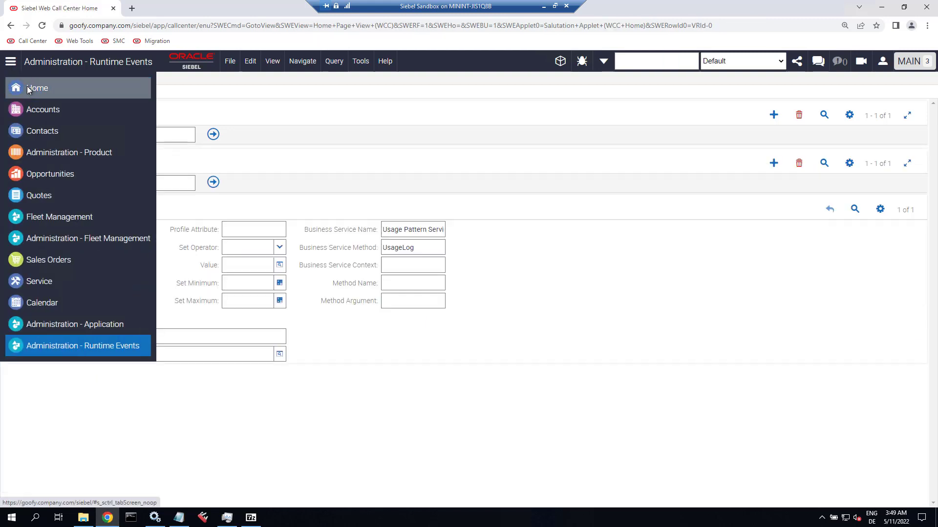
From Home, start recording a test script and open Accounts > My Accounts.
left_click(37, 88)
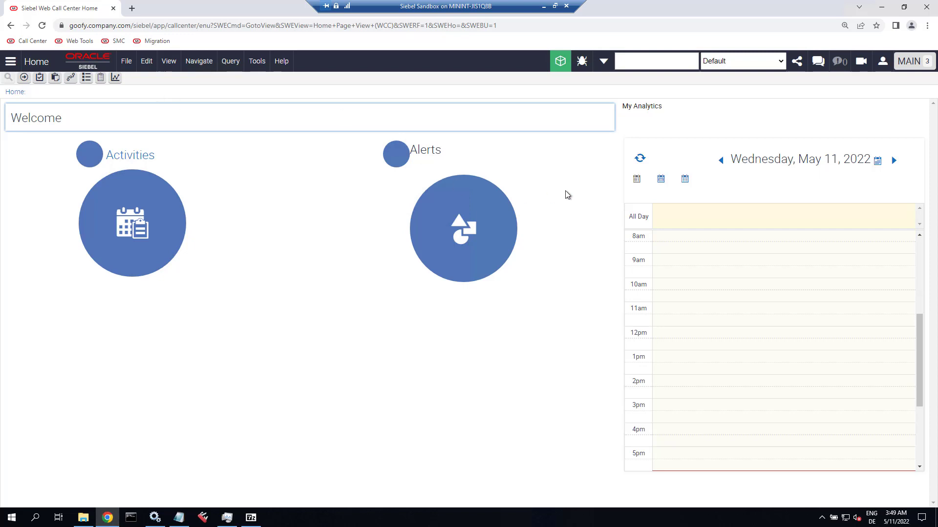
mouse_move(567, 196)
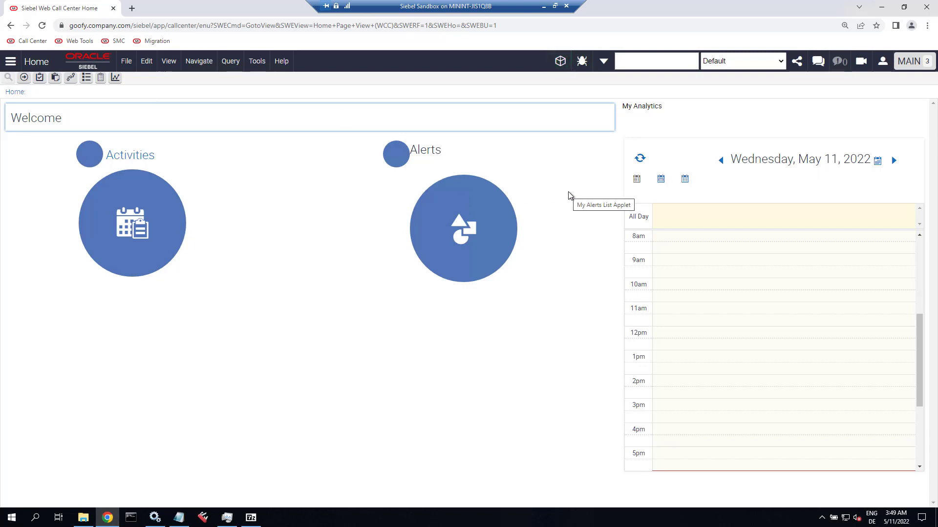
mouse_move(900, 93)
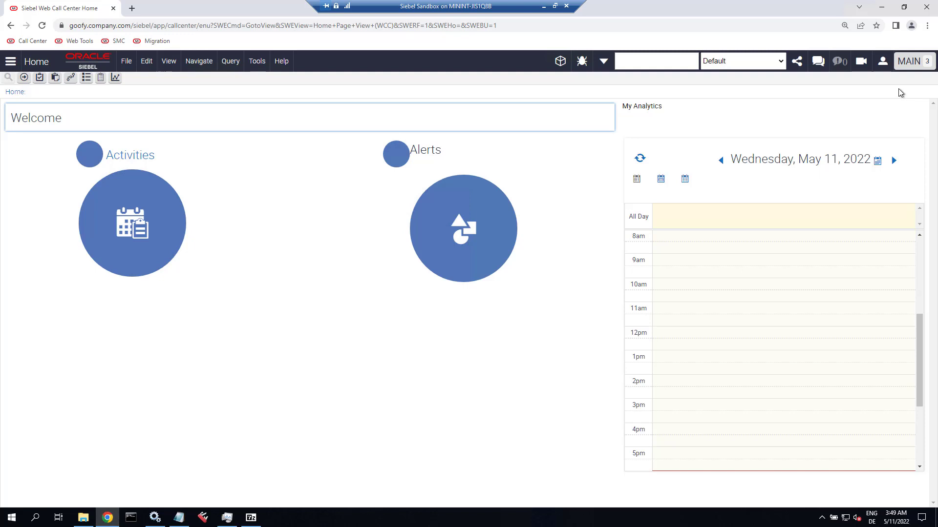
left_click(861, 61)
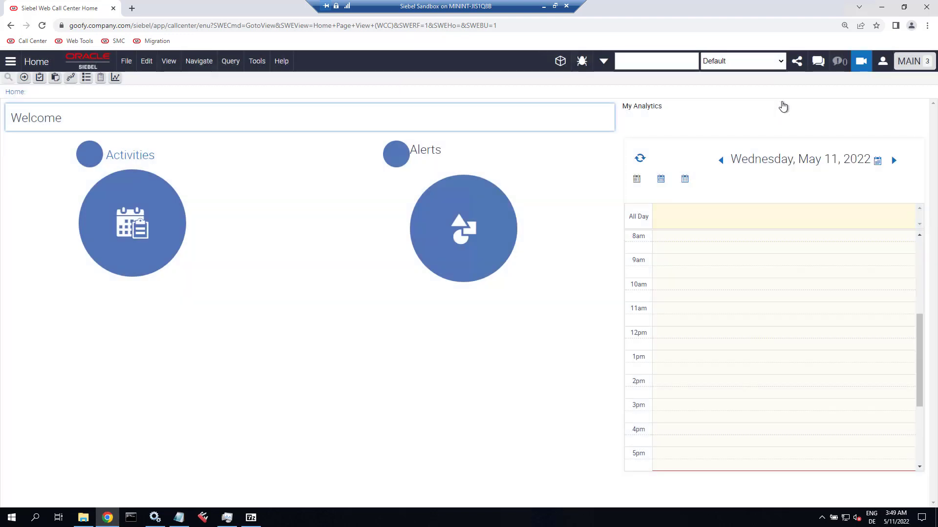
mouse_move(203, 80)
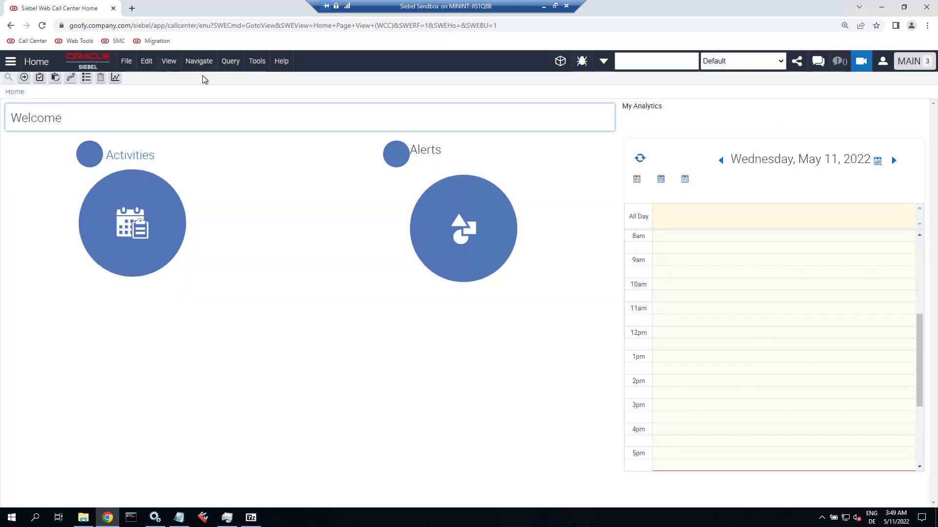
left_click(11, 61)
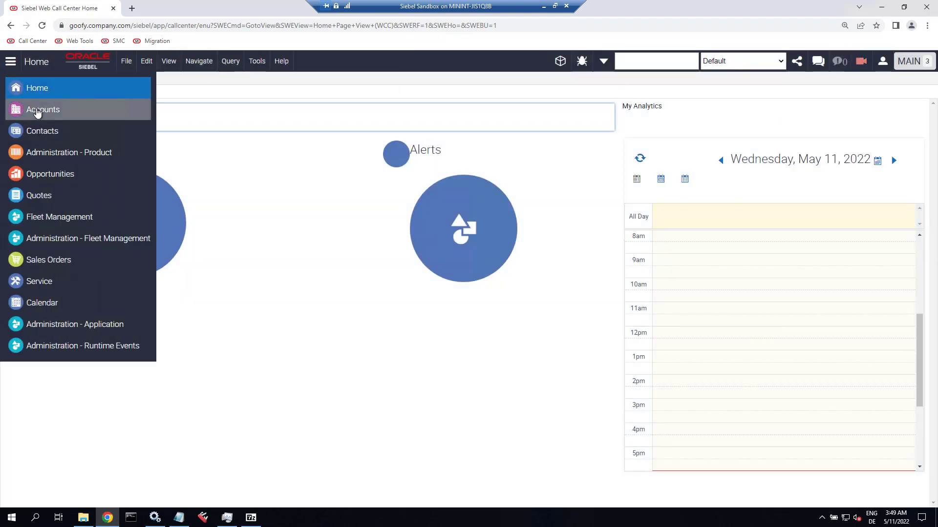
left_click(43, 110)
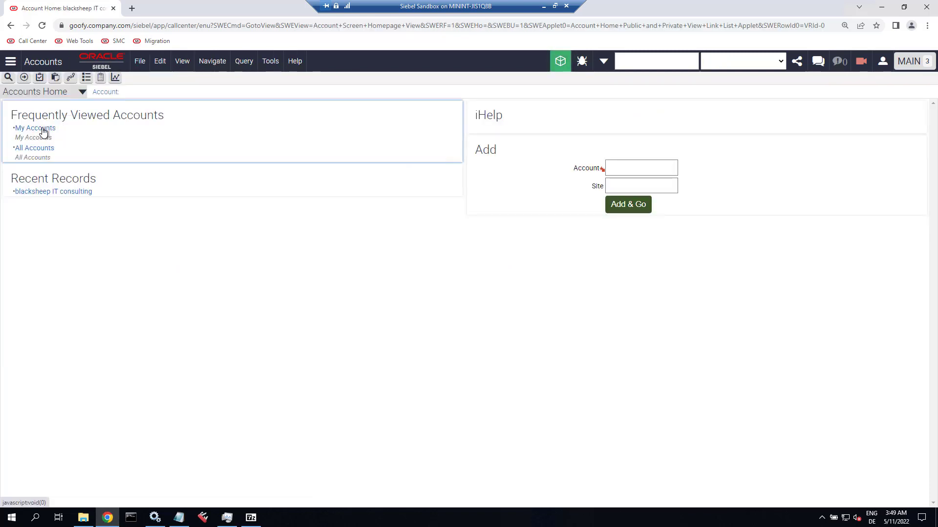
left_click(34, 128)
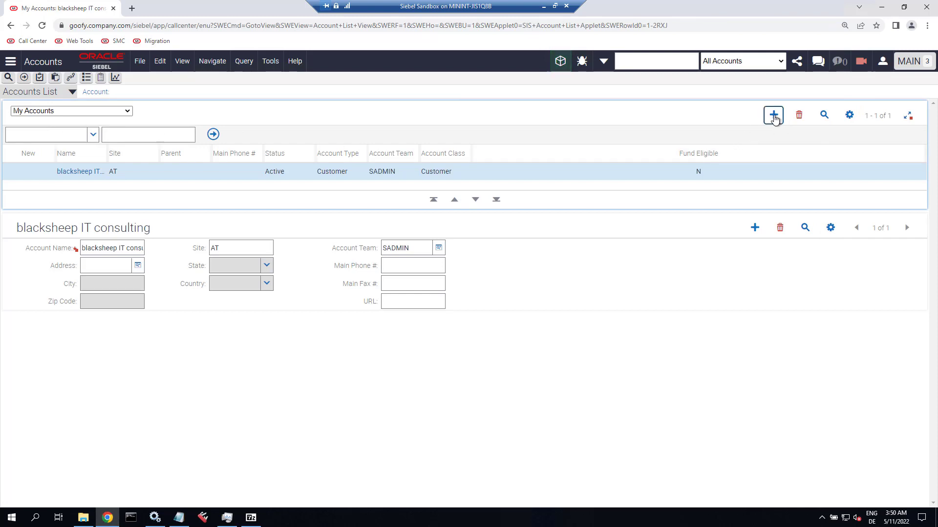
Add and save a new account named TEST$, then return to Home.
left_click(773, 115)
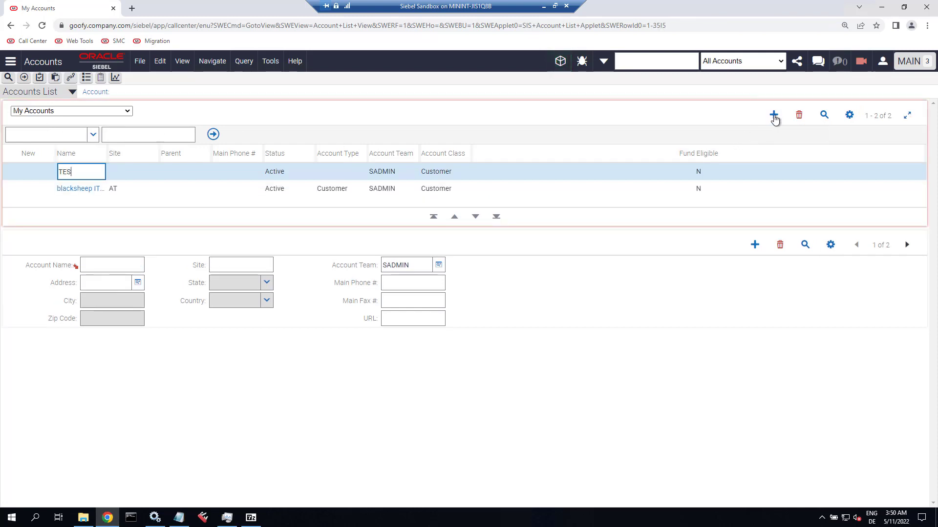
type("T$")
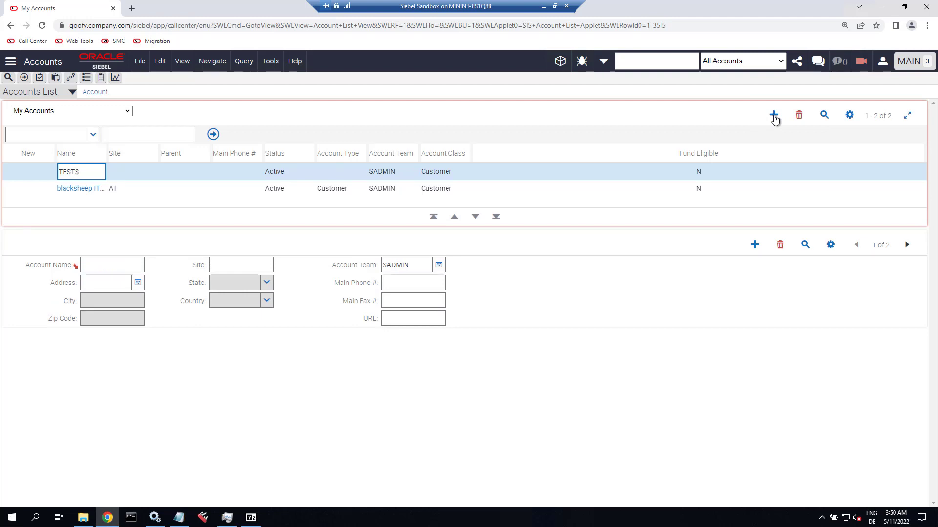
left_click(848, 115)
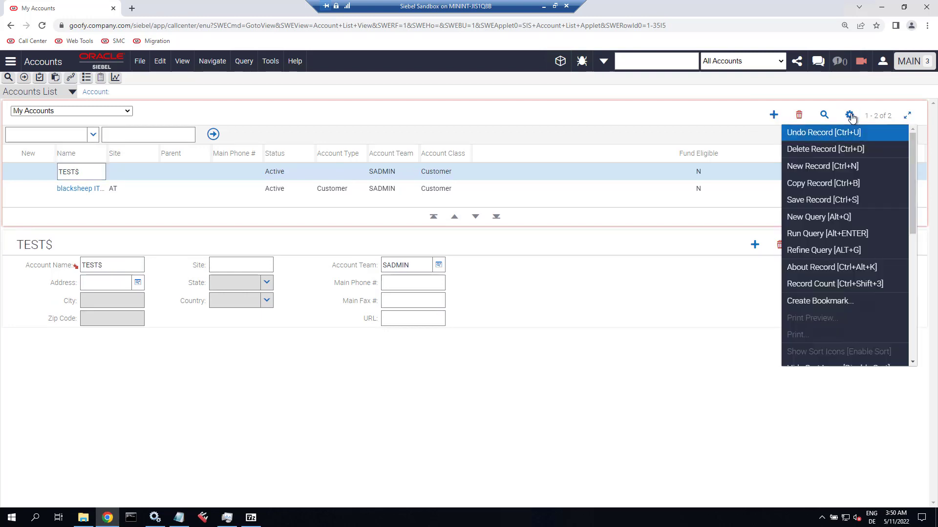
left_click(833, 206)
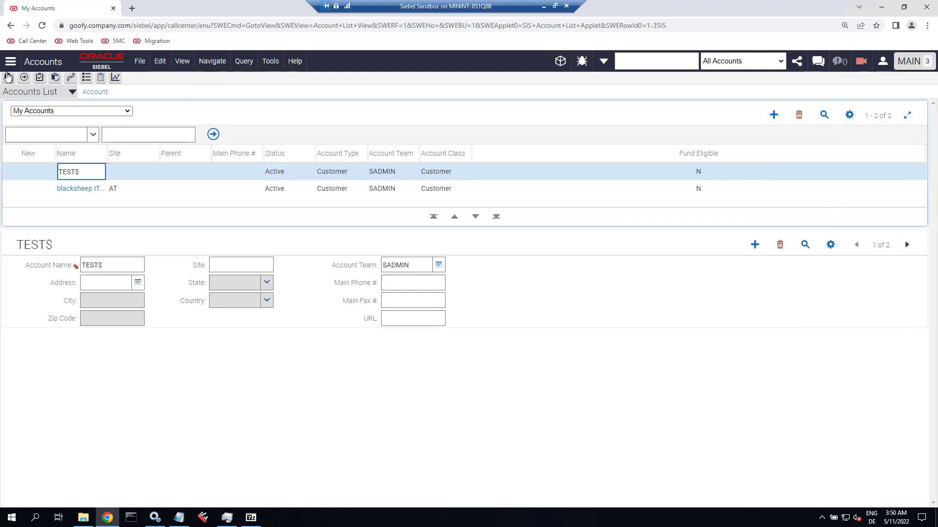
left_click(10, 61)
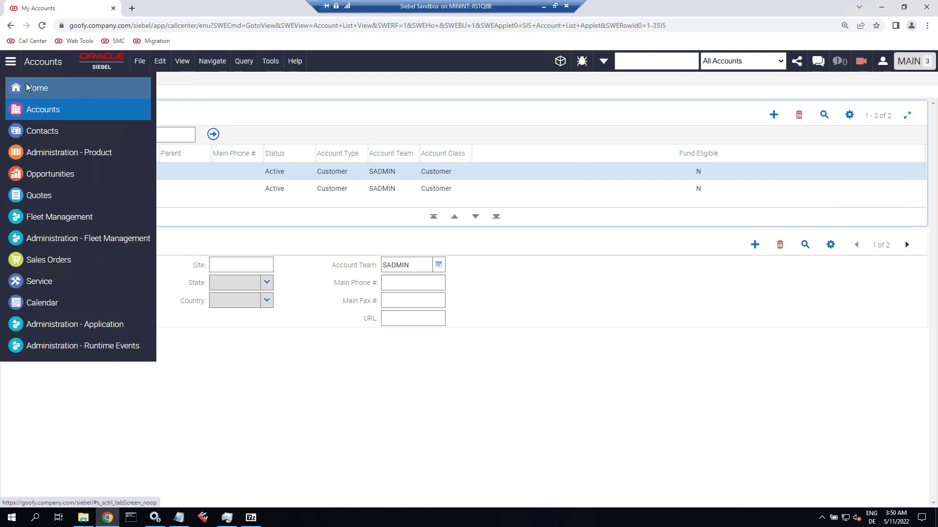
left_click(36, 88)
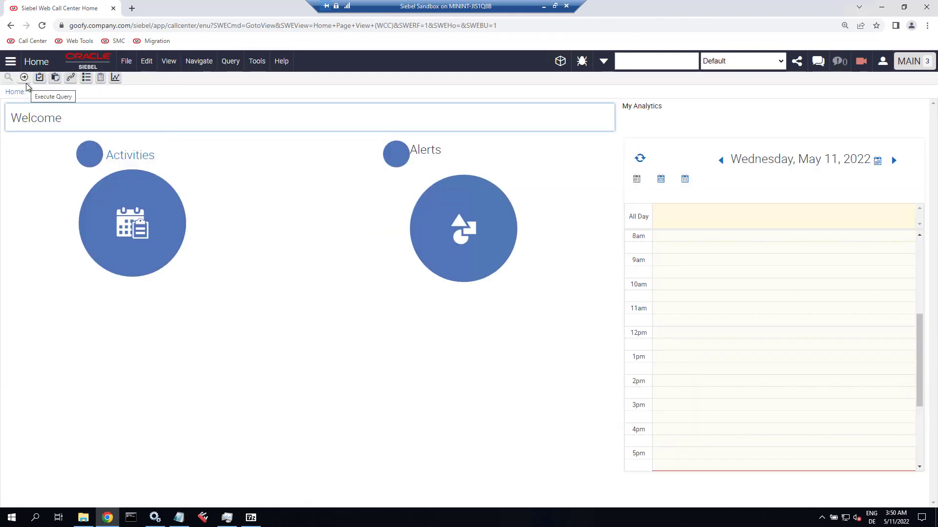
Stop the recording and save it as a test script.
left_click(861, 62)
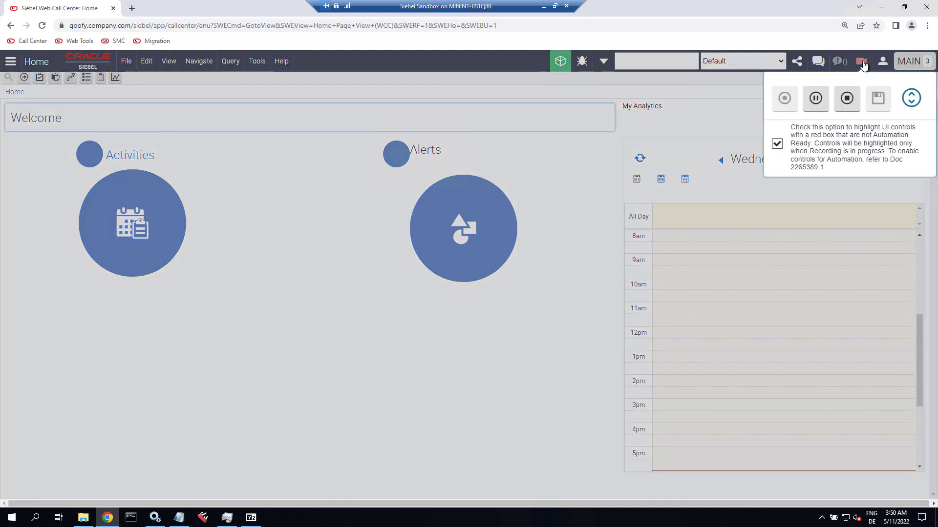
mouse_move(846, 98)
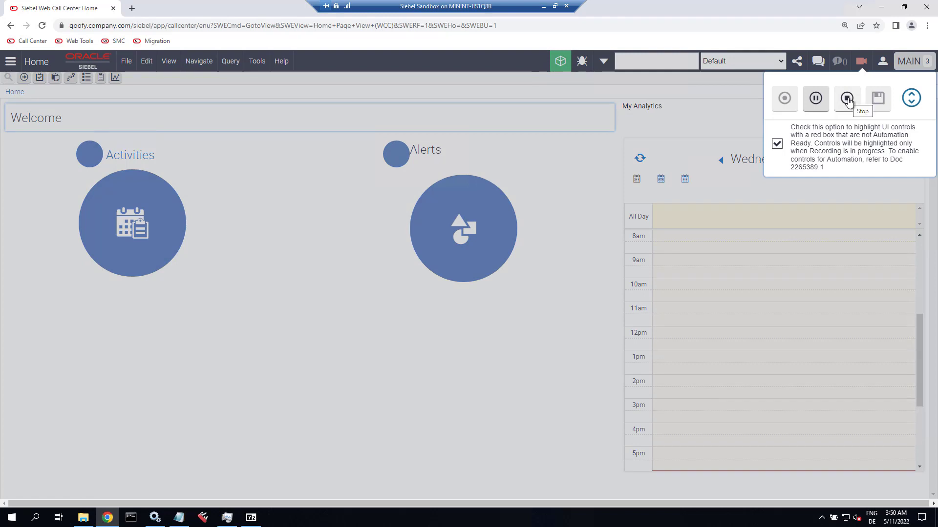
left_click(847, 98)
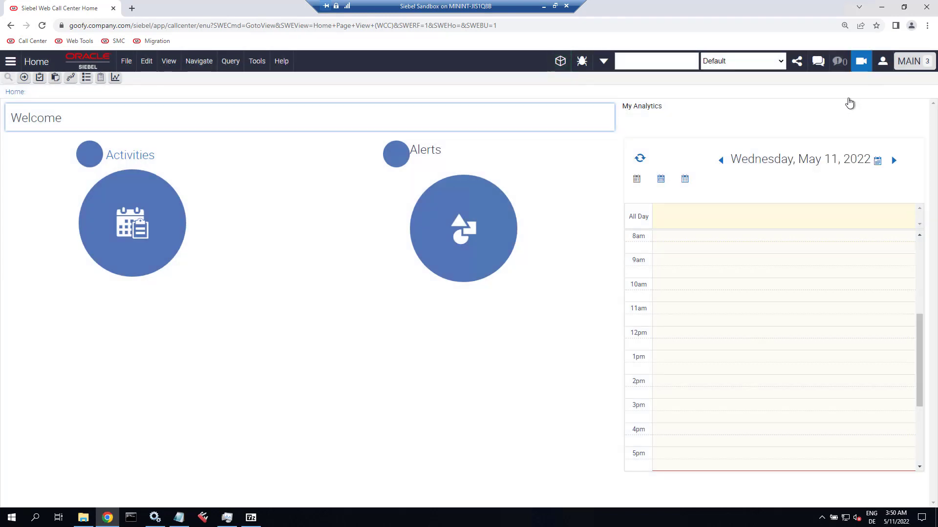
left_click(861, 61)
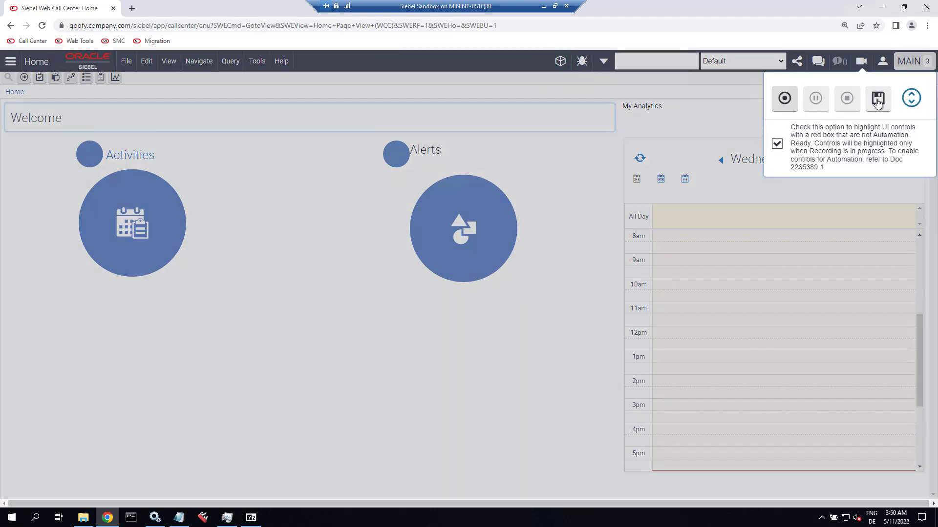
left_click(877, 98)
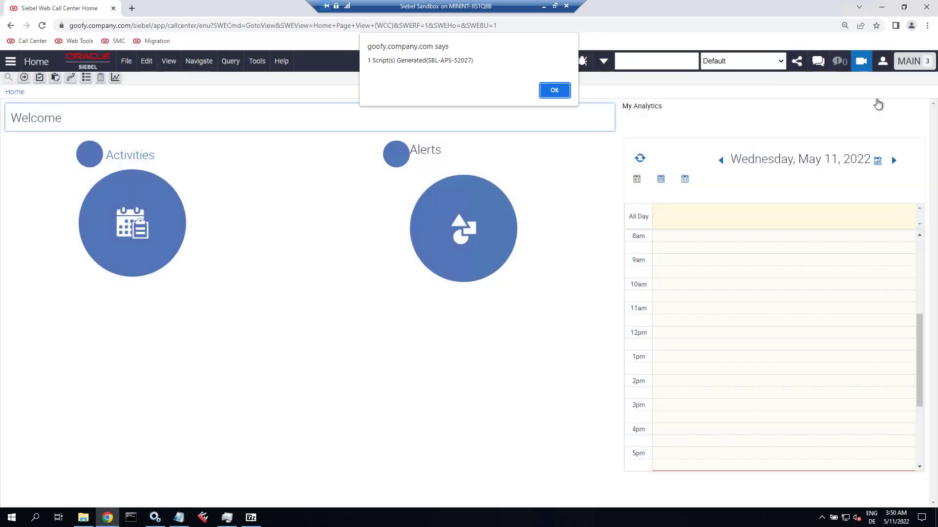
mouse_move(370, 64)
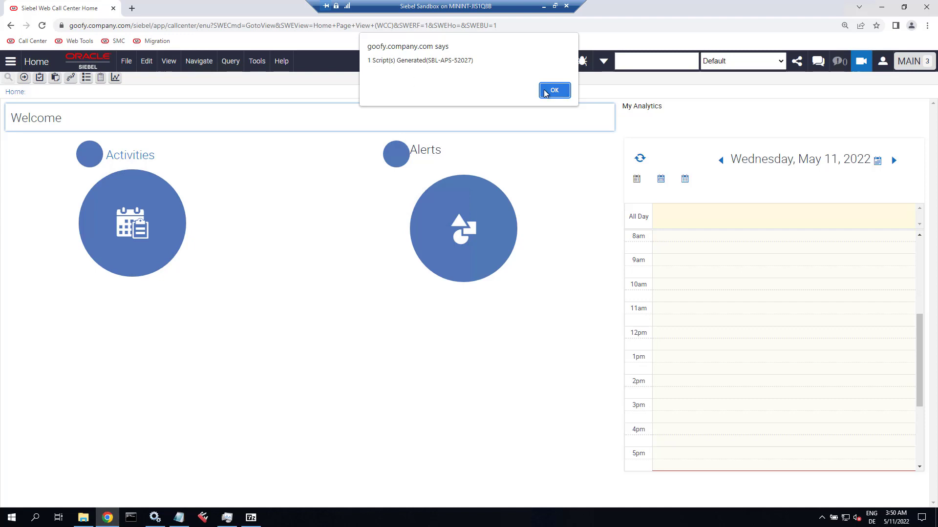
Acknowledge the 'Script(s) Generated' alert and show the recorded scripts list.
left_click(553, 90)
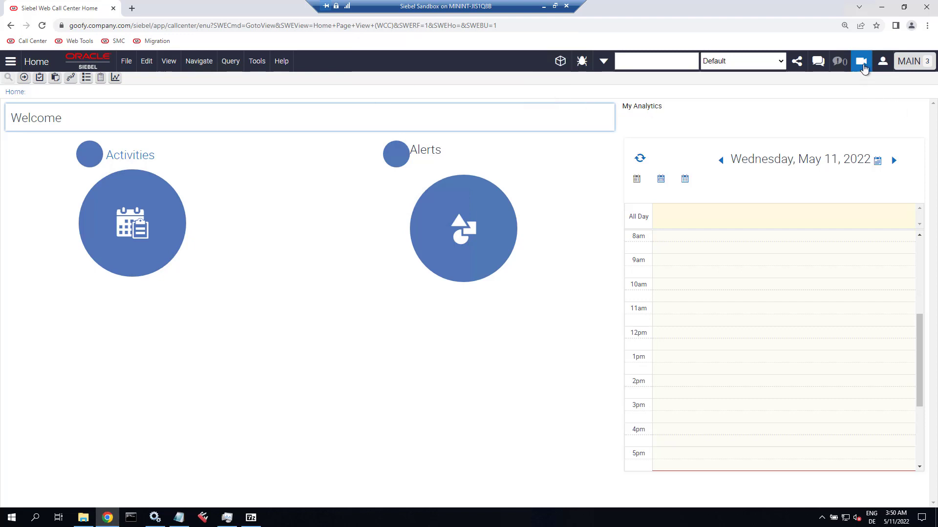
left_click(861, 61)
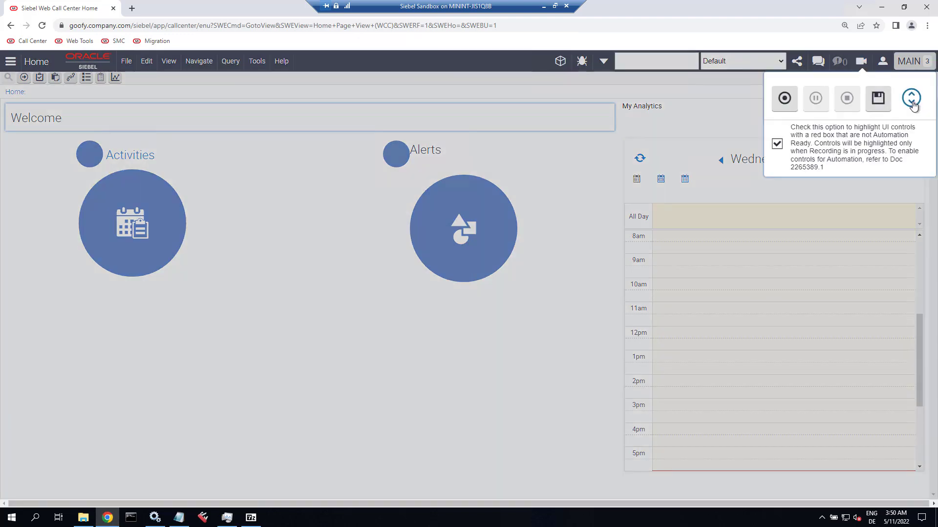
left_click(860, 61)
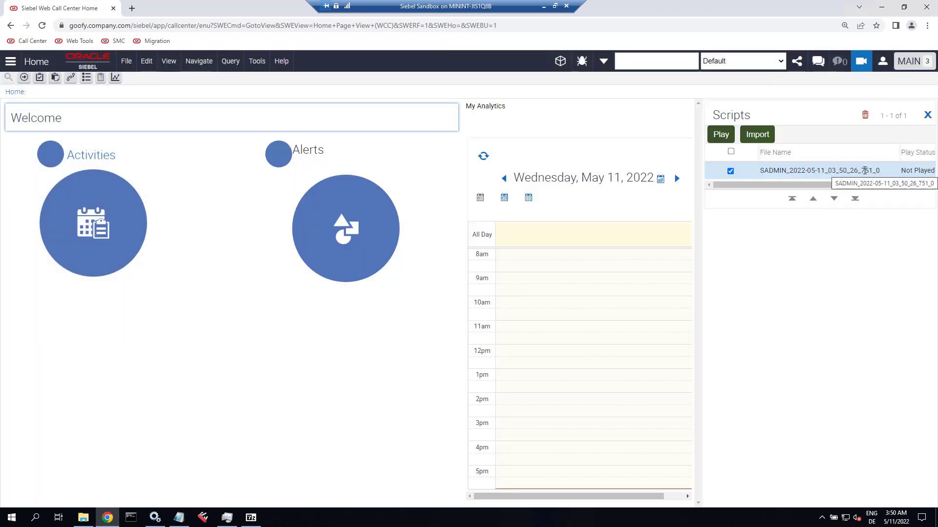
Select the generated script and play it with the playback password entered.
left_click(720, 134)
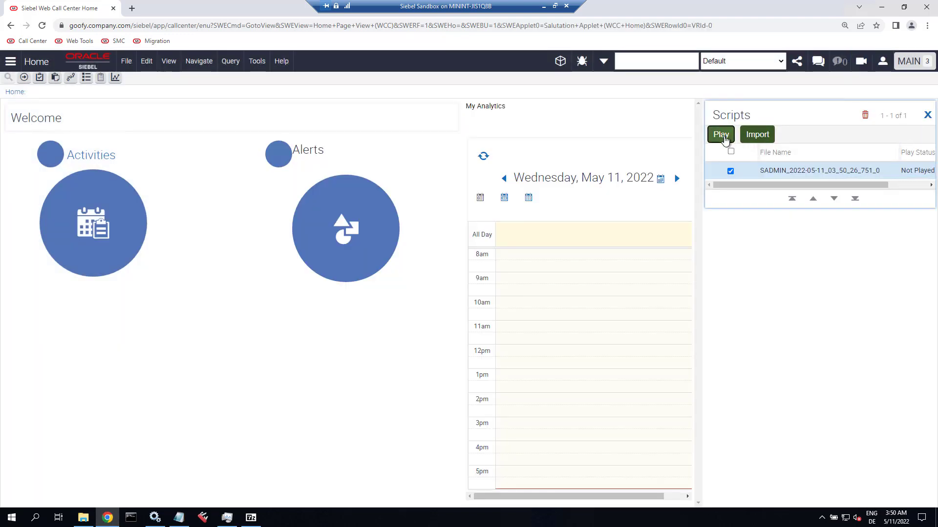
left_click(721, 134)
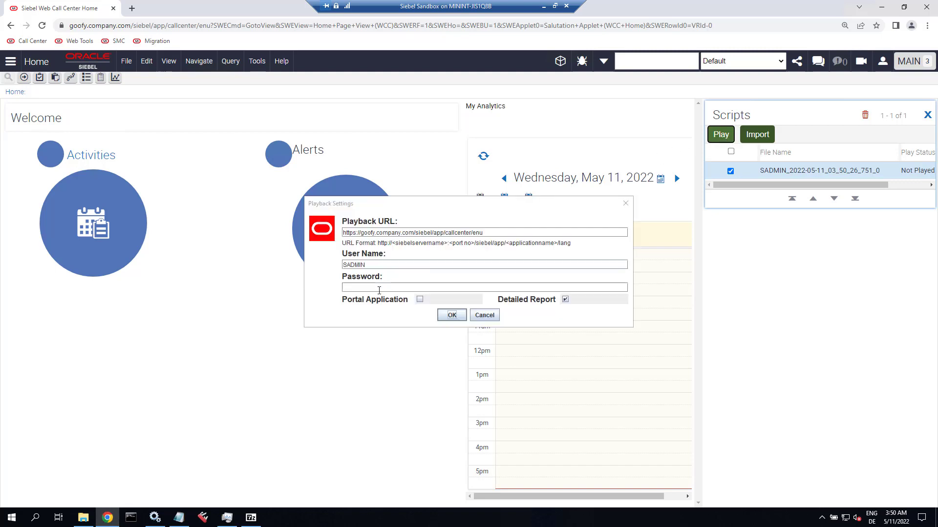
type("••")
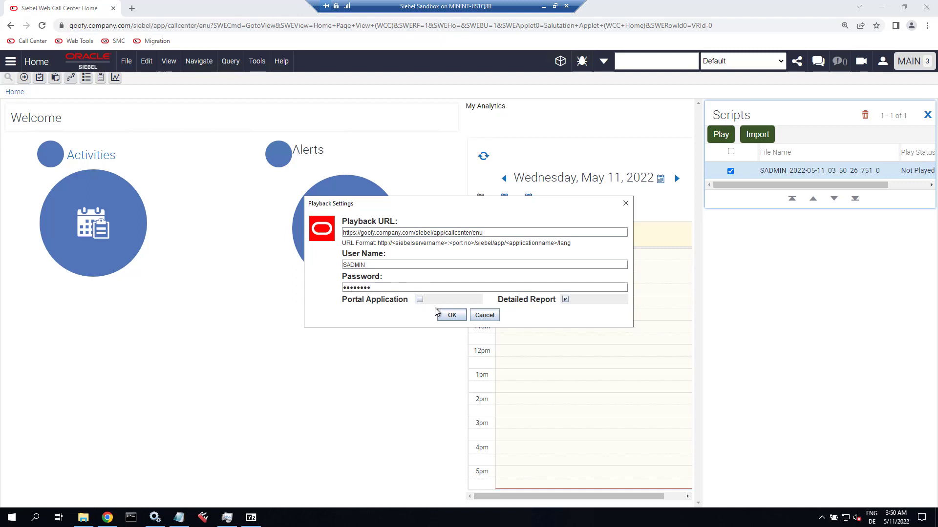
left_click(451, 315)
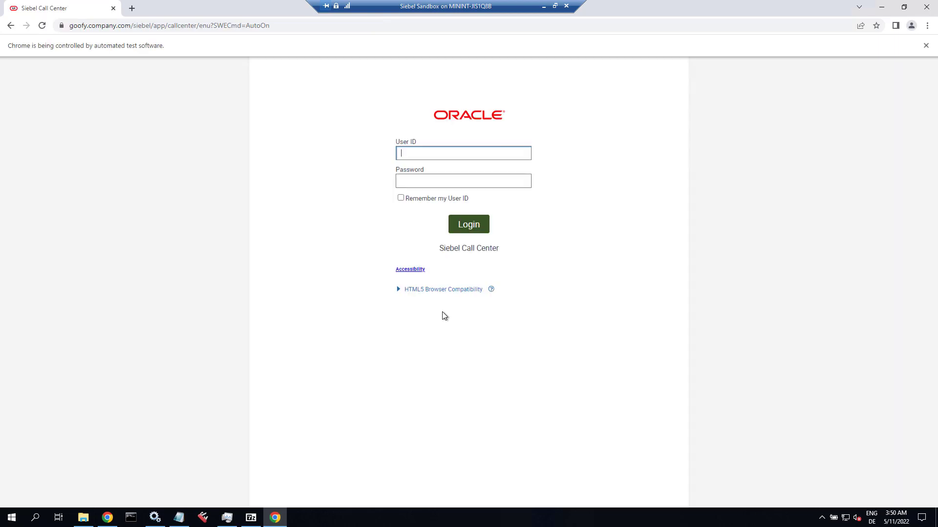
Watch the replay log in and create account TEST_05112022_035129218 in My Accounts.
left_click(469, 223)
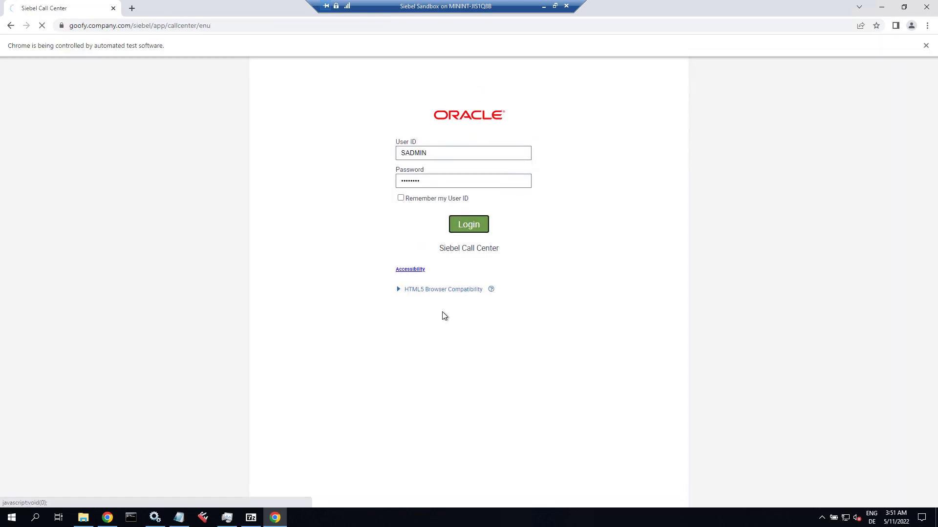
left_click(469, 223)
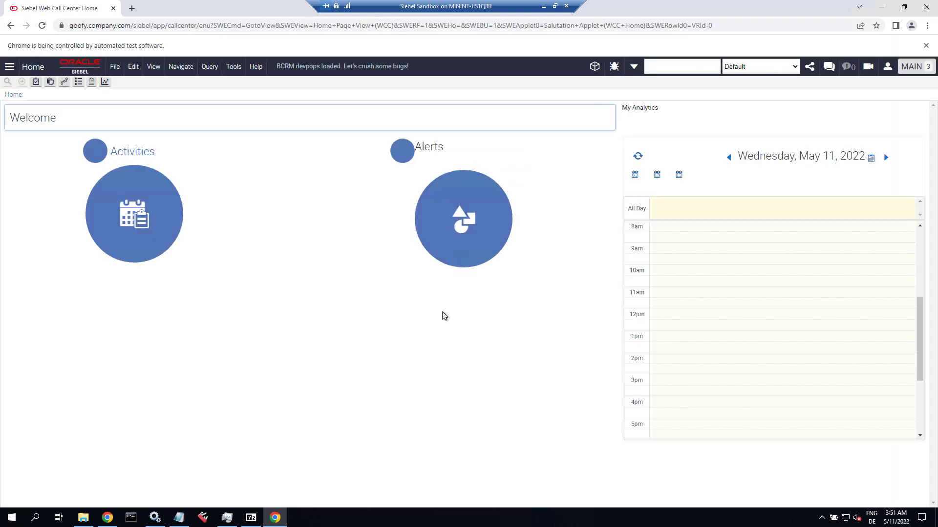
left_click(594, 67)
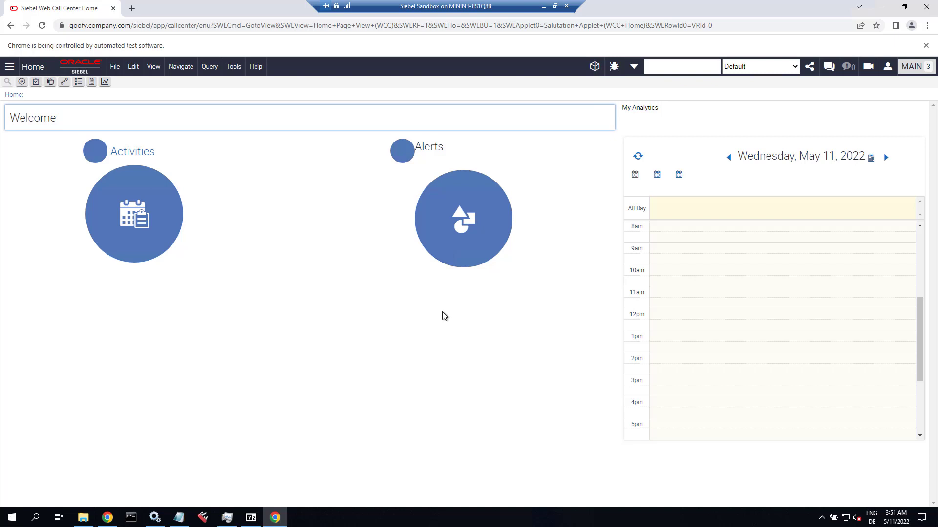
left_click(8, 67)
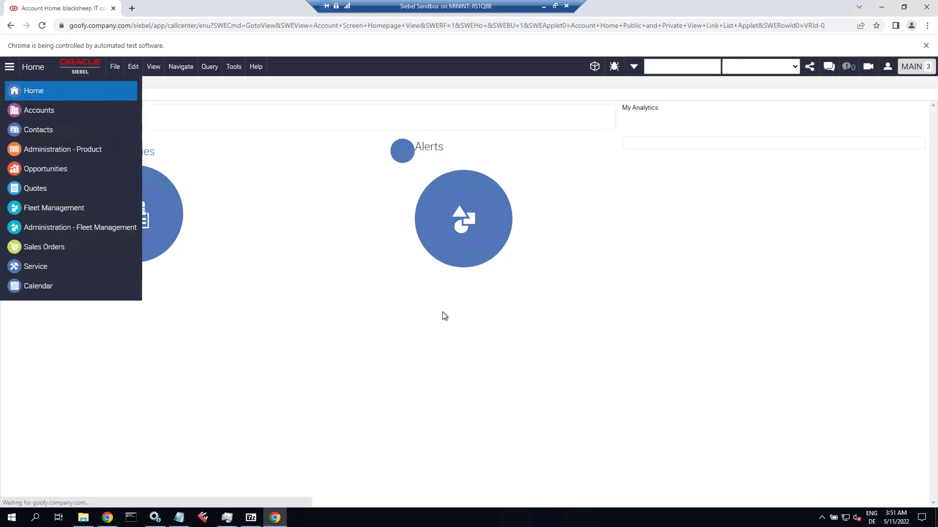
left_click(39, 110)
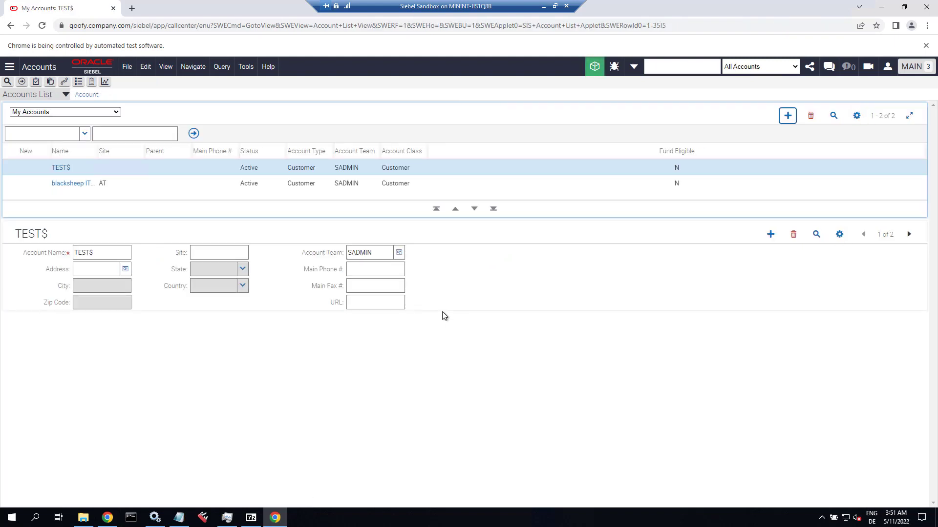
left_click(787, 115)
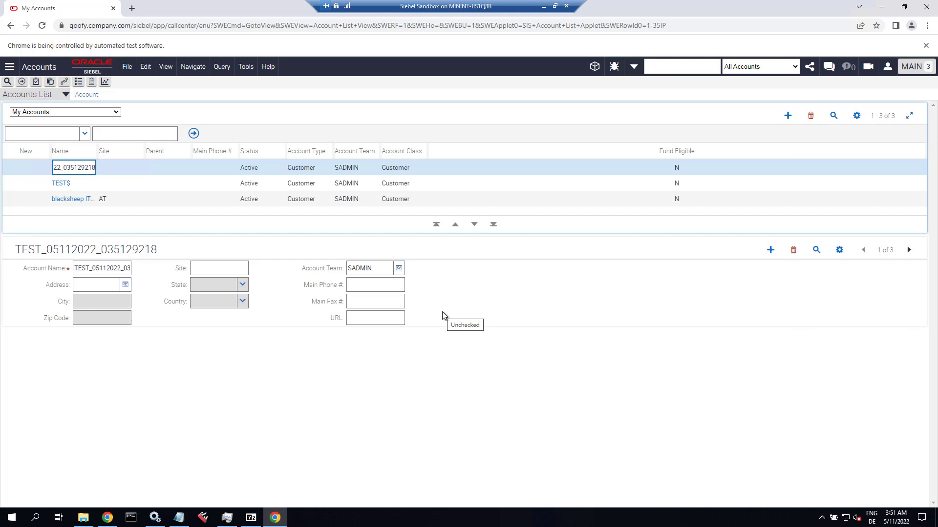
left_click(9, 66)
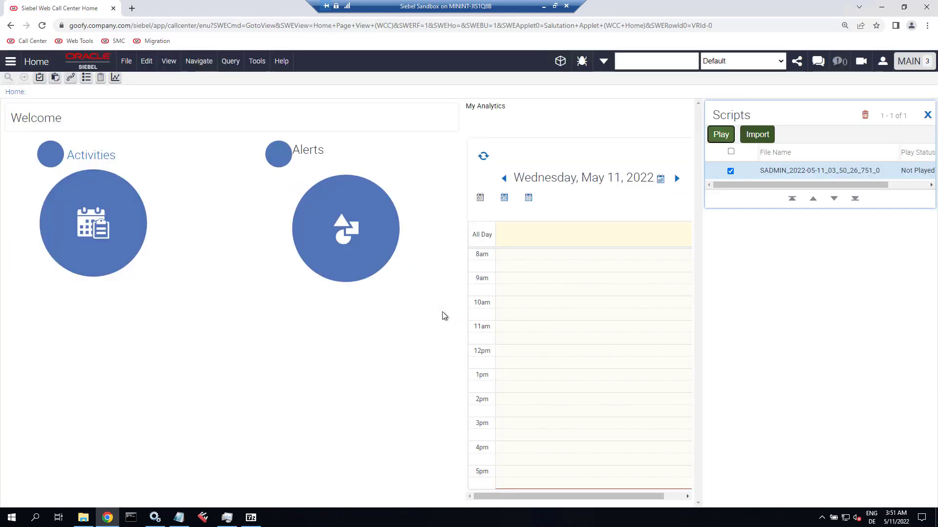
Check the DISA Individual Test Case Report's Result column showing all steps passed.
left_click(720, 134)
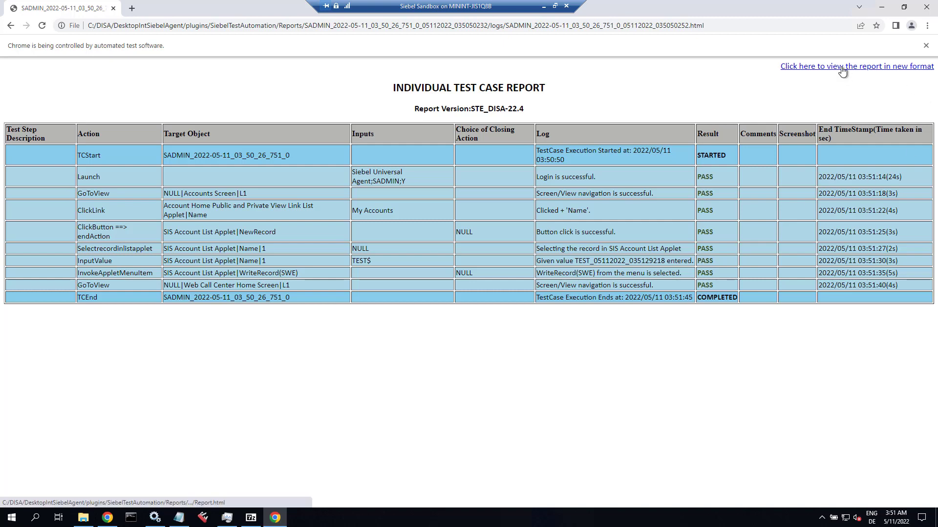
left_click(856, 66)
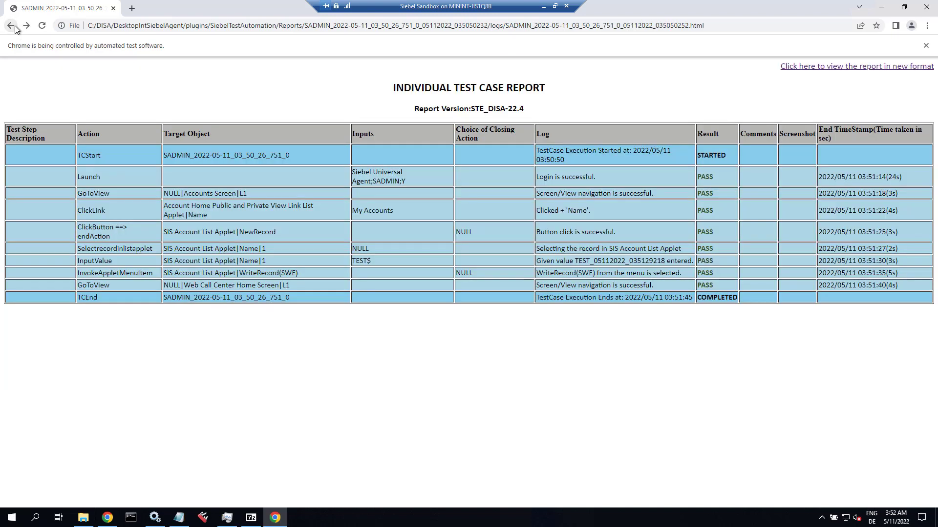
mouse_move(656, 431)
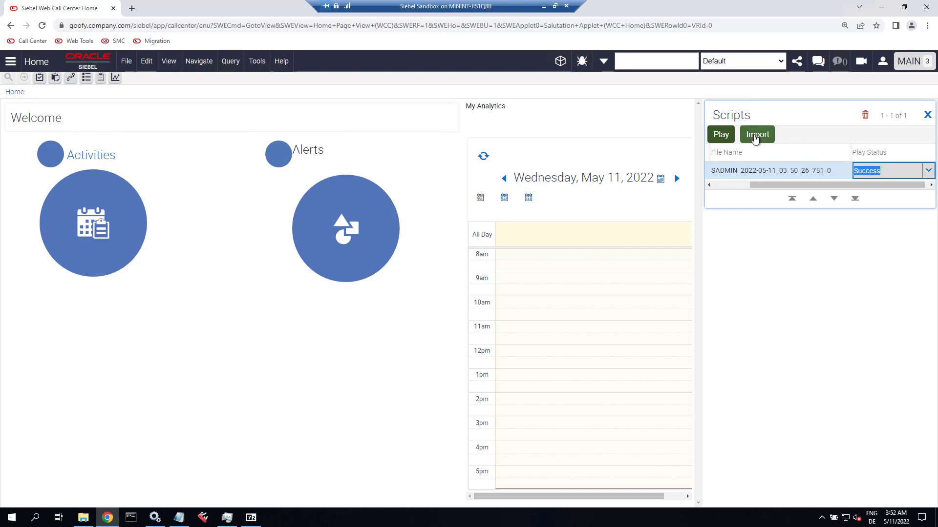
Import the Success script, confirm the 'imported and archived' alert, and close the Scripts pane.
left_click(757, 134)
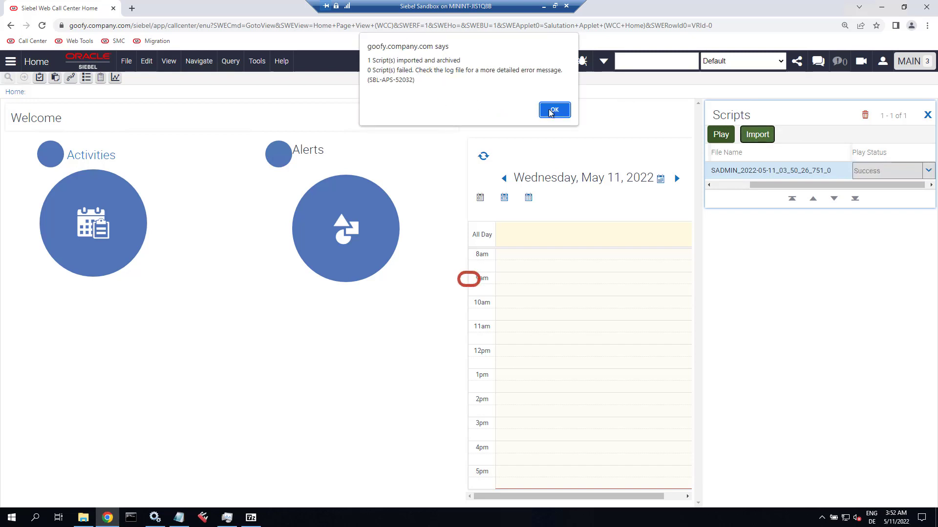
left_click(553, 110)
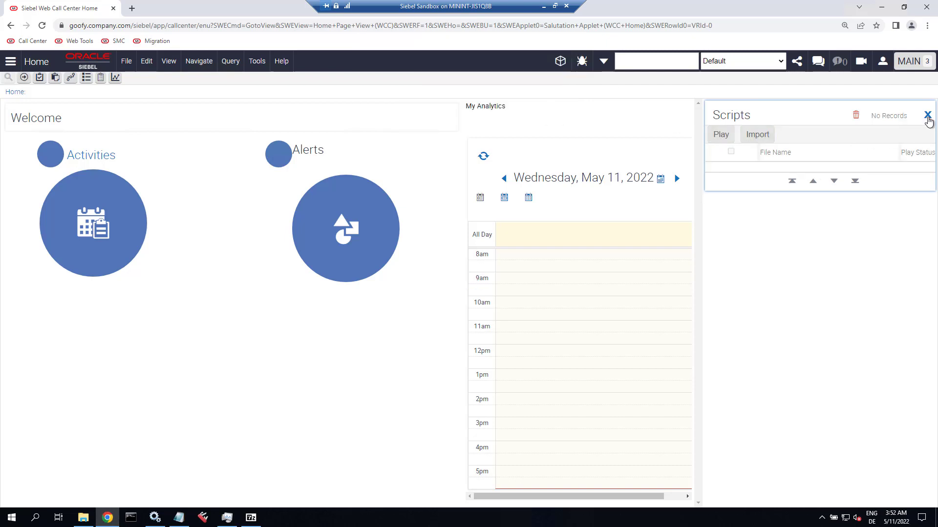
left_click(927, 114)
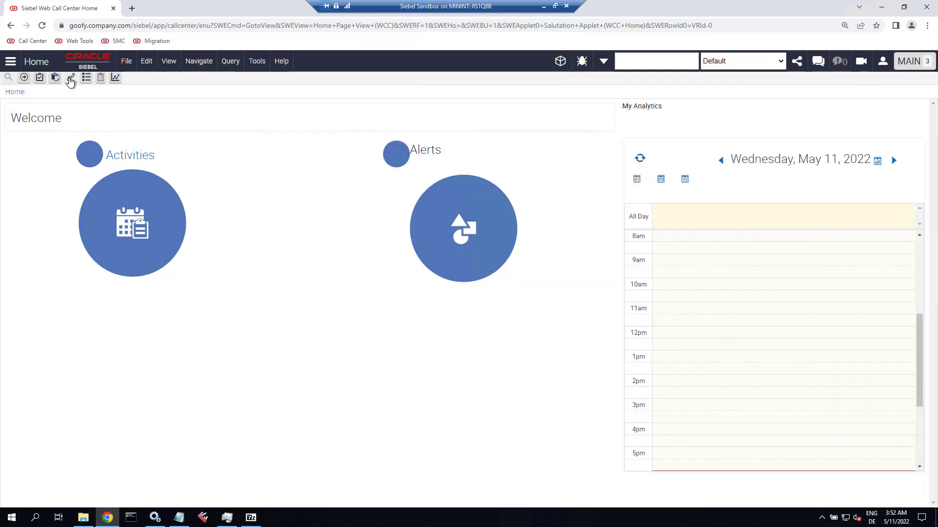
Open SADMIN_2022-05-11_03_50_26_751_0 from Test Scripts to view its eight steps.
left_click(71, 78)
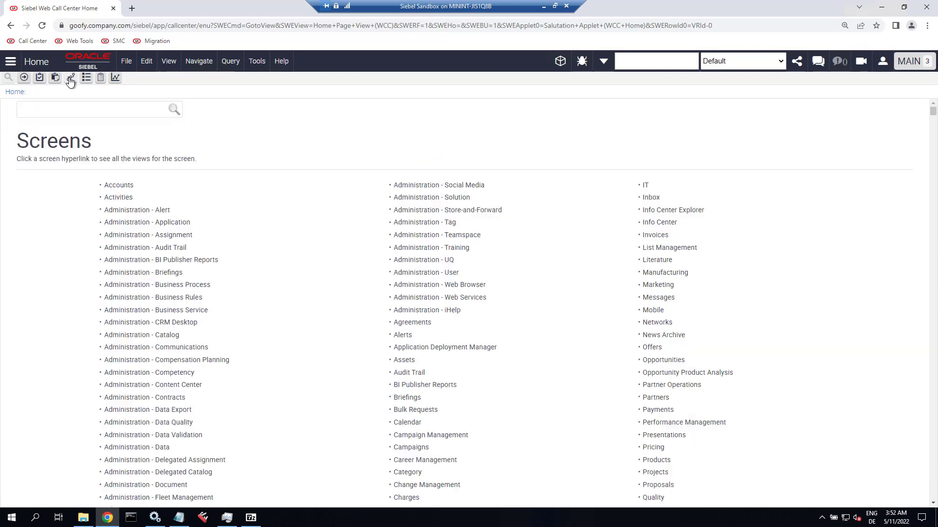
mouse_move(71, 78)
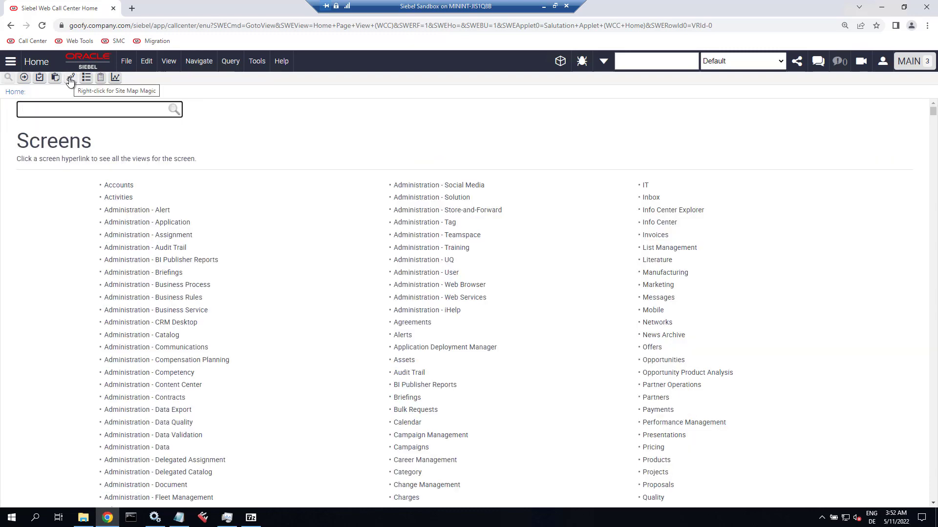
type("test scr")
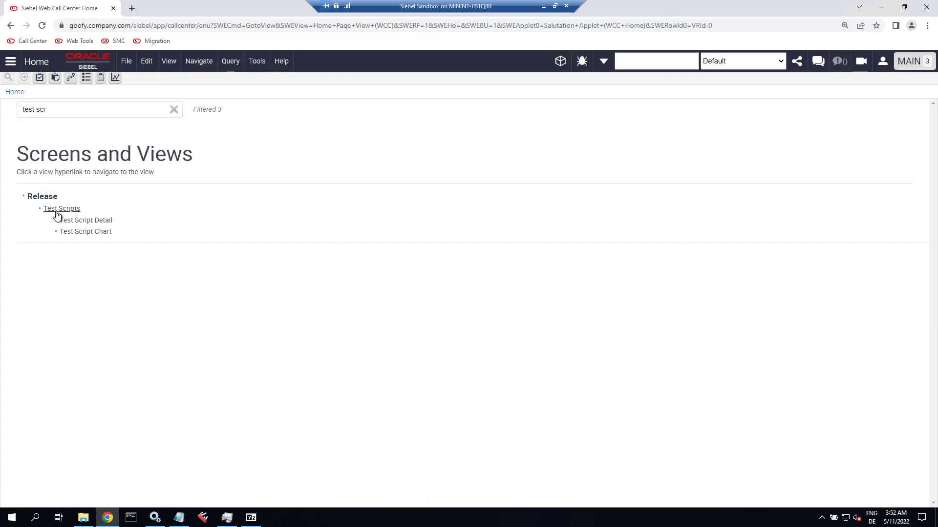
left_click(62, 209)
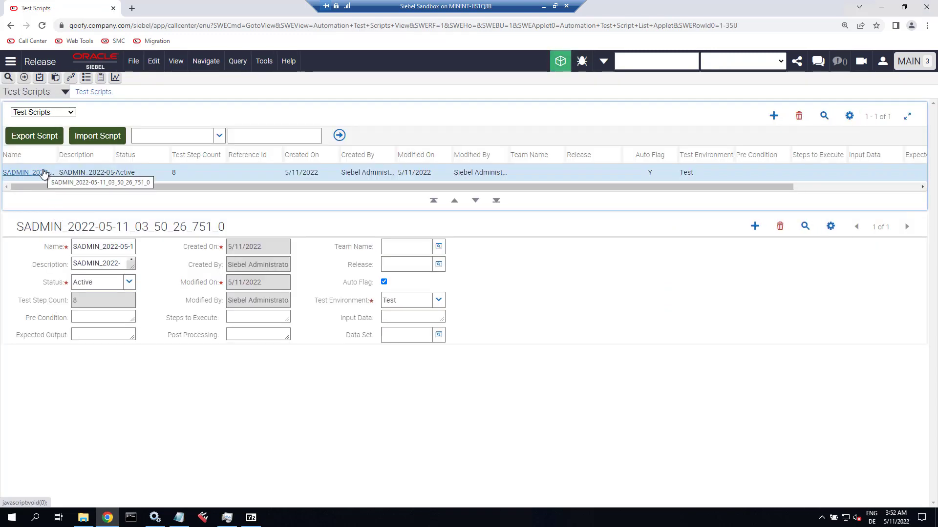
left_click(27, 173)
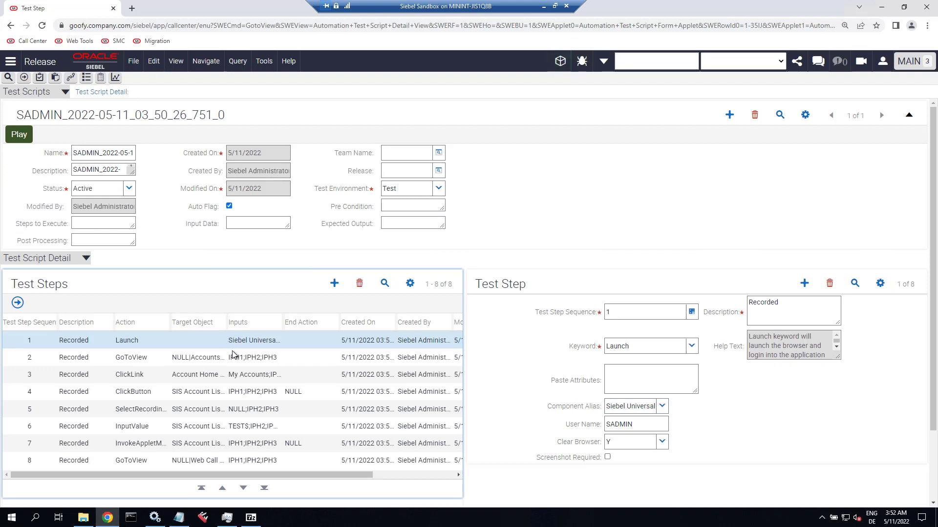
mouse_move(233, 357)
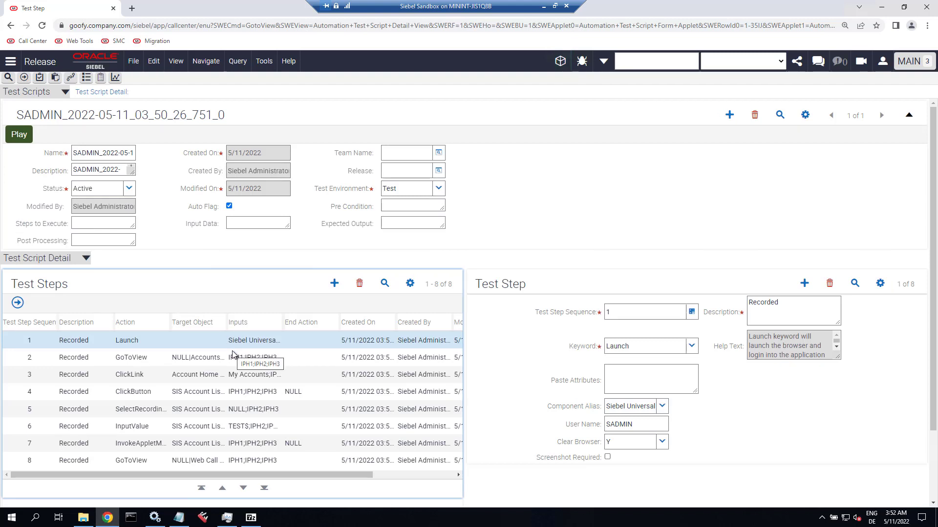